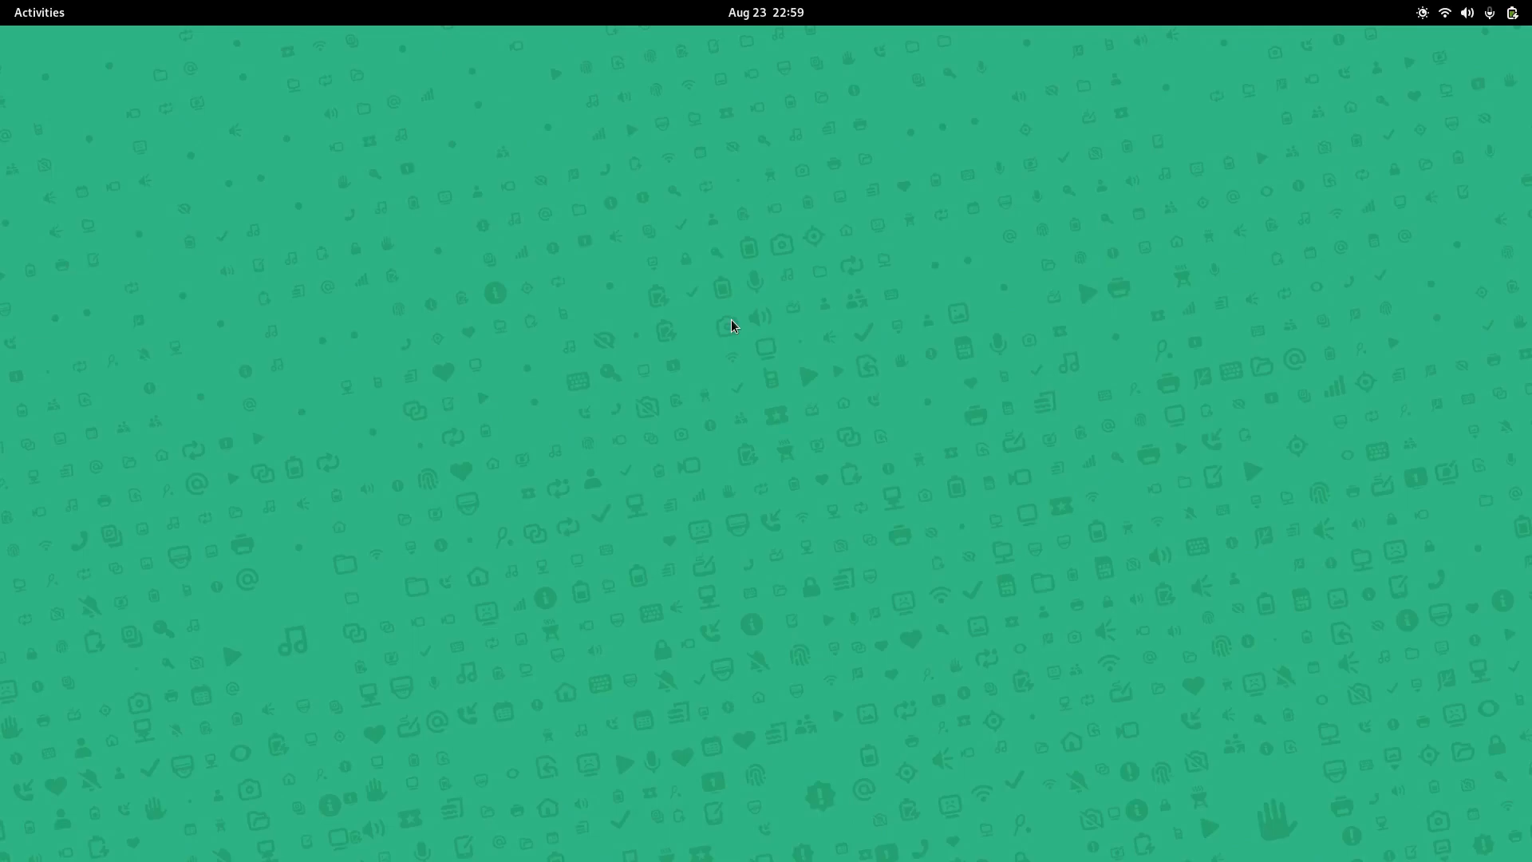
Step: Request the Genymotion Desktop 3.5.0 Linux 64-bit installer from genymotion.com/download into Downloads
{"action": "left_click", "coordinate": [39, 11]}
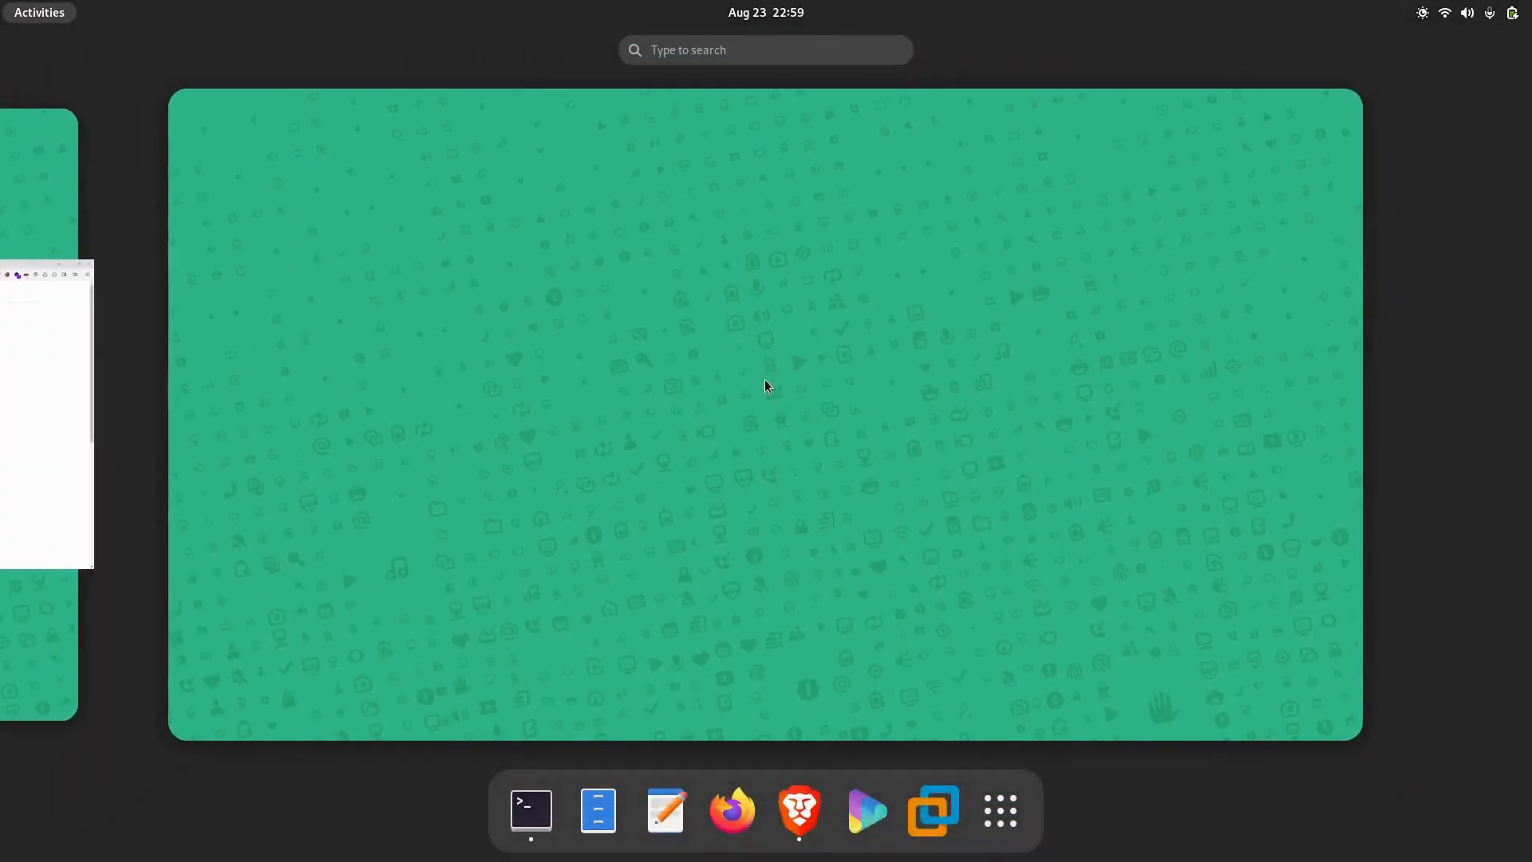
{"action": "left_click", "coordinate": [799, 809]}
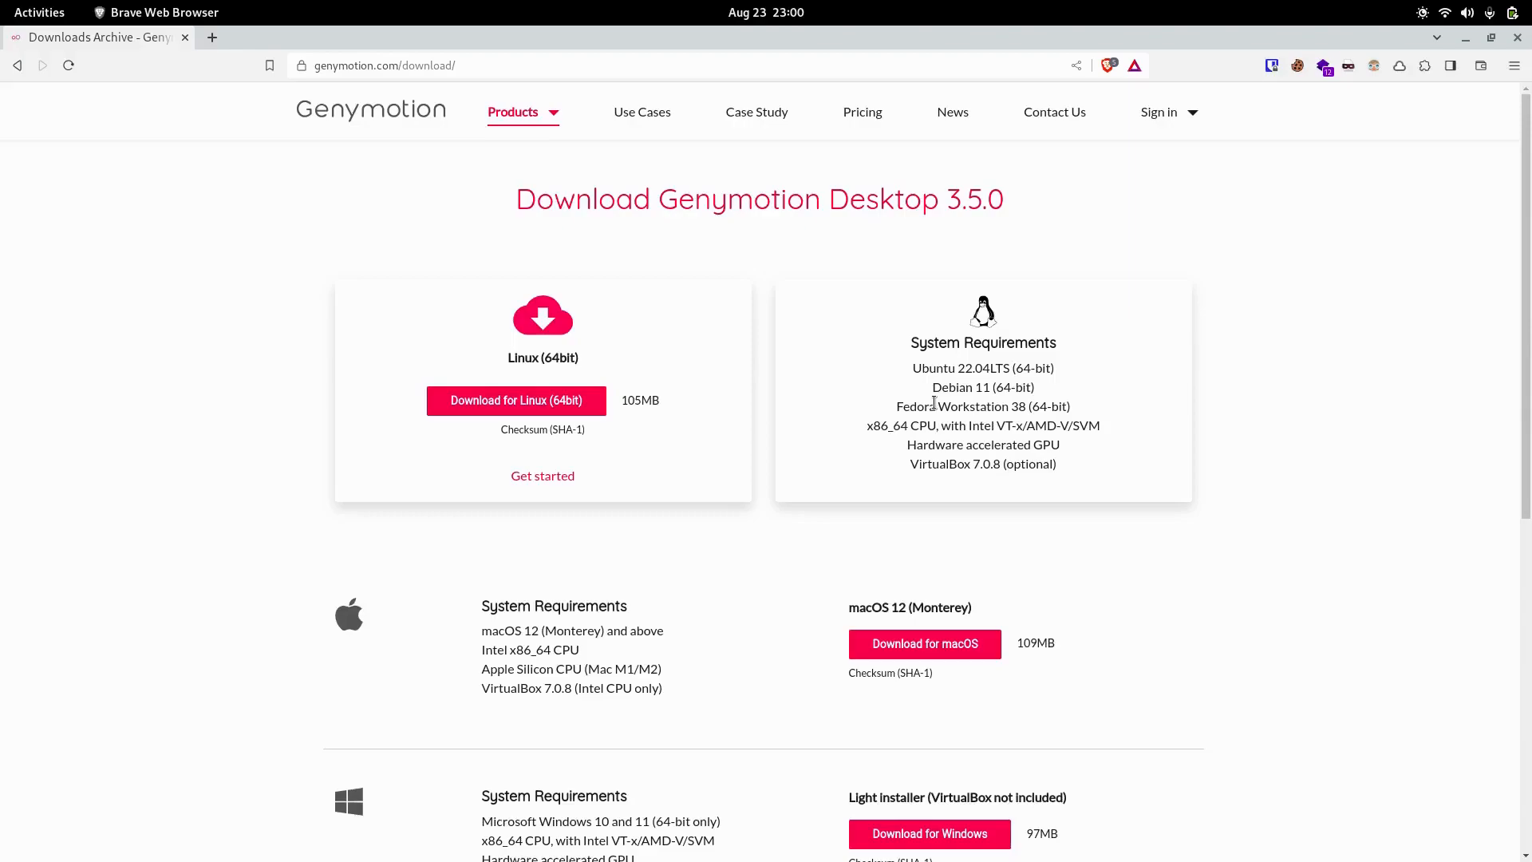
{"action": "mouse_move", "coordinate": [694, 434]}
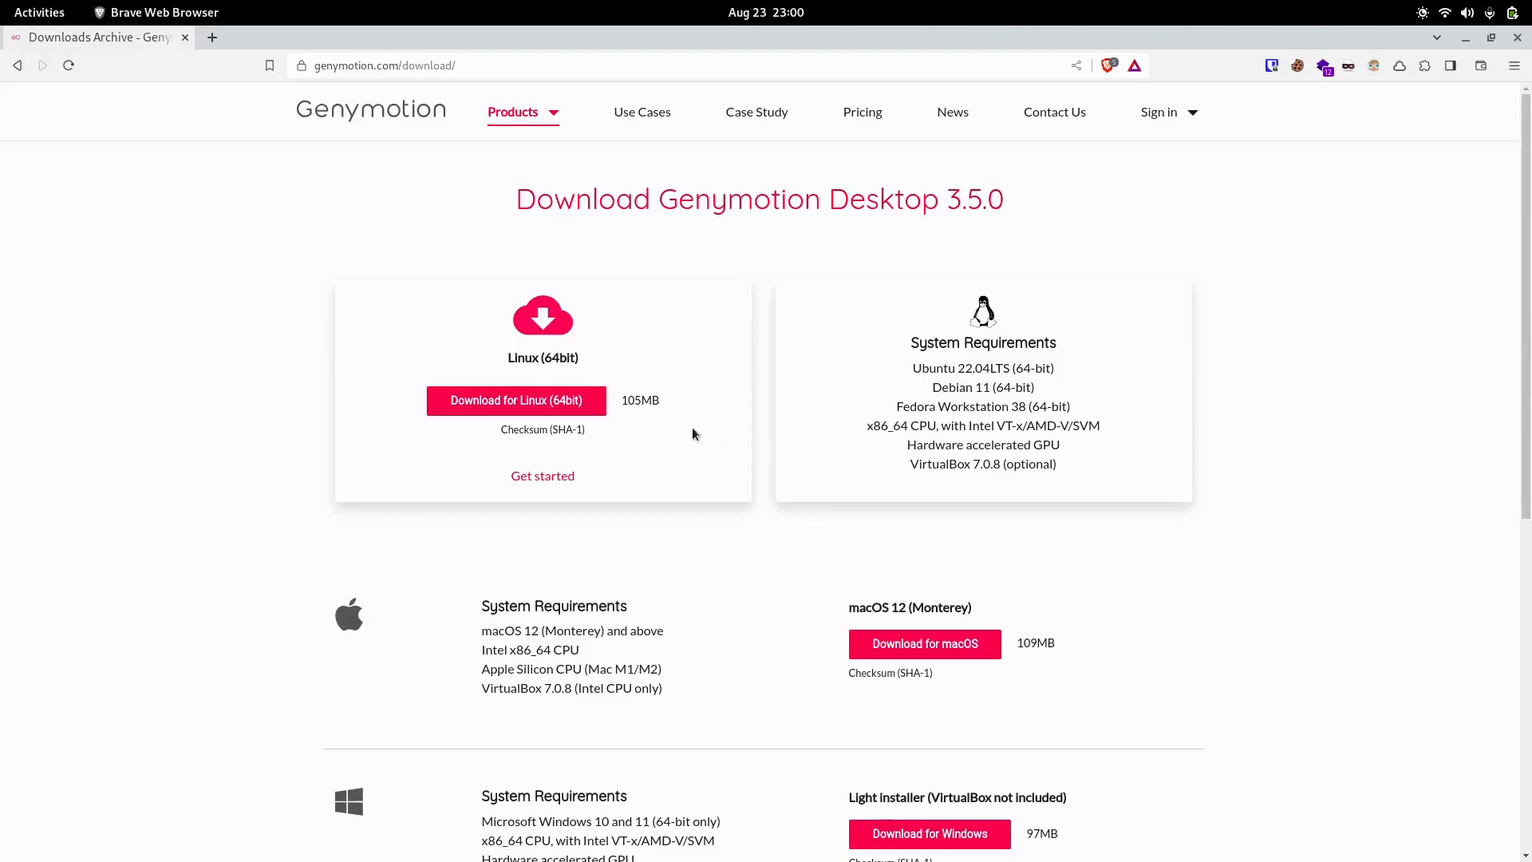
{"action": "mouse_move", "coordinate": [517, 398]}
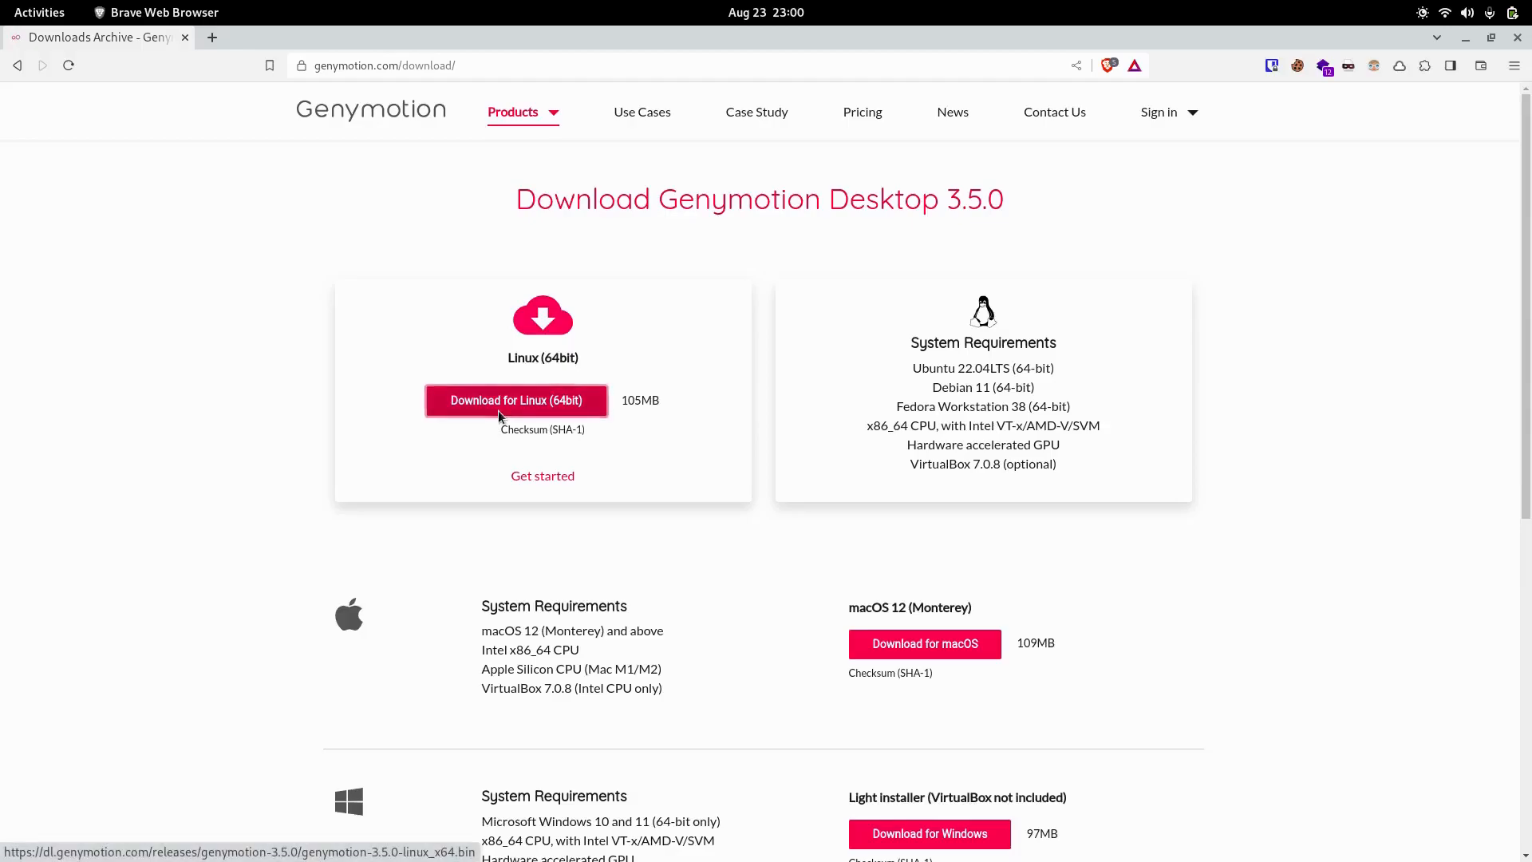
{"action": "left_click", "coordinate": [516, 399]}
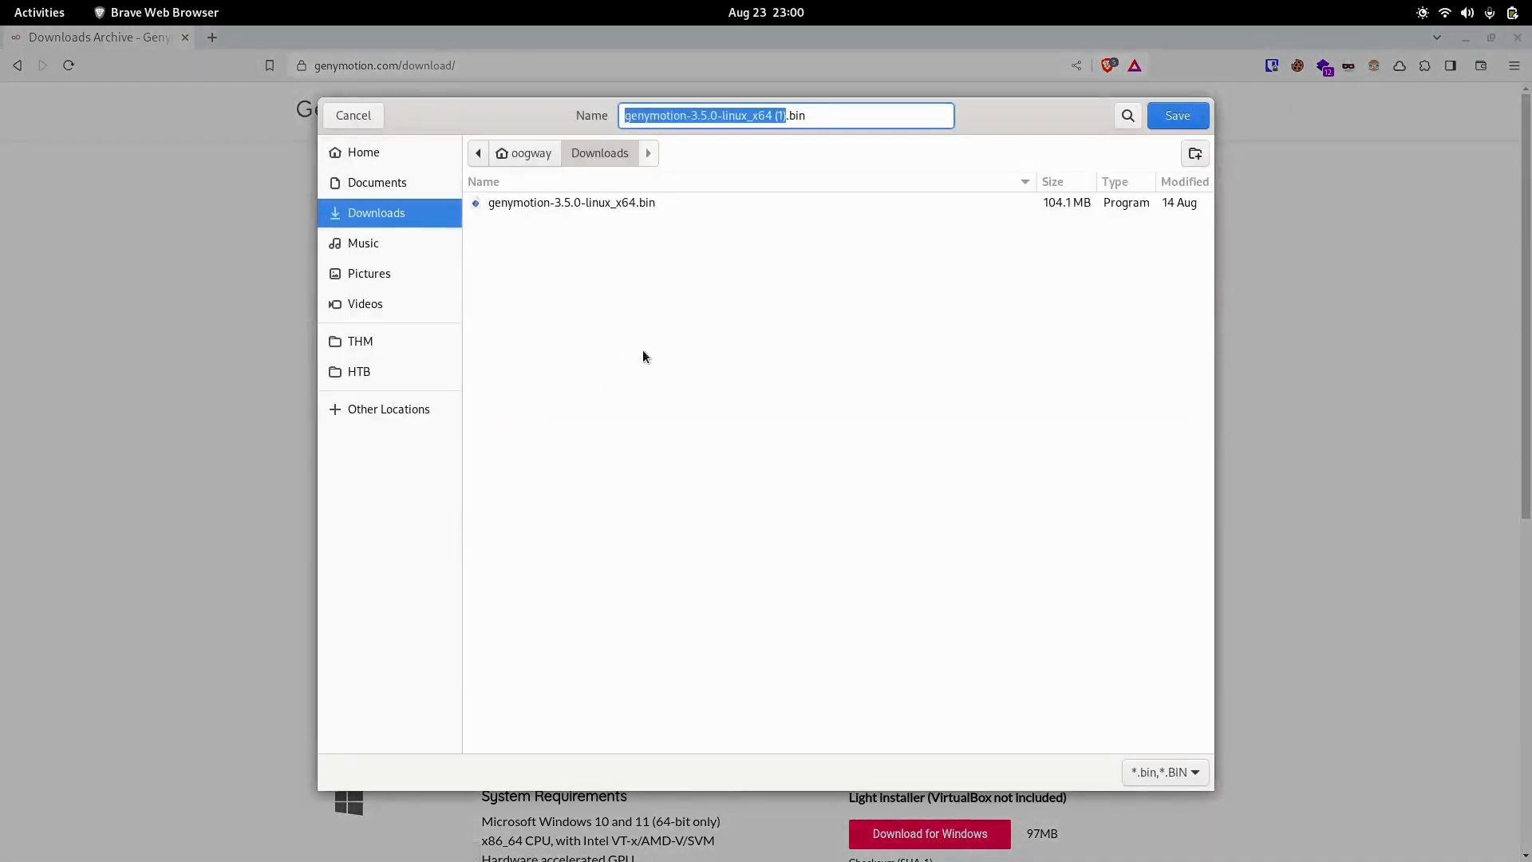
{"action": "mouse_move", "coordinate": [688, 241]}
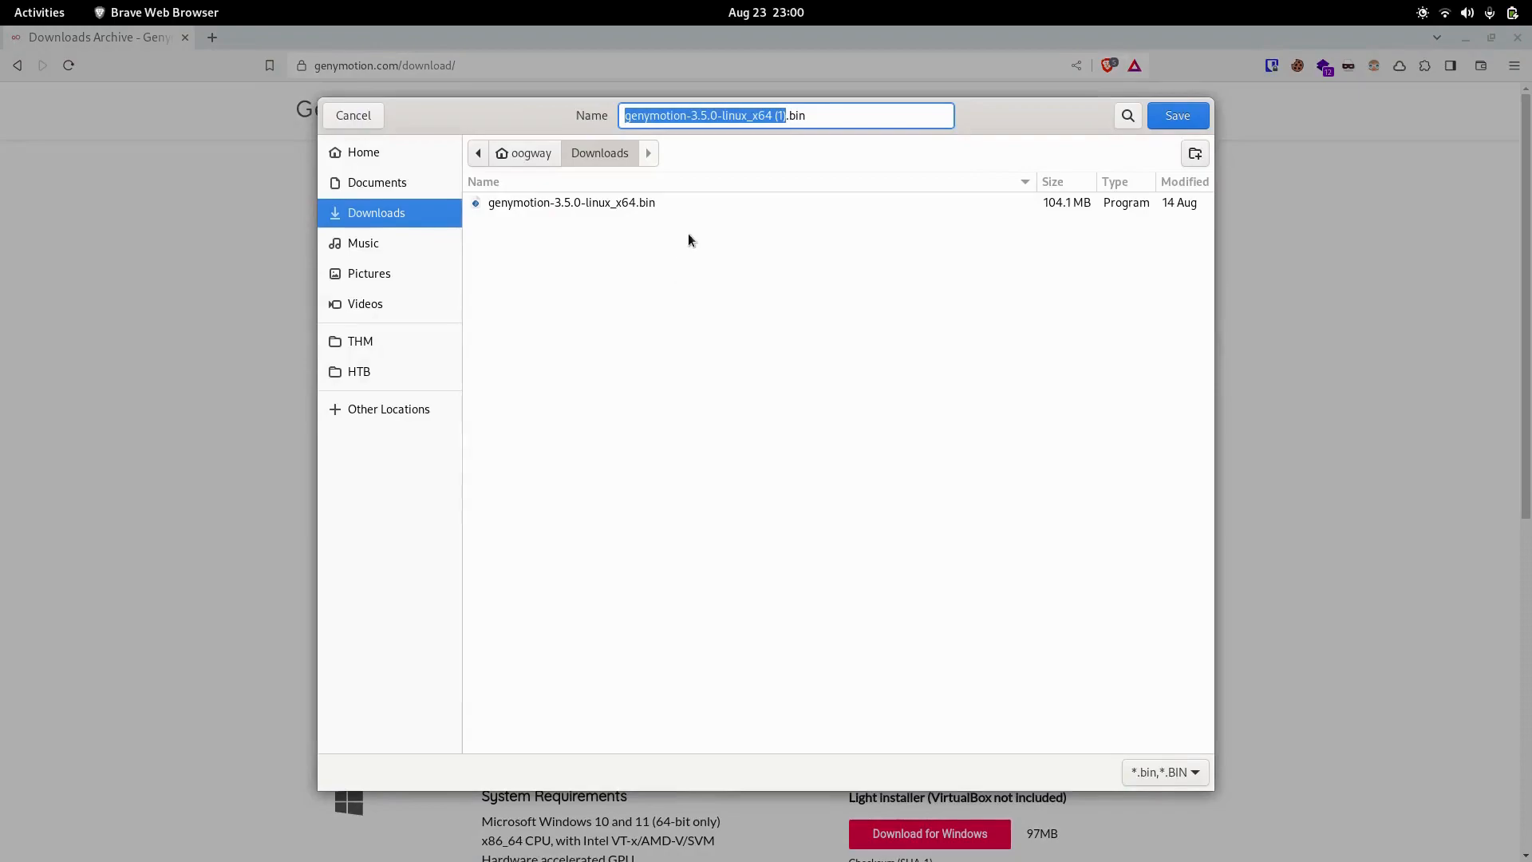
{"action": "mouse_move", "coordinate": [741, 136]}
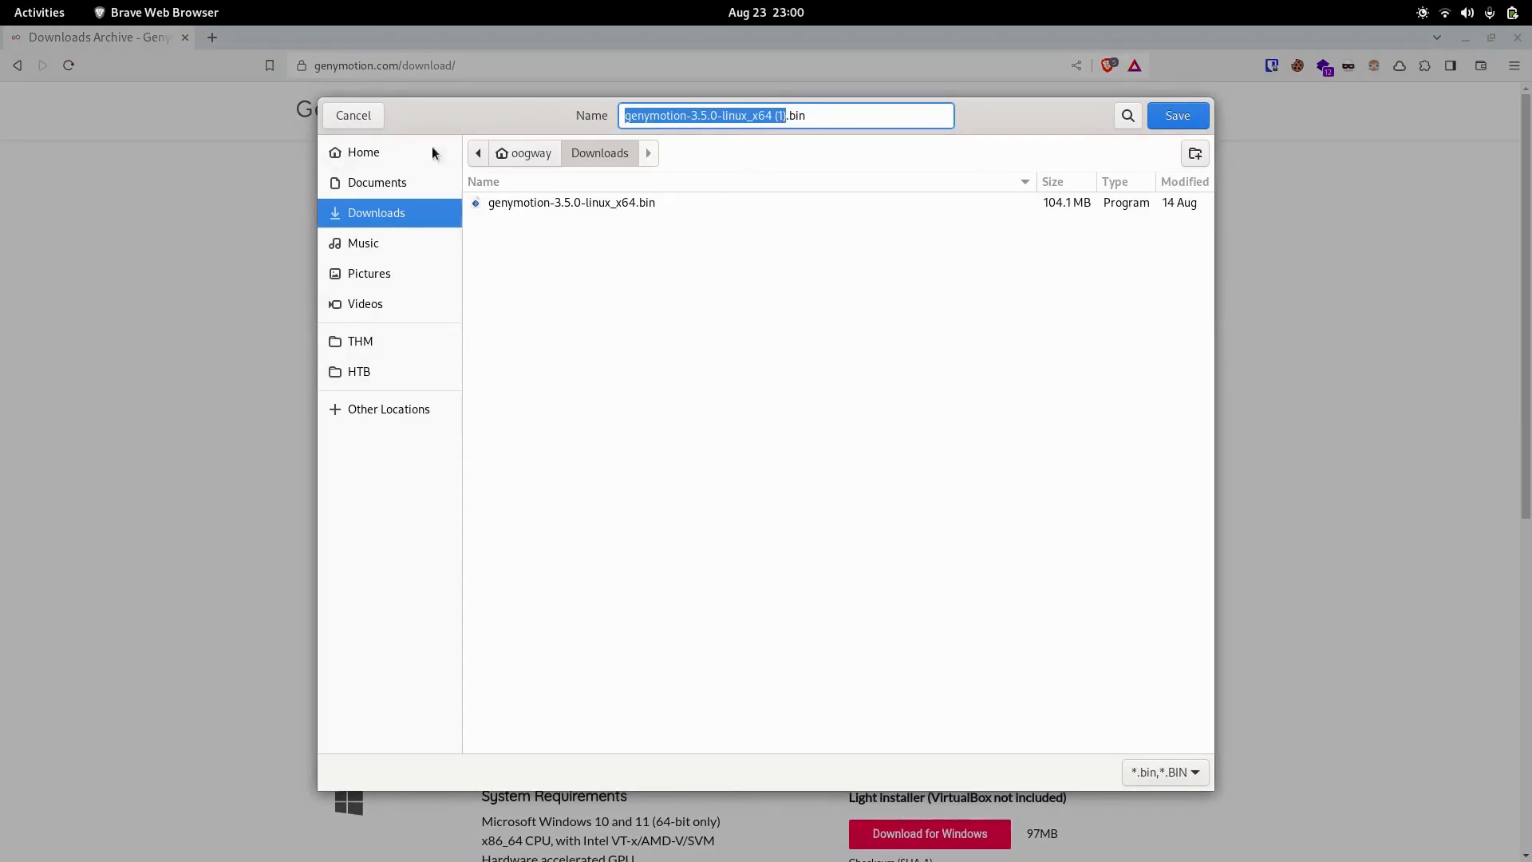
Step: In Downloads, make genymotion-3.5.0-linux_x64.bin executable with chmod +x
{"action": "left_click", "coordinate": [353, 115]}
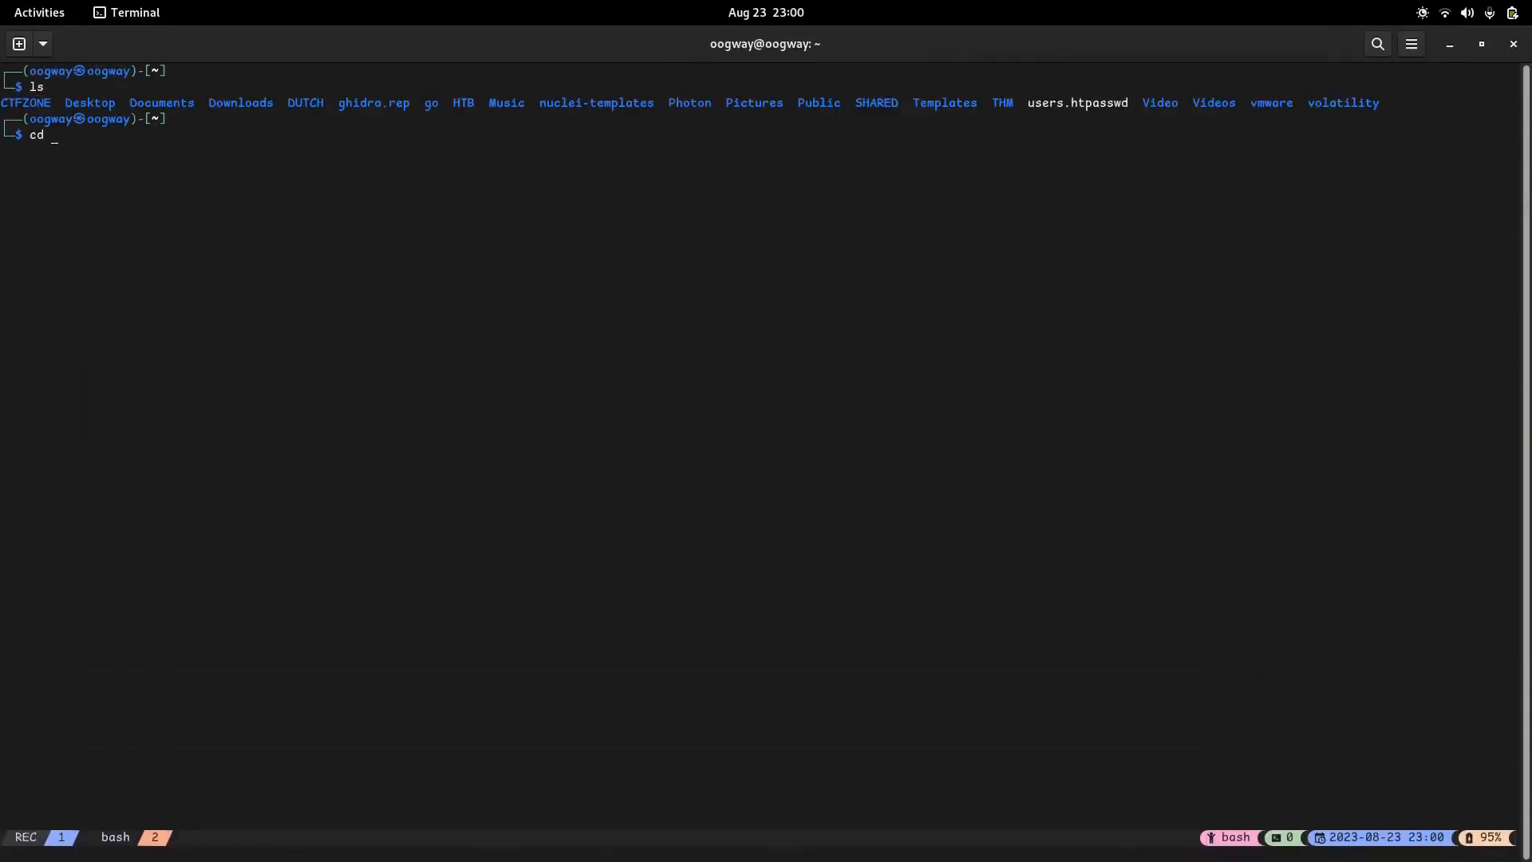
{"action": "type", "text": "Downloads/"}
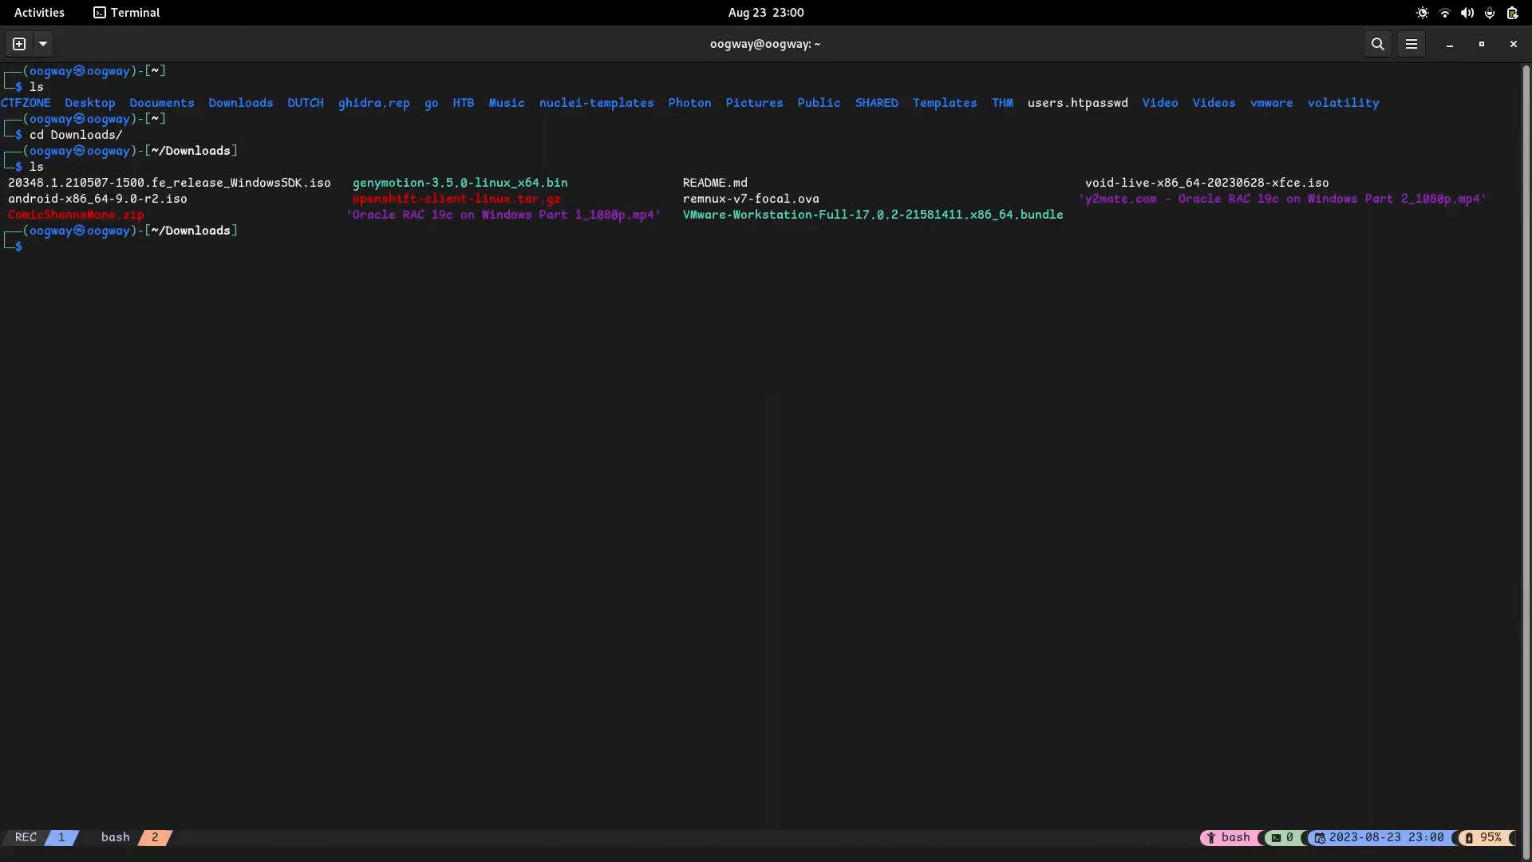
{"action": "double_click", "coordinate": [459, 182]}
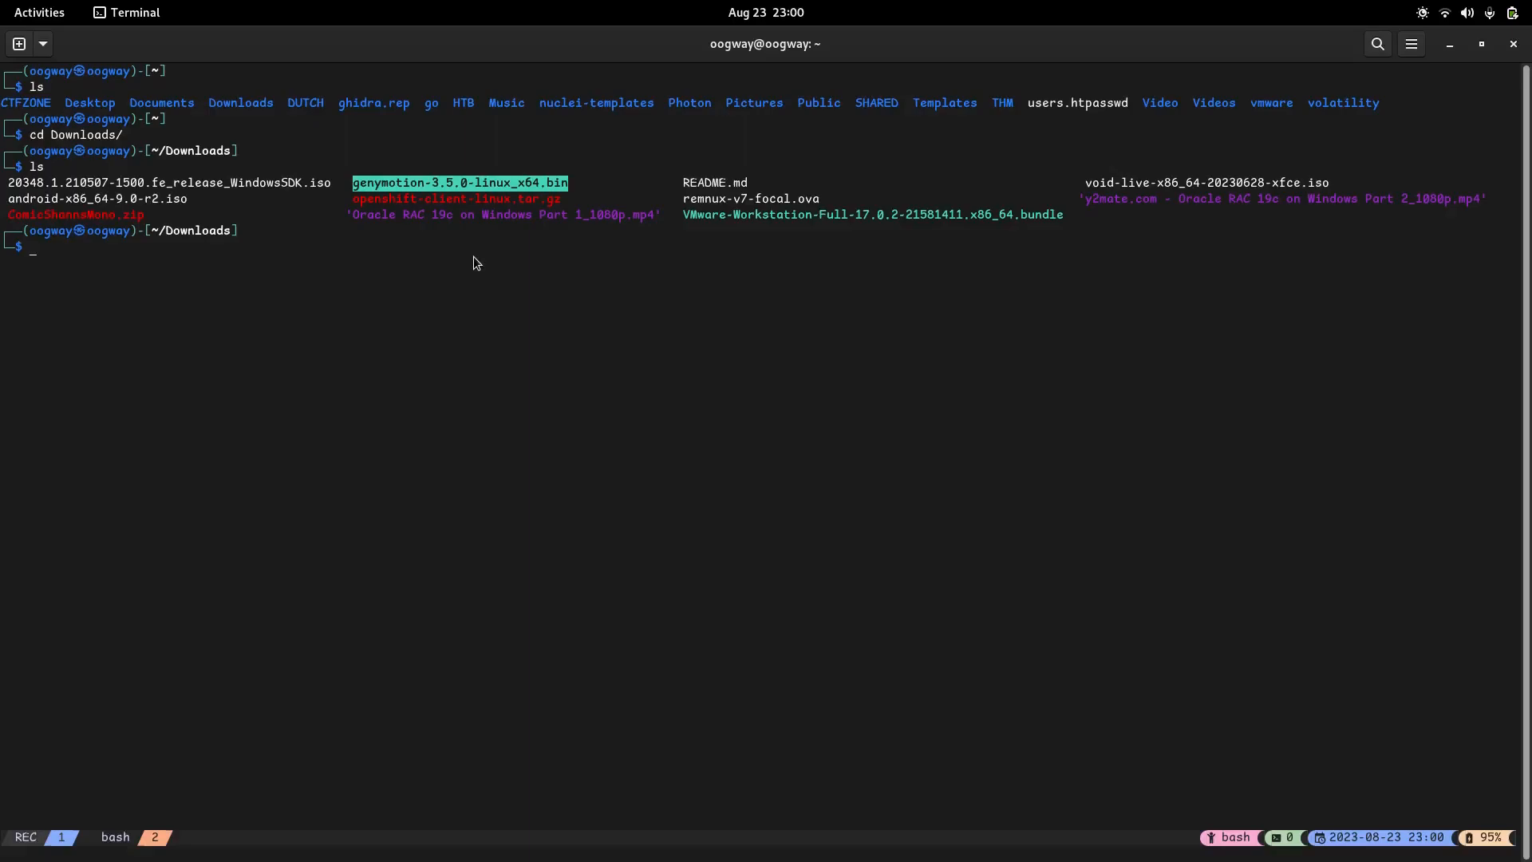
{"action": "mouse_move", "coordinate": [478, 288]}
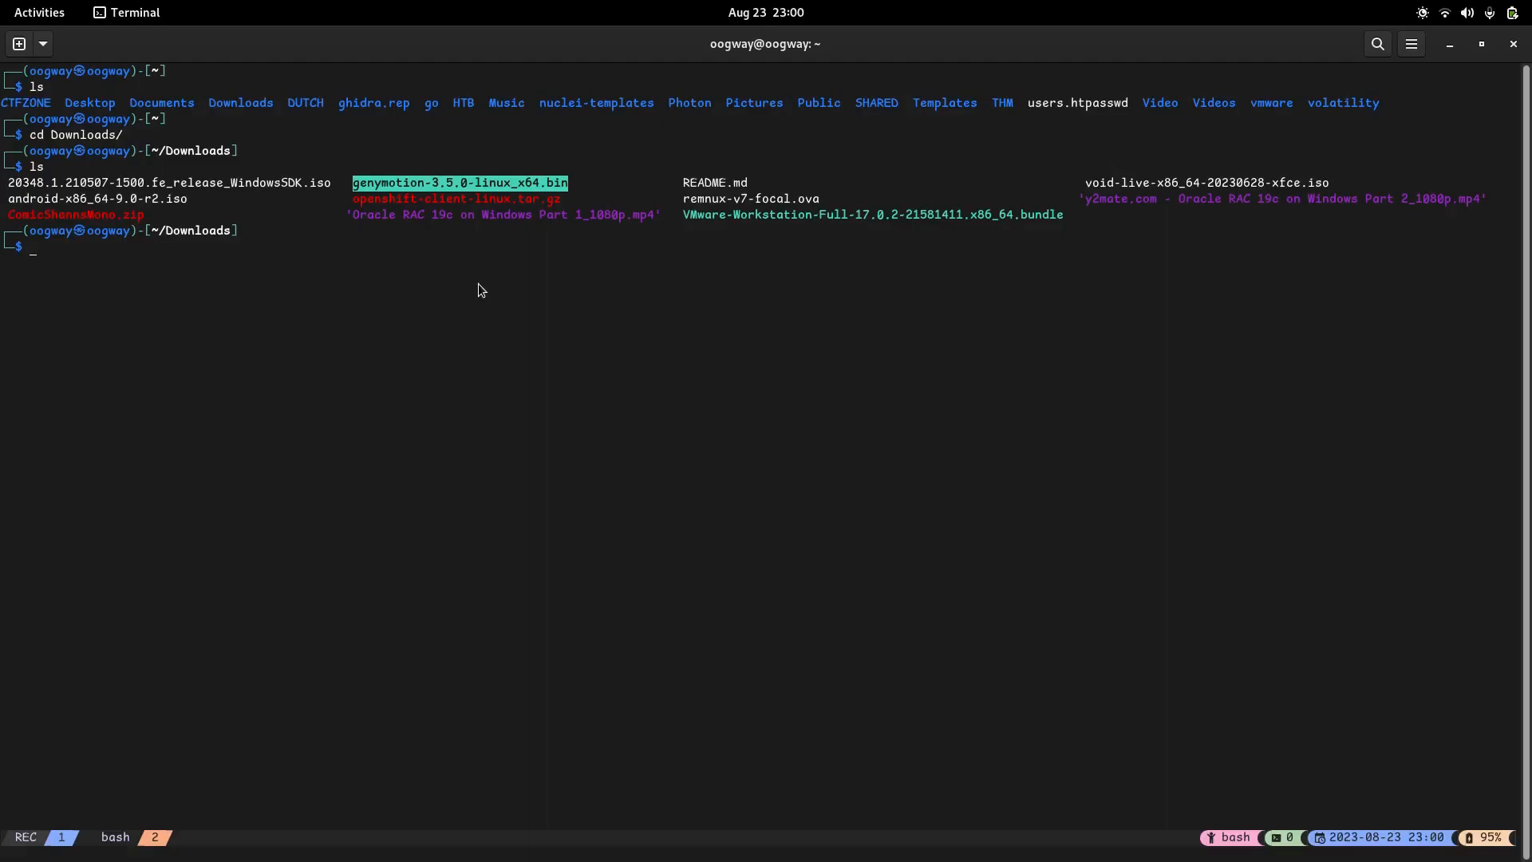
{"action": "type", "text": "chmod +x genymotion-3.5.0-linux_x64.bin"}
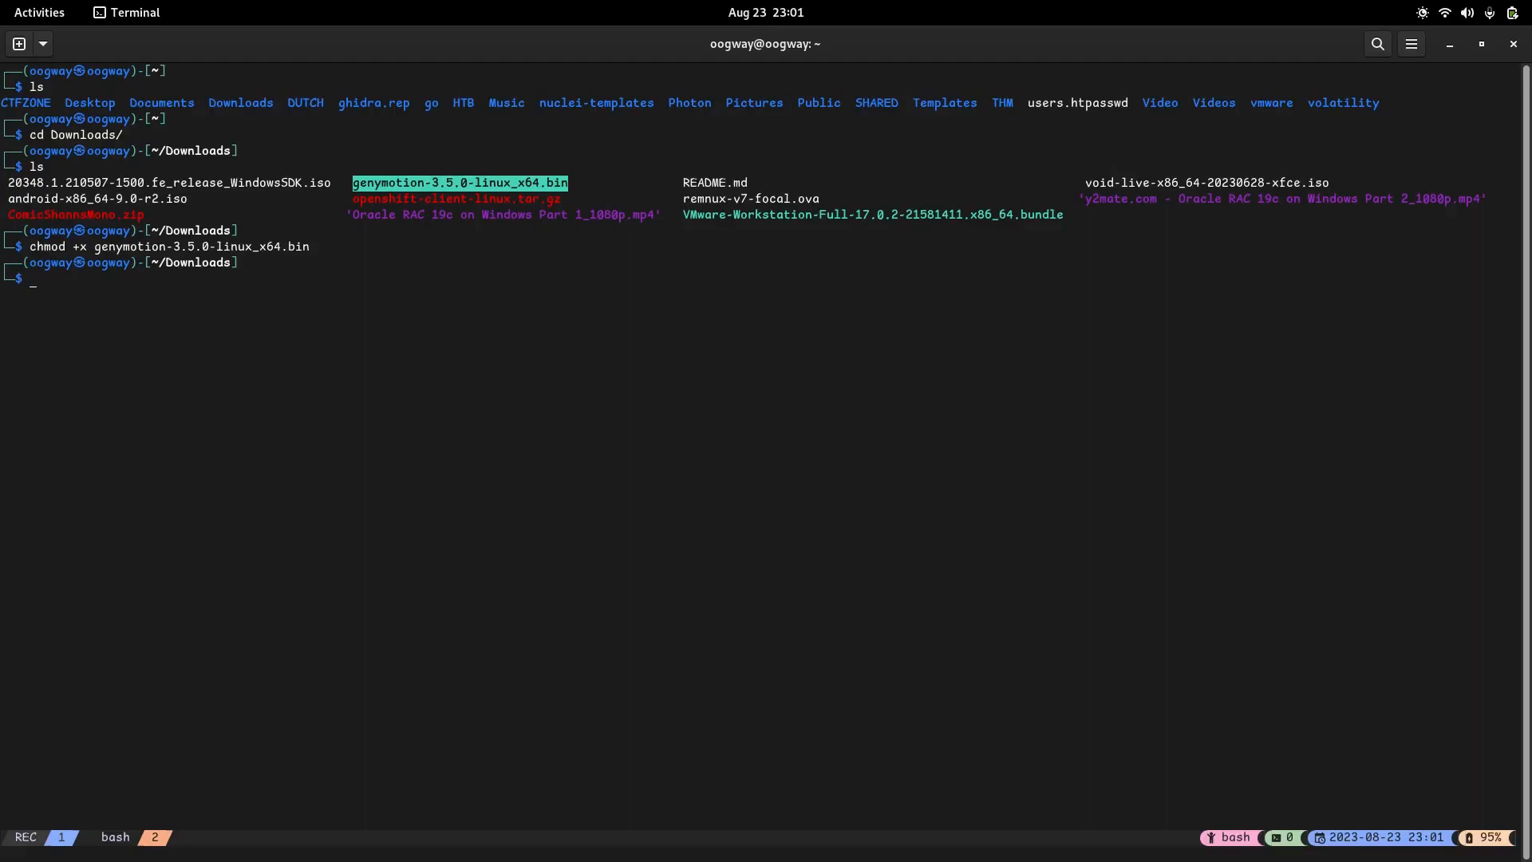
Step: Run the installer with sudo, answer y, installing Genymotion into /opt/genymobile/genymotion
{"action": "type", "text": "sudo"}
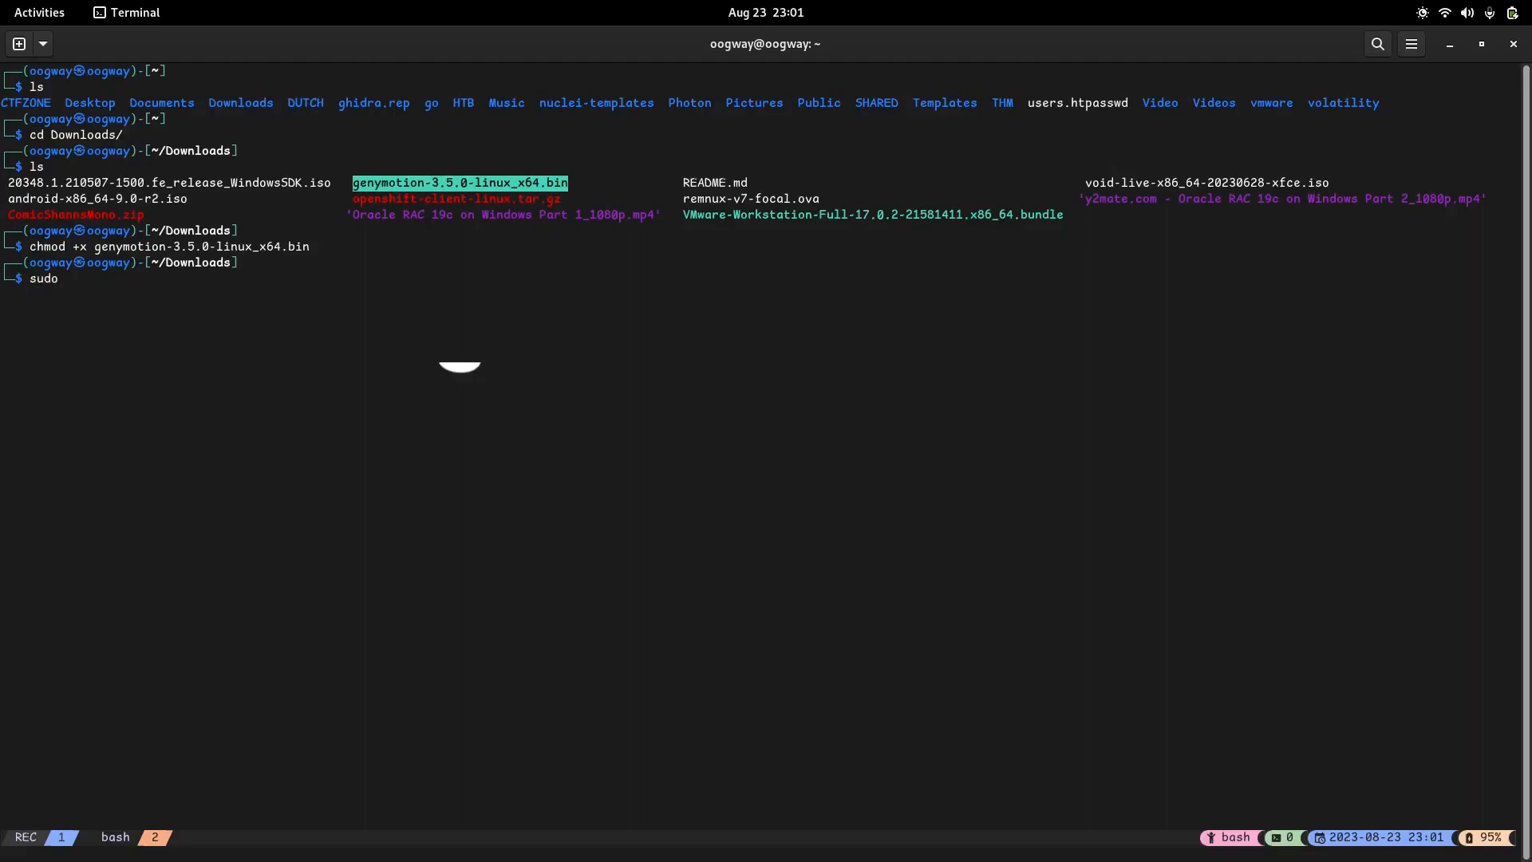
{"action": "type", "text": "./genymotion-3.5.0-linux_x64.bin"}
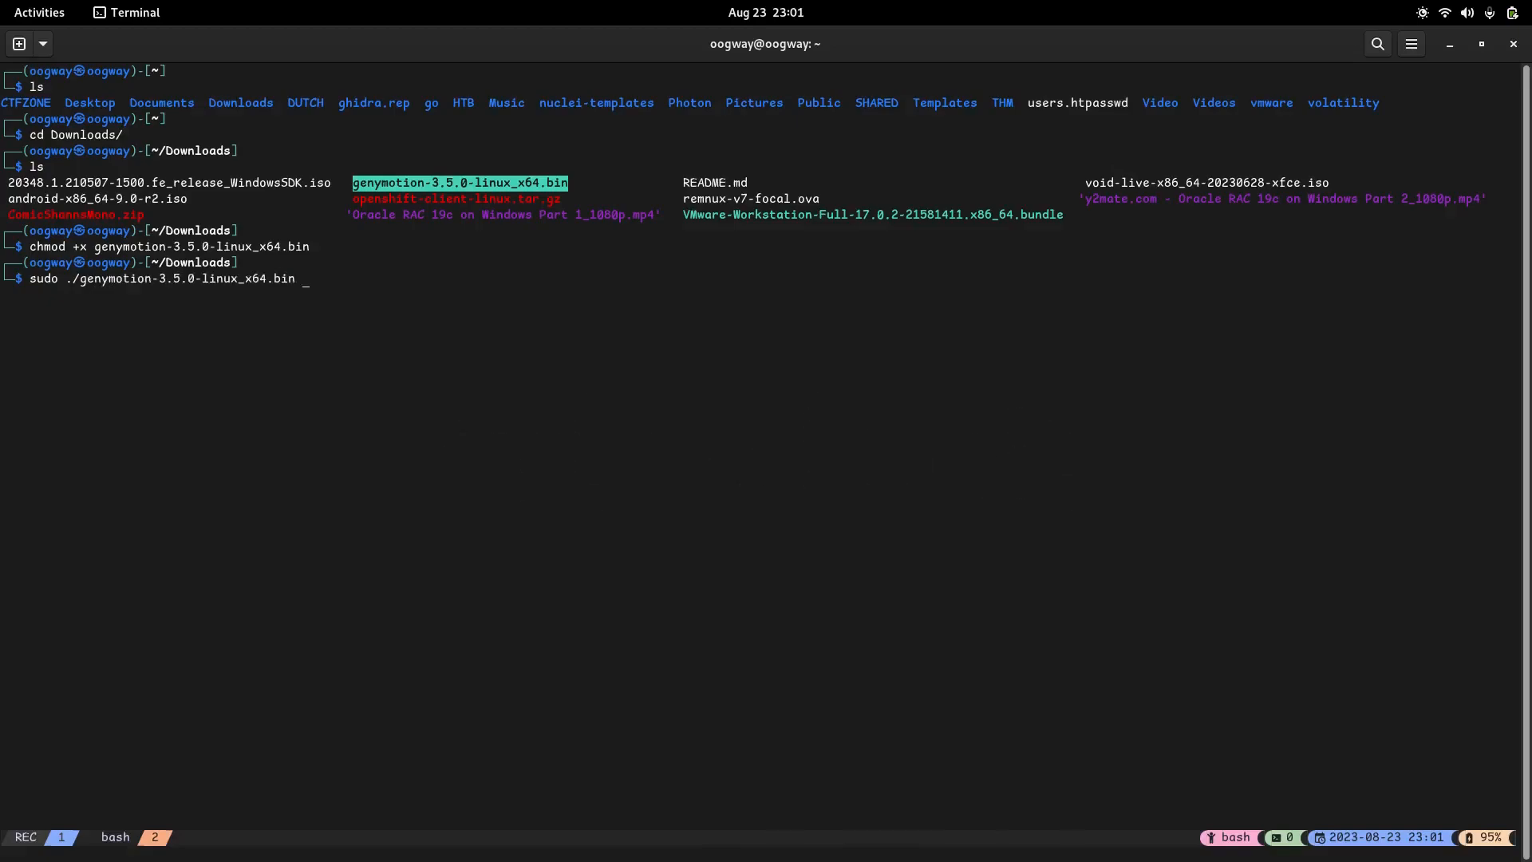
{"action": "key", "text": "Return"}
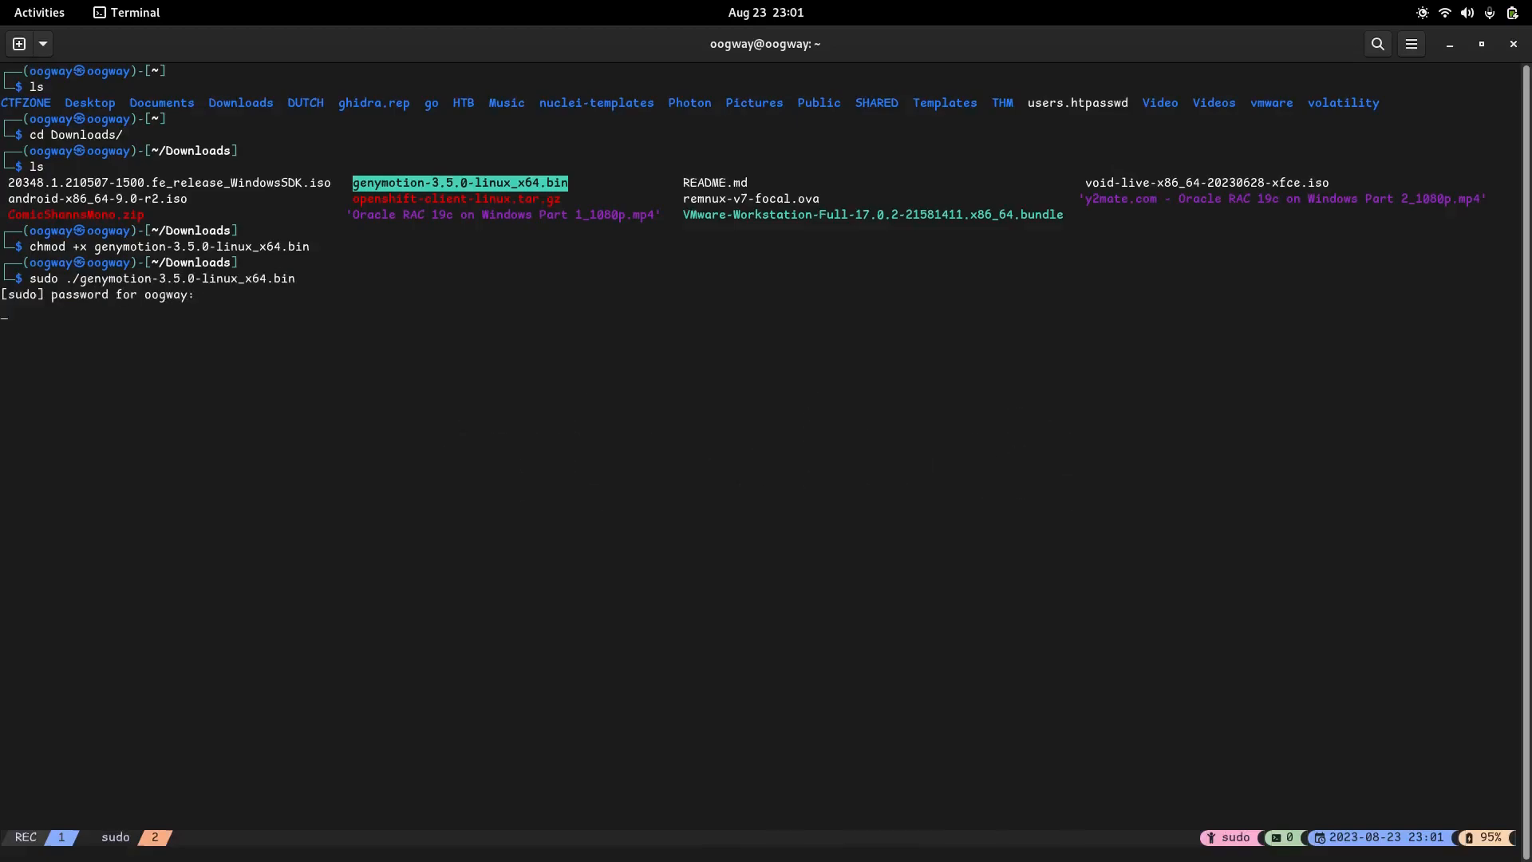
{"action": "key", "text": "Return"}
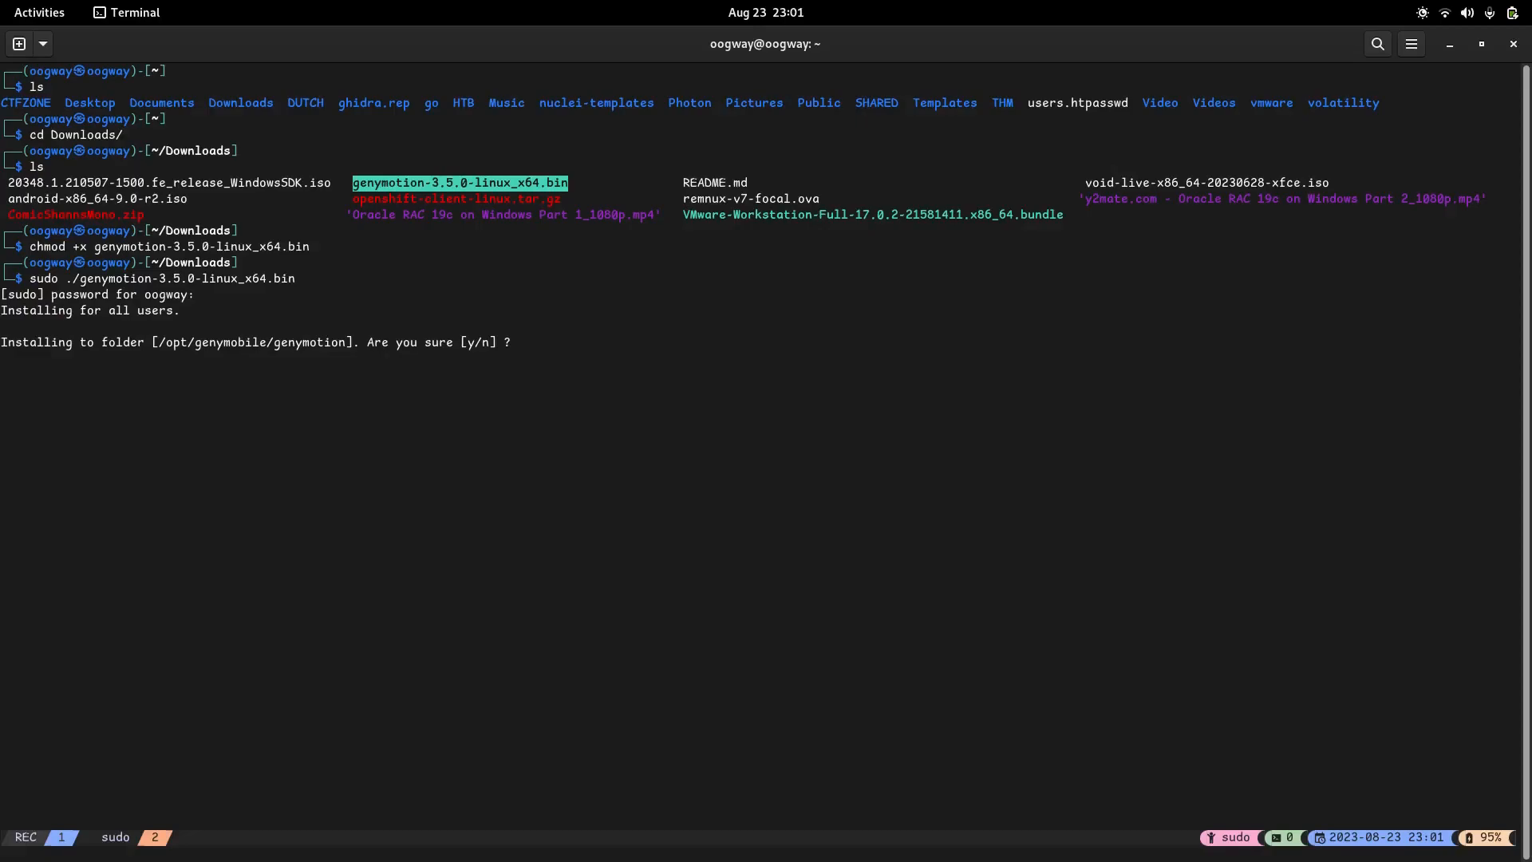
{"action": "type", "text": "y"}
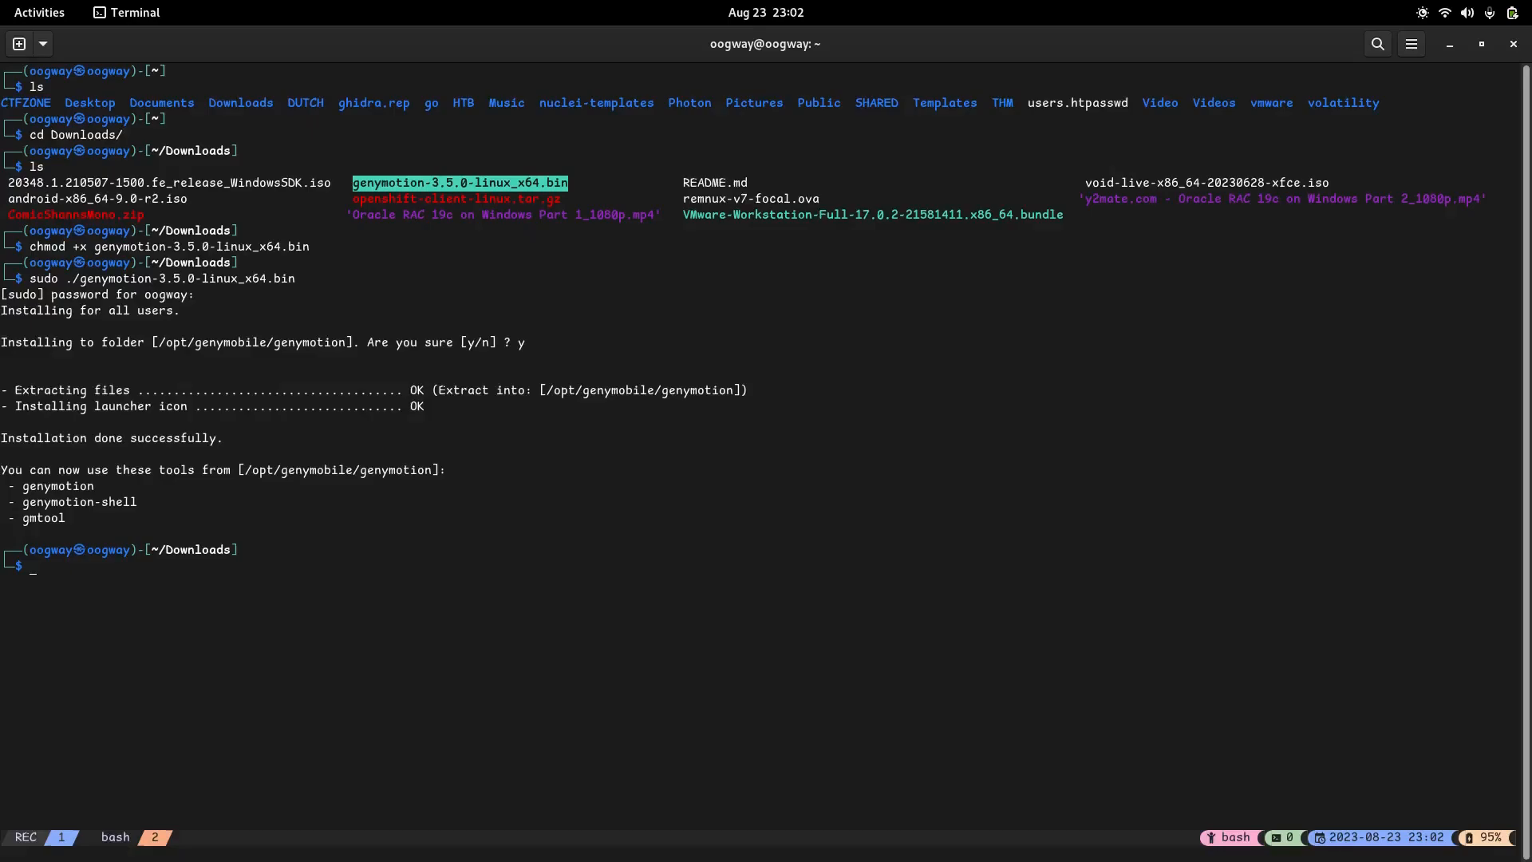
{"action": "mouse_move", "coordinate": [71, 507]}
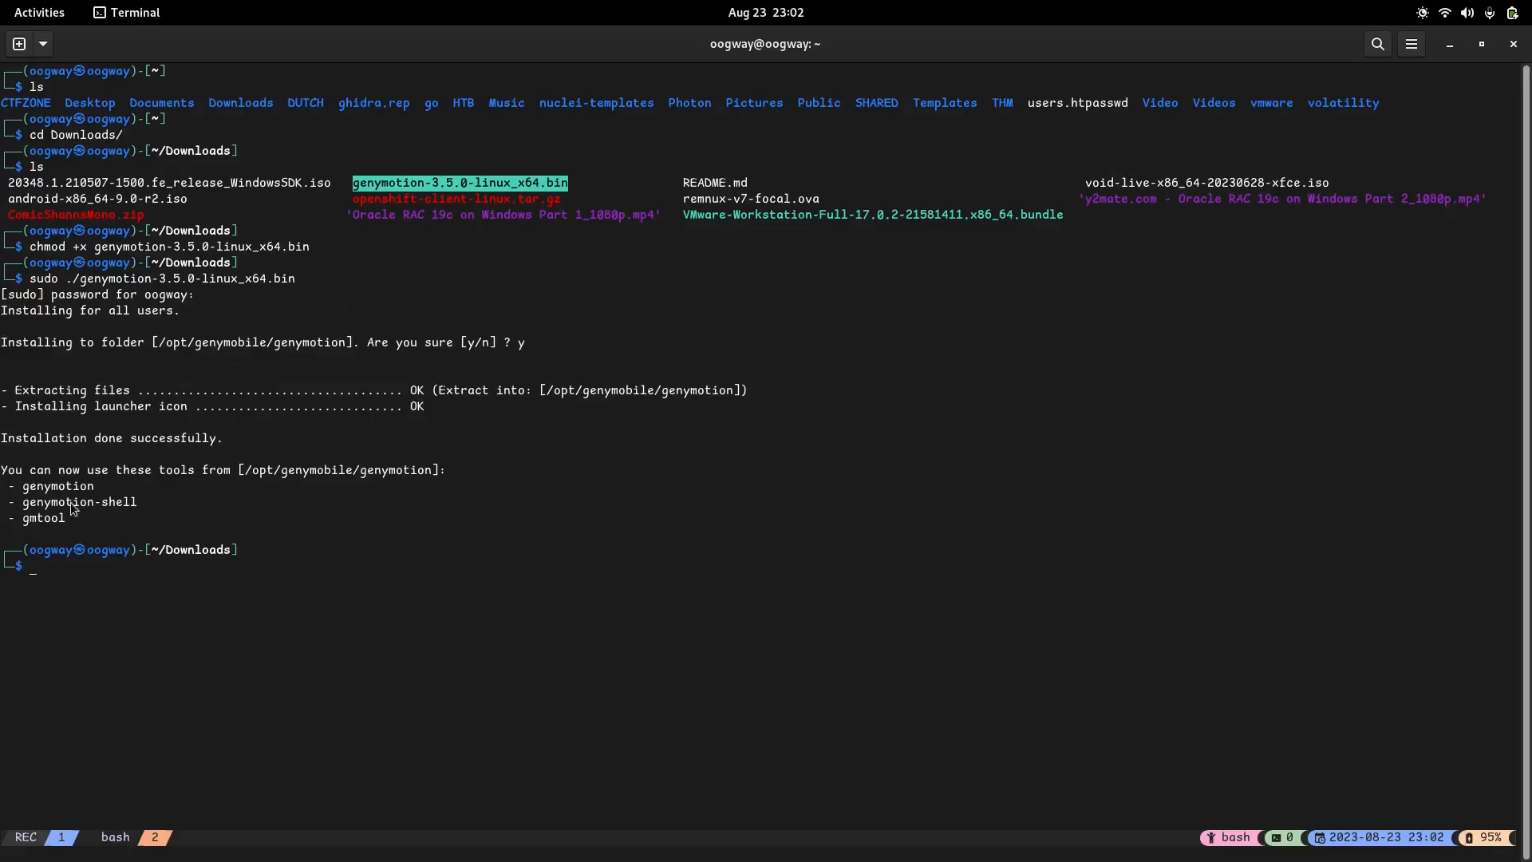
{"action": "double_click", "coordinate": [78, 501]}
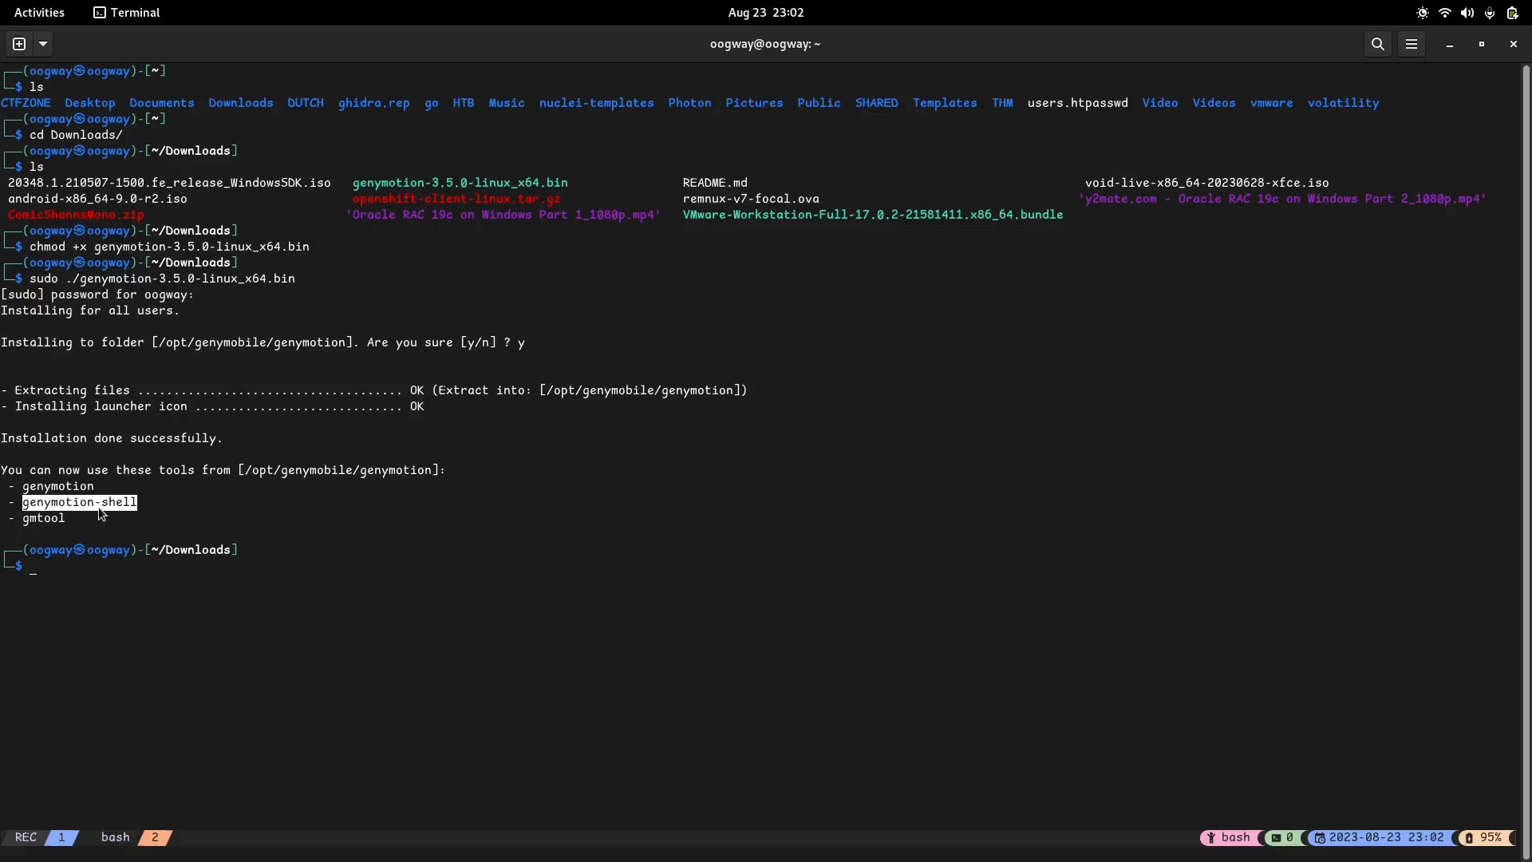
{"action": "mouse_move", "coordinate": [745, 401]}
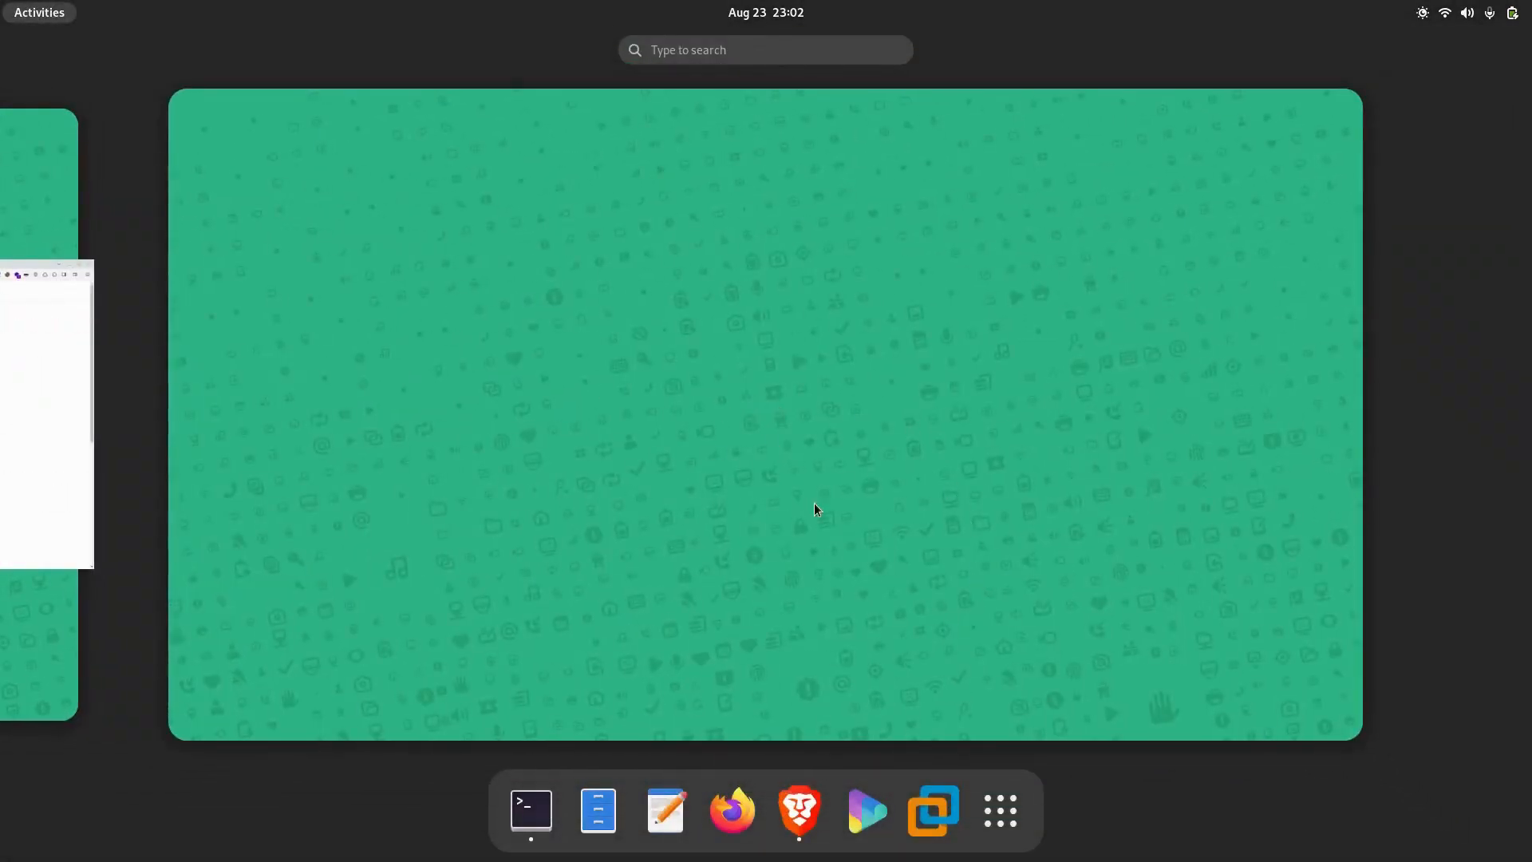
Step: View the download page's sign-in options, then launch Genymotion from the desktop search for 'geny'
{"action": "left_click", "coordinate": [798, 810]}
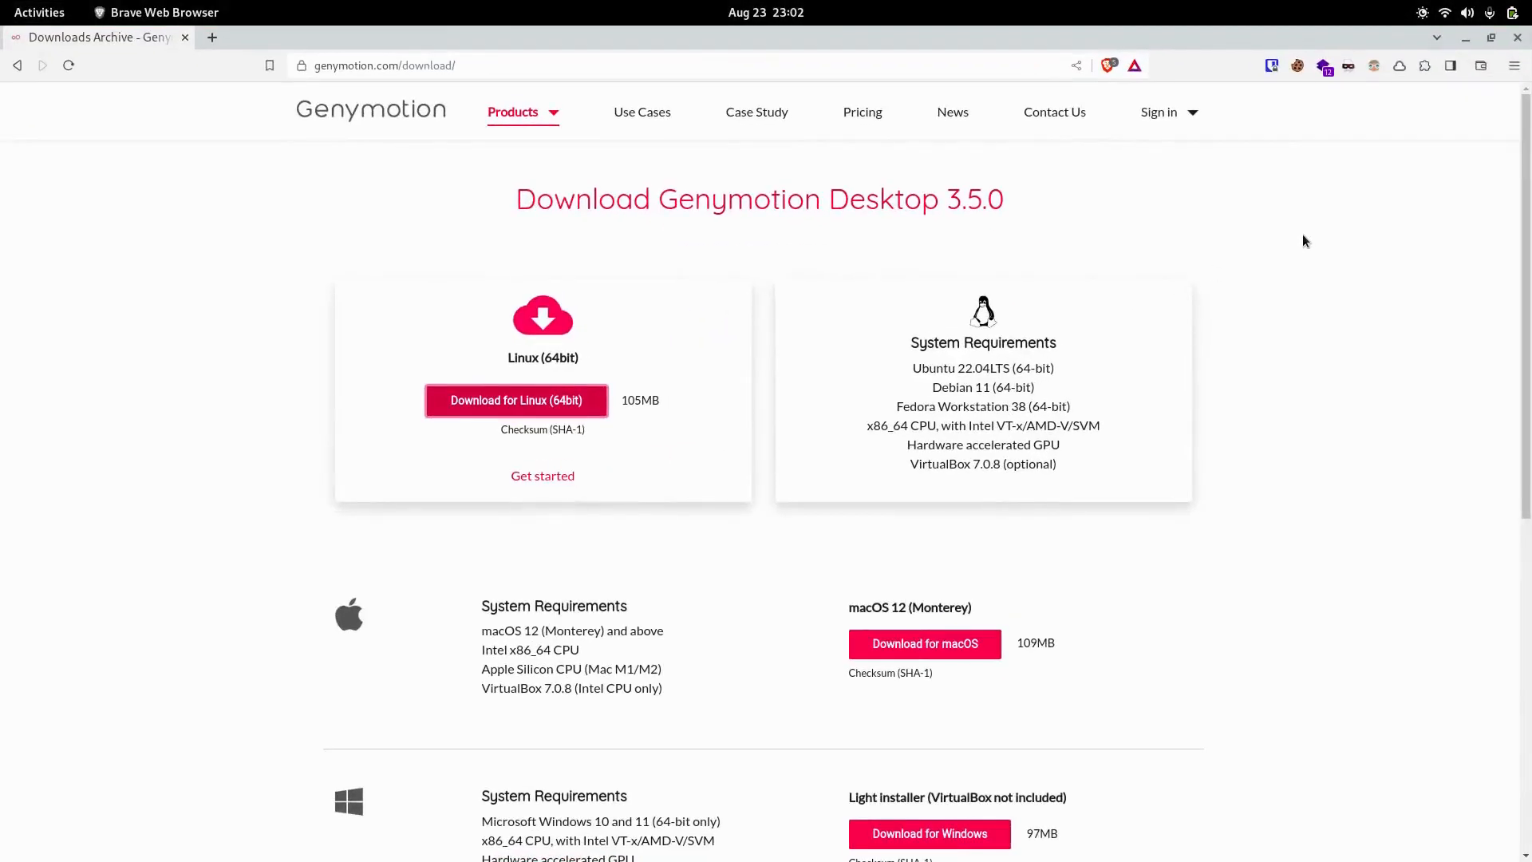
{"action": "mouse_move", "coordinate": [1176, 149]}
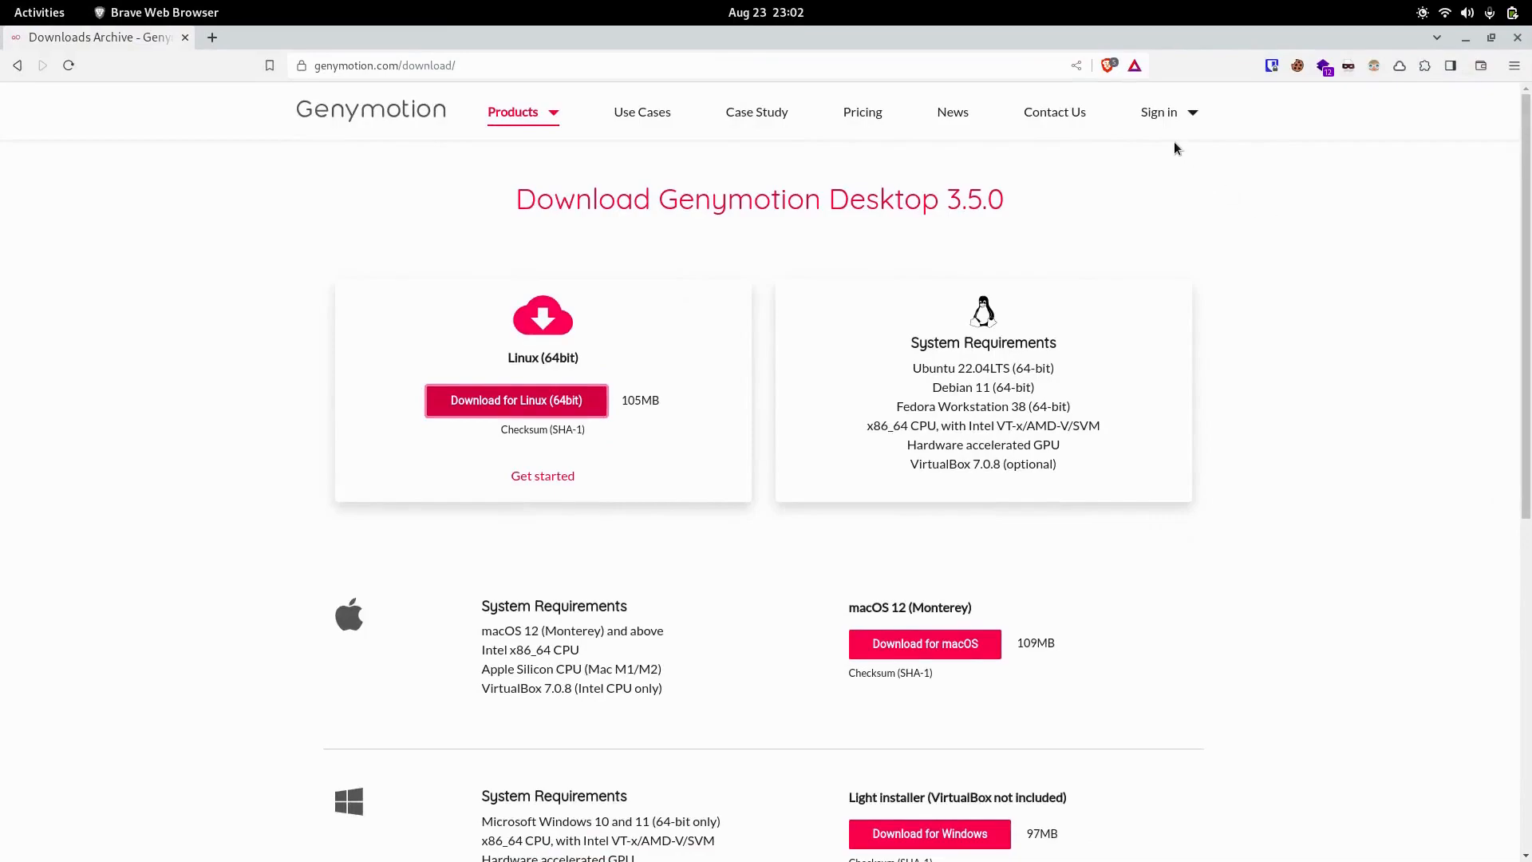
{"action": "mouse_move", "coordinate": [1213, 222]}
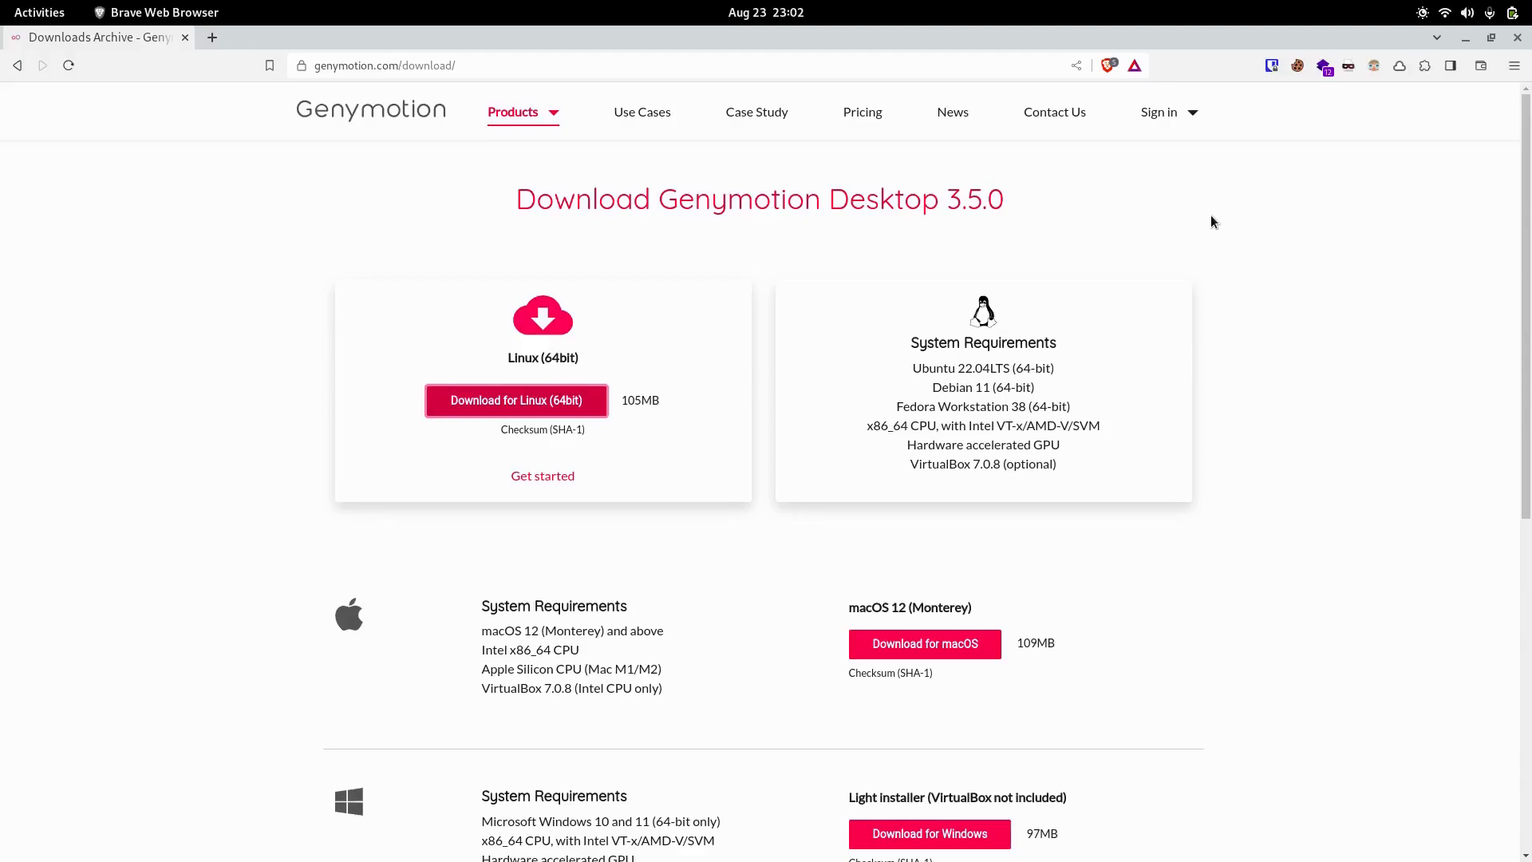
{"action": "left_click", "coordinate": [1162, 111]}
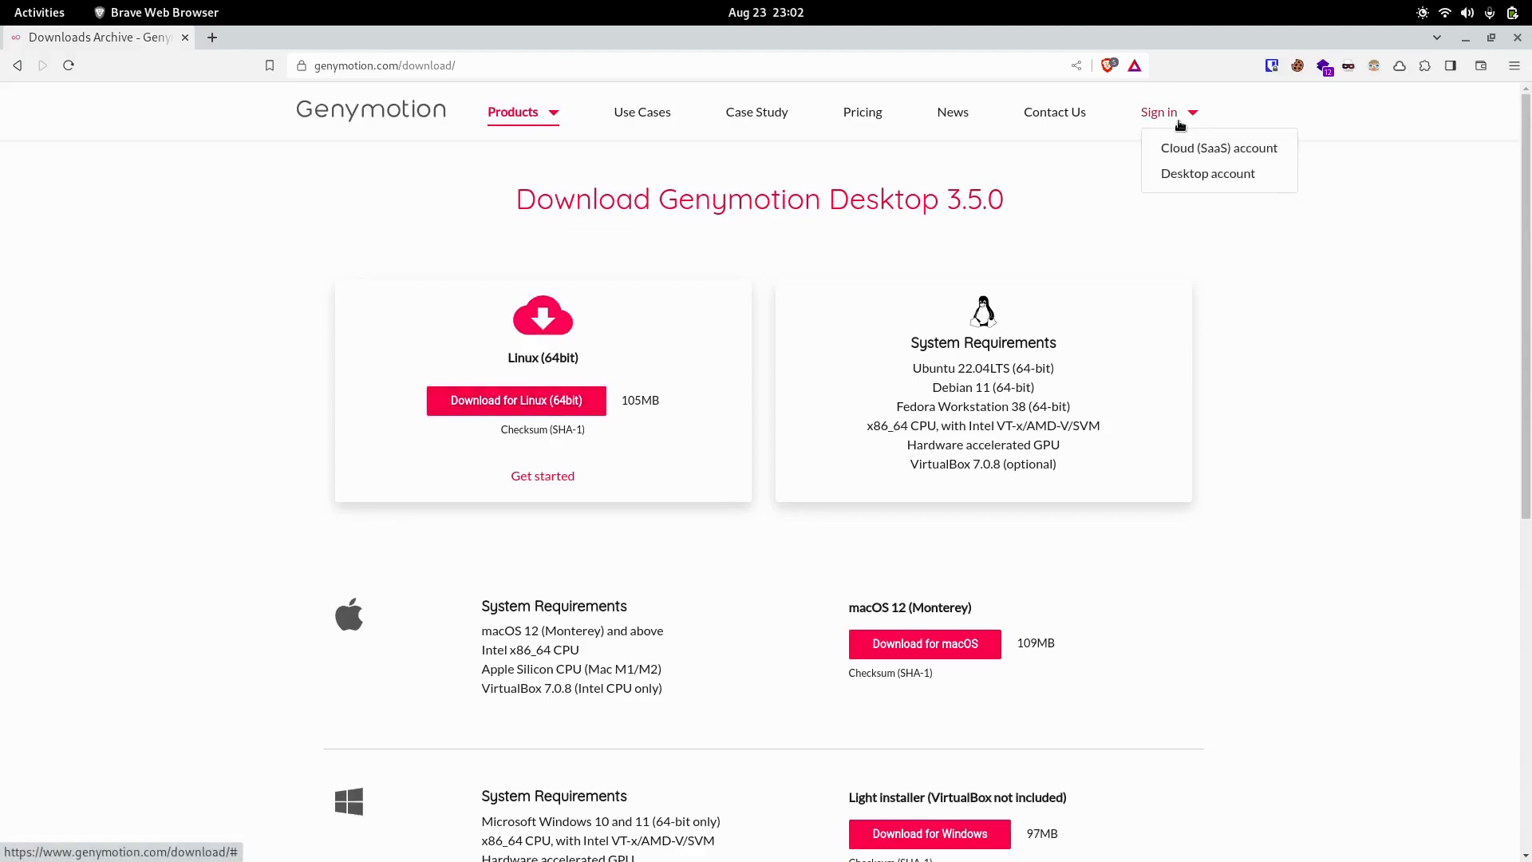
{"action": "mouse_move", "coordinate": [1238, 294]}
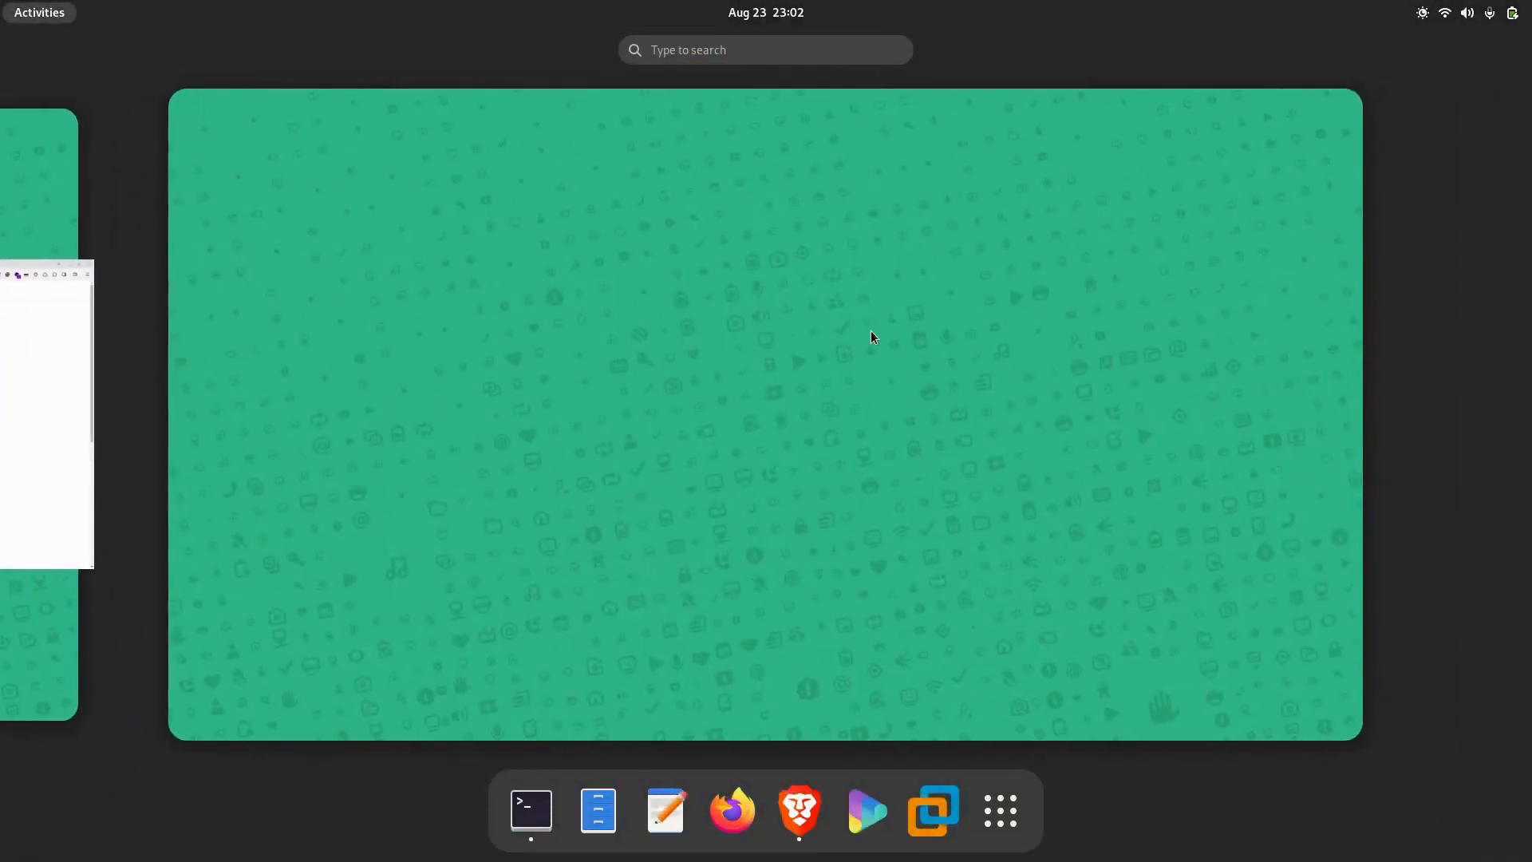
{"action": "type", "text": "geny"}
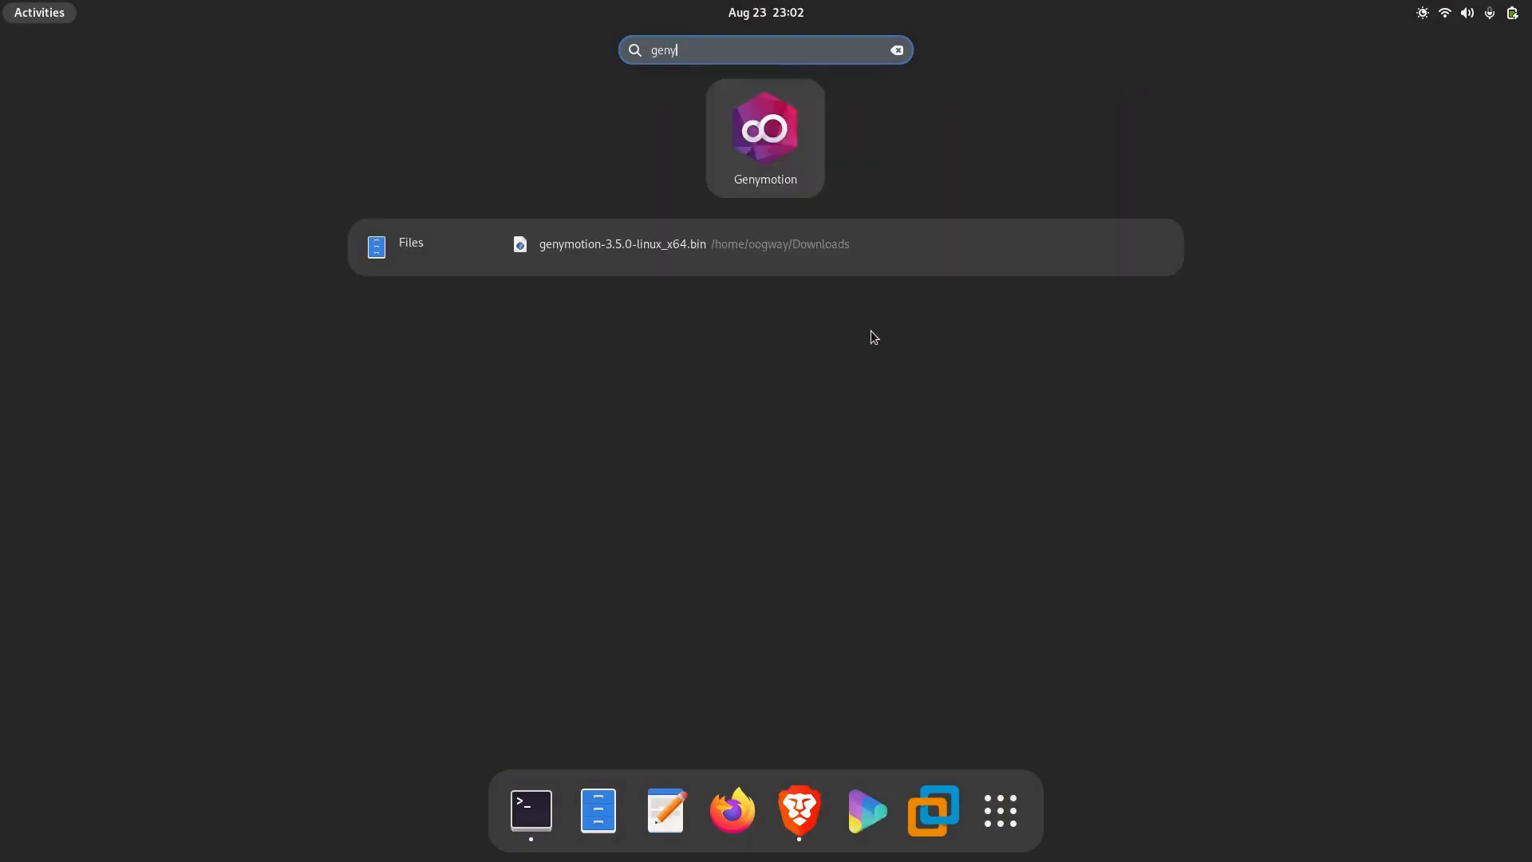
{"action": "left_click", "coordinate": [764, 129]}
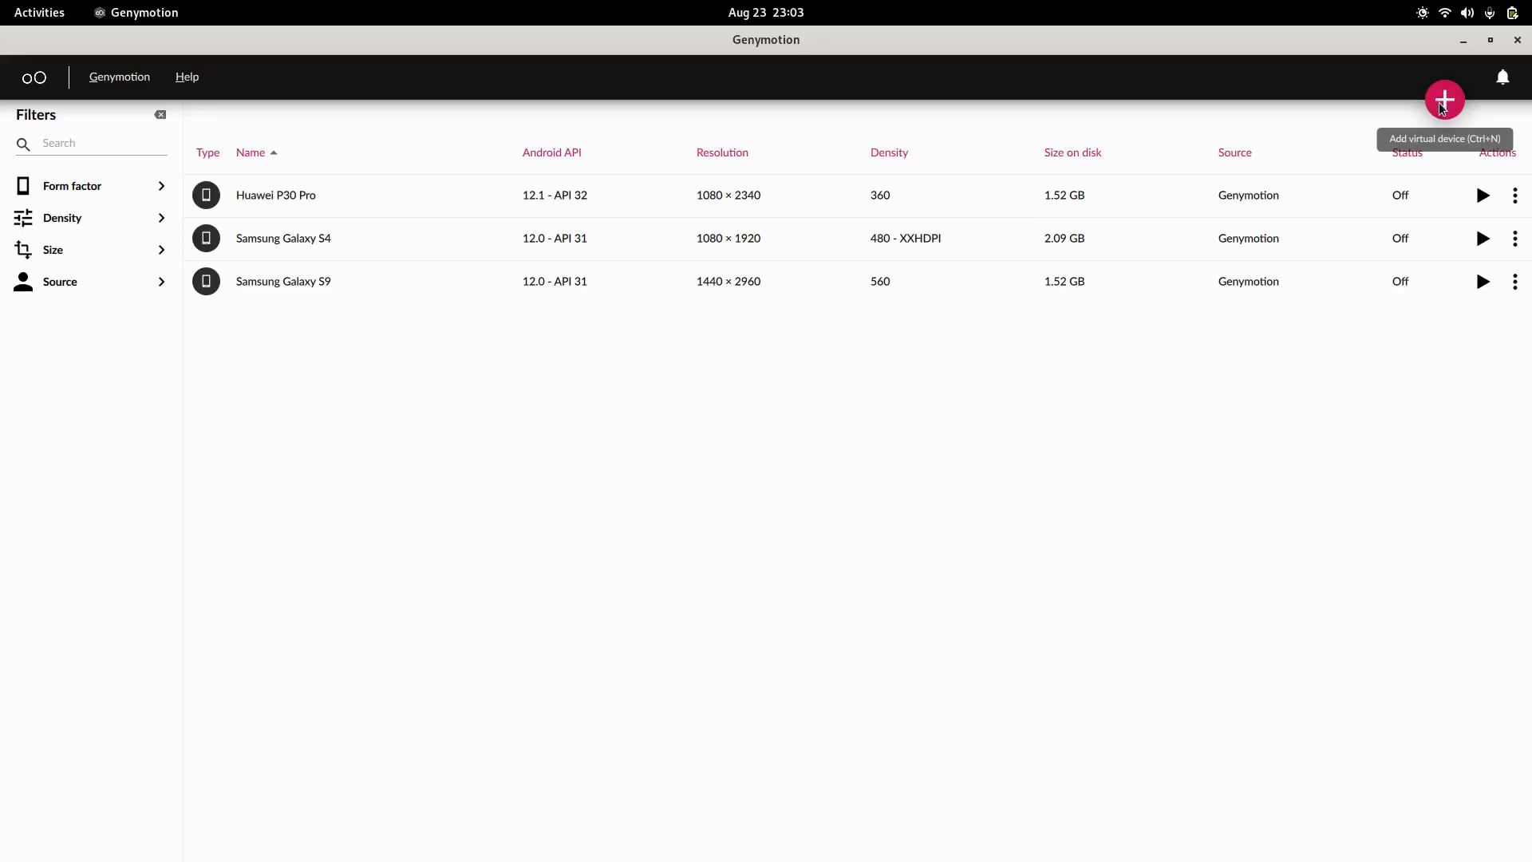
Step: Start a new virtual device and choose the Google Nexus 6 template
{"action": "left_click", "coordinate": [1444, 99]}
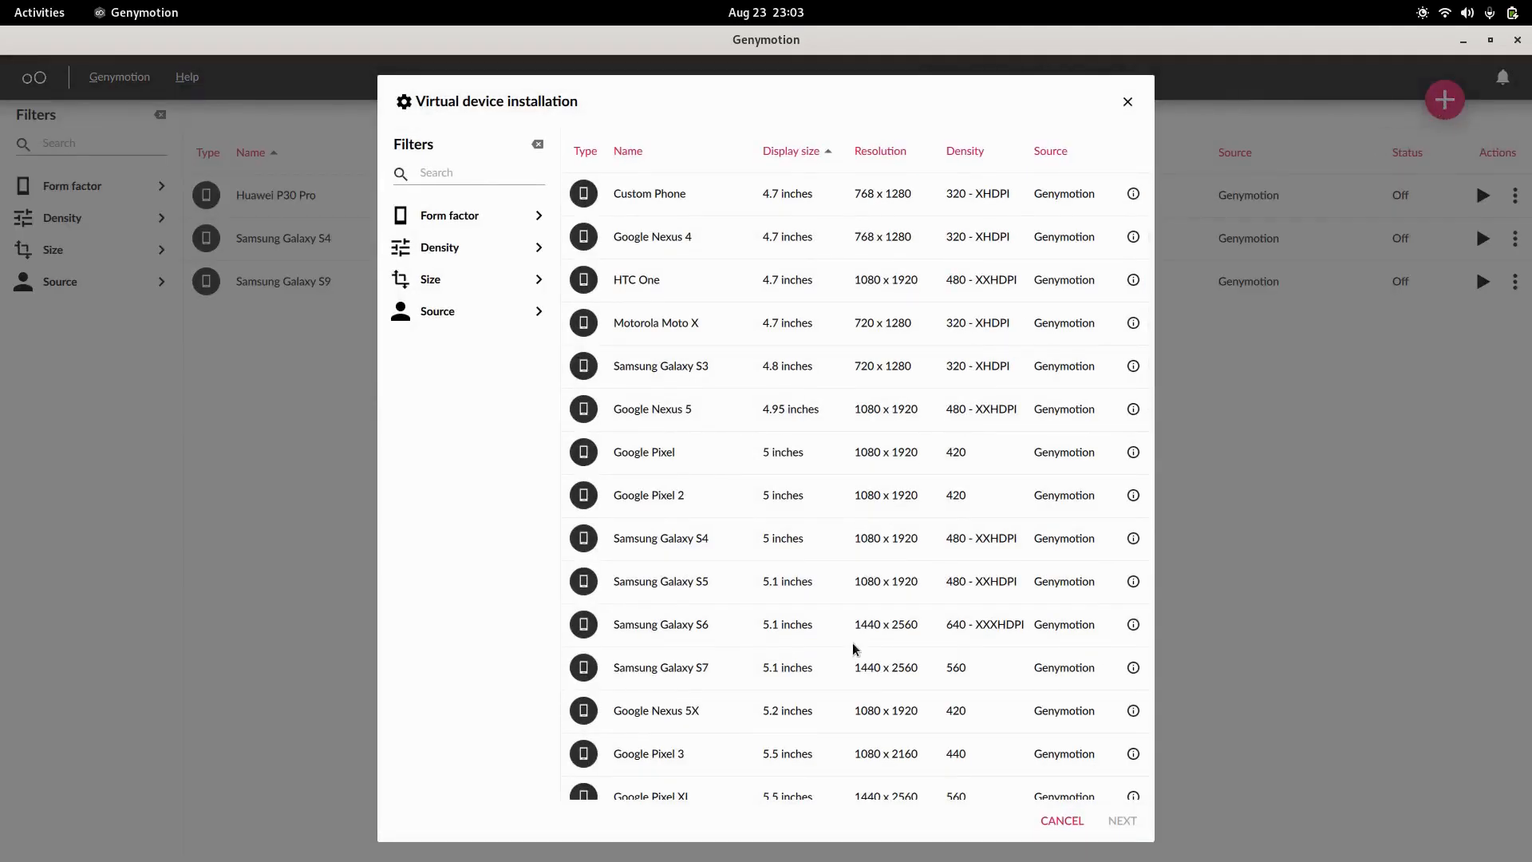
{"action": "scroll", "scroll_direction": "down", "scroll_amount": 3}
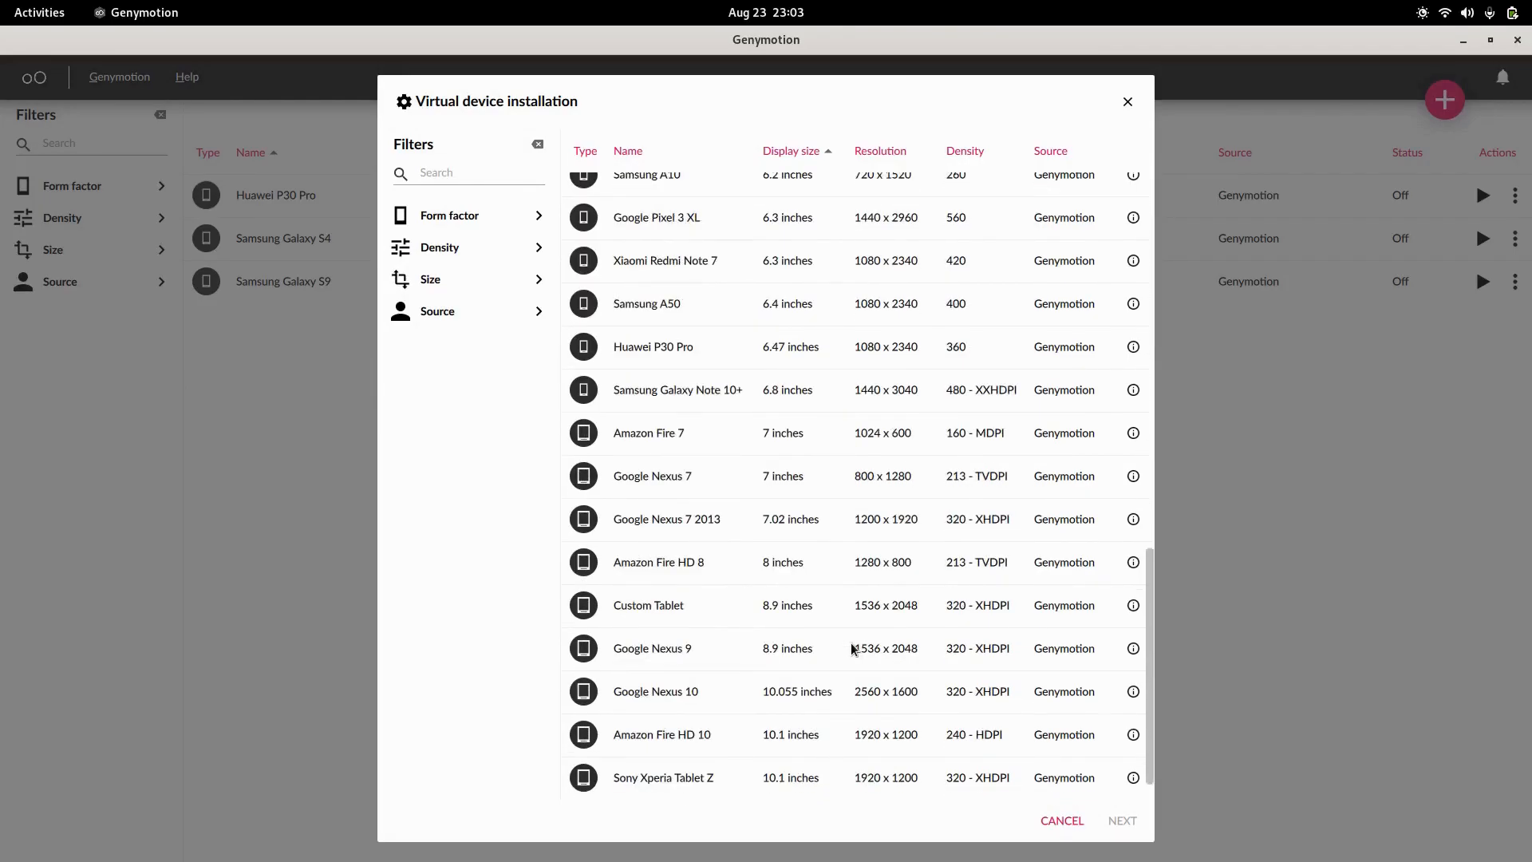
{"action": "scroll", "scroll_direction": "down", "scroll_amount": 3}
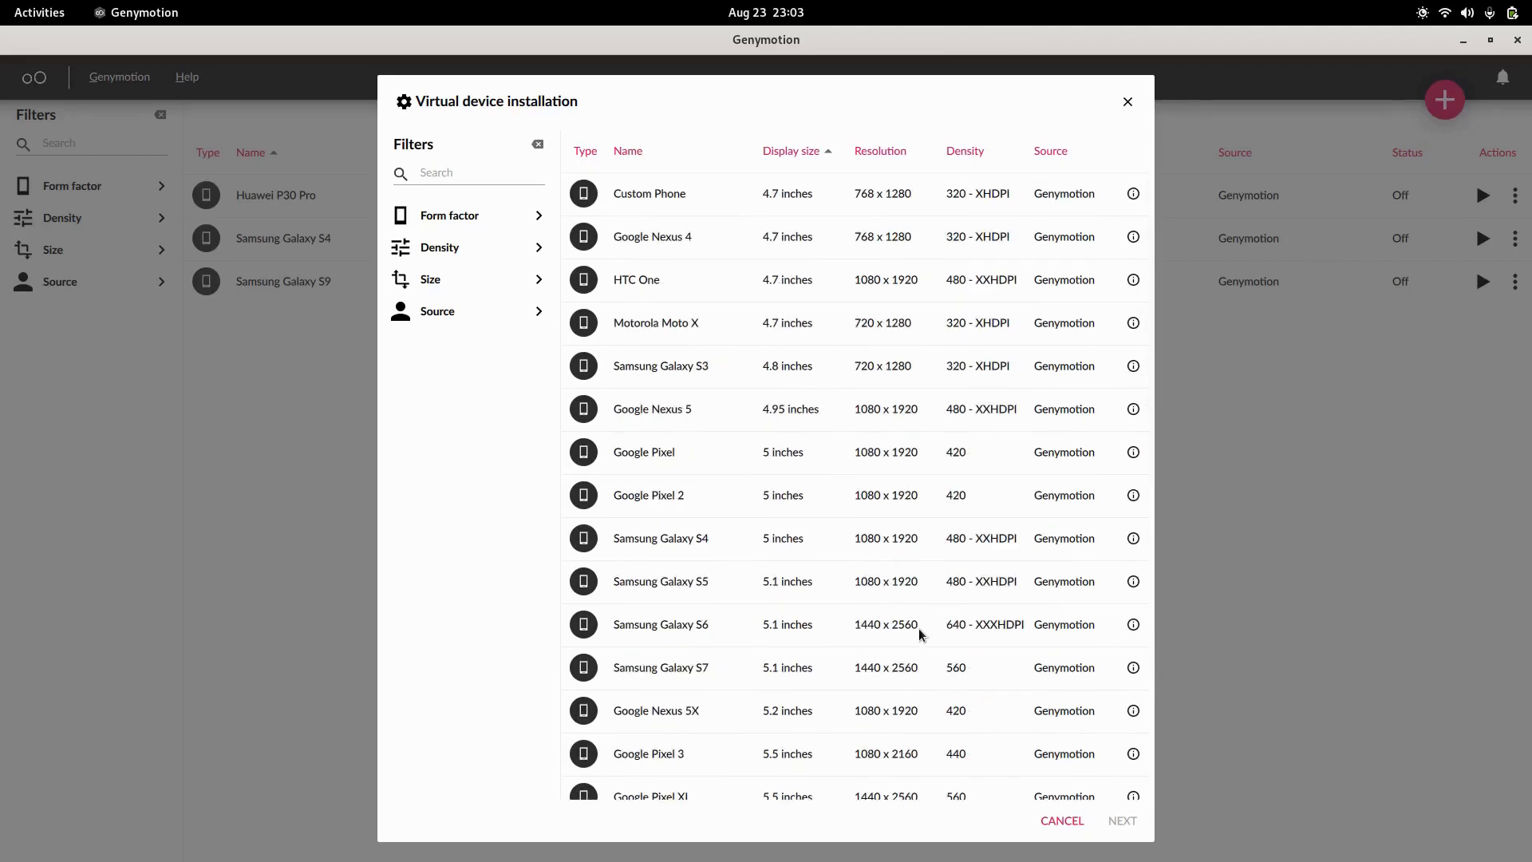
{"action": "mouse_move", "coordinate": [924, 624]}
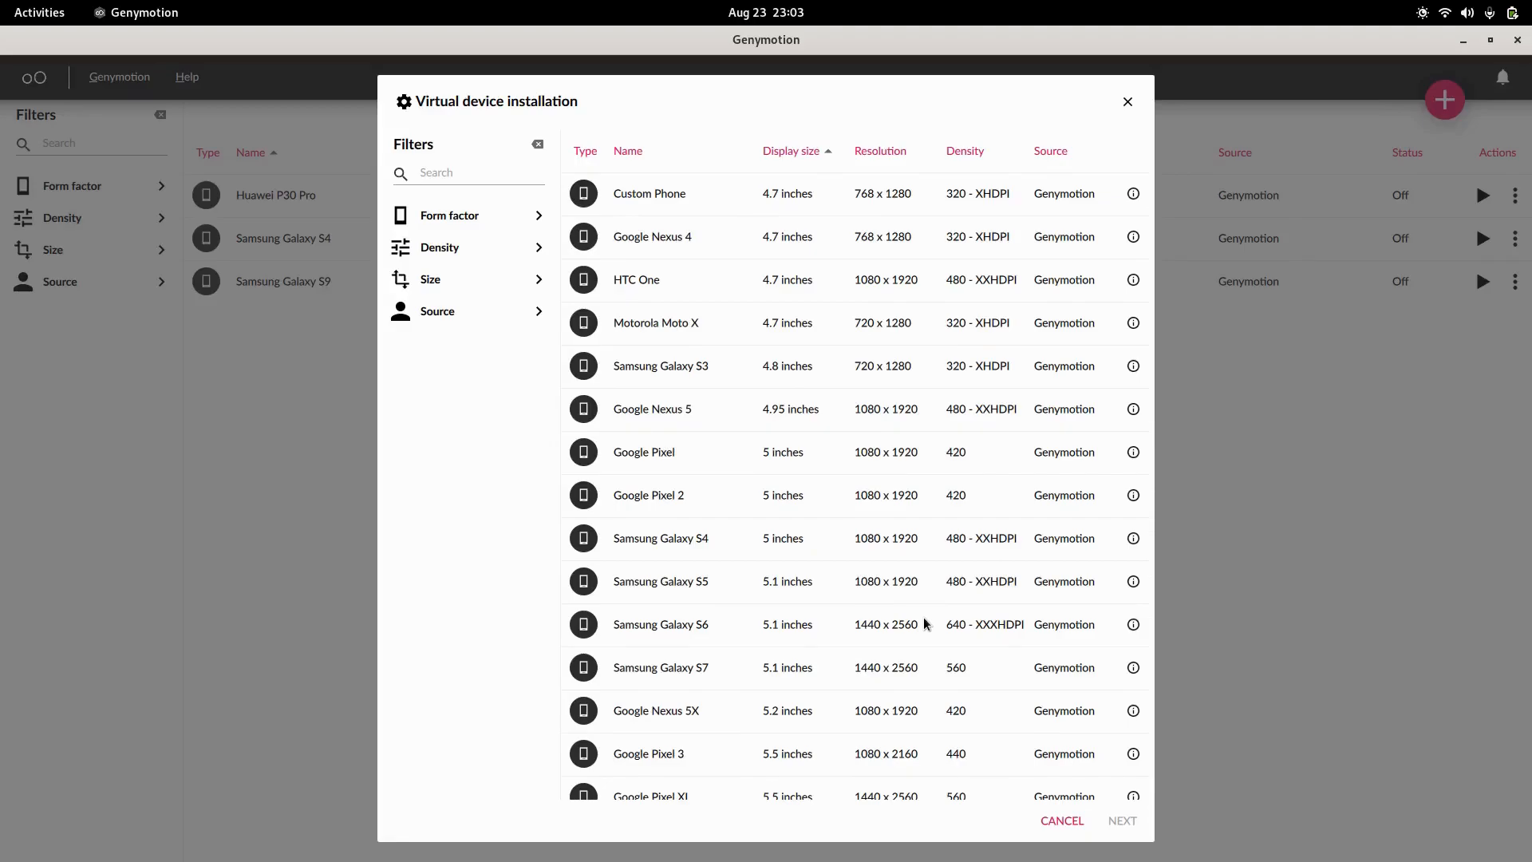
{"action": "mouse_move", "coordinate": [809, 327]}
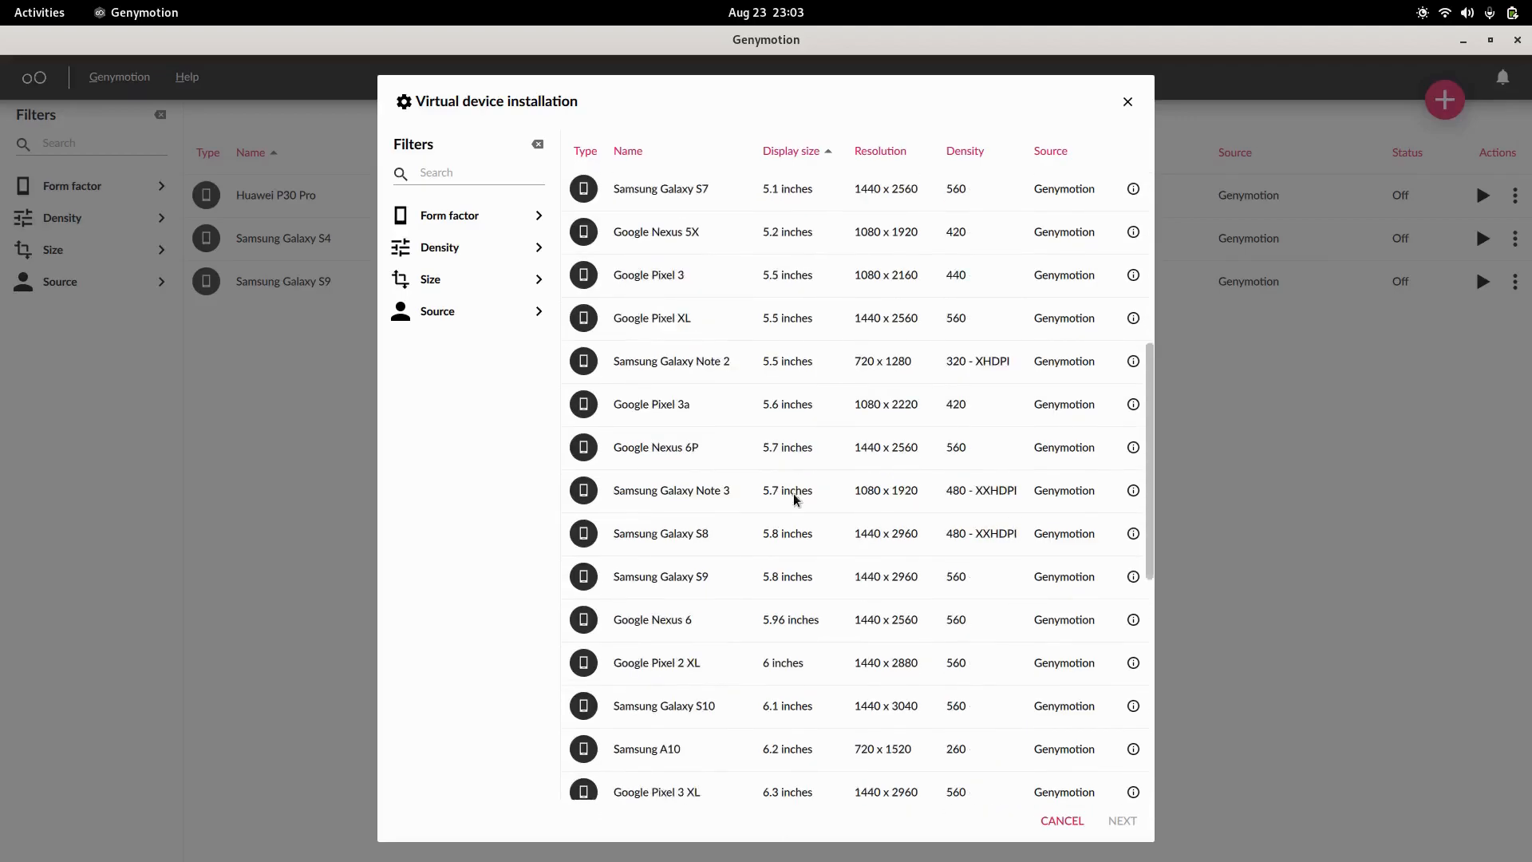
{"action": "scroll", "scroll_direction": "down", "scroll_amount": 3}
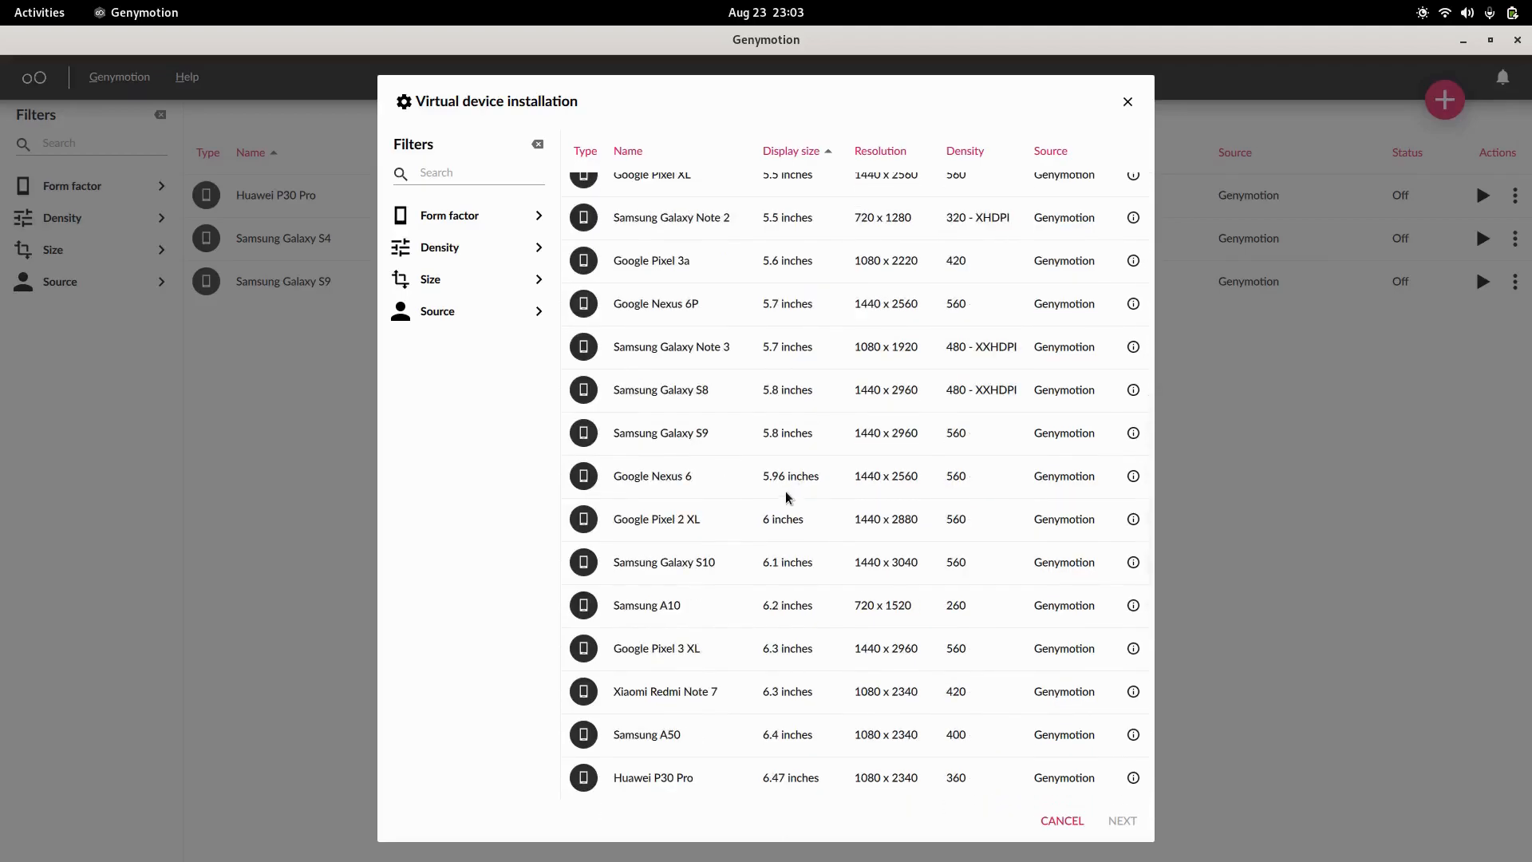
{"action": "left_click", "coordinate": [651, 475]}
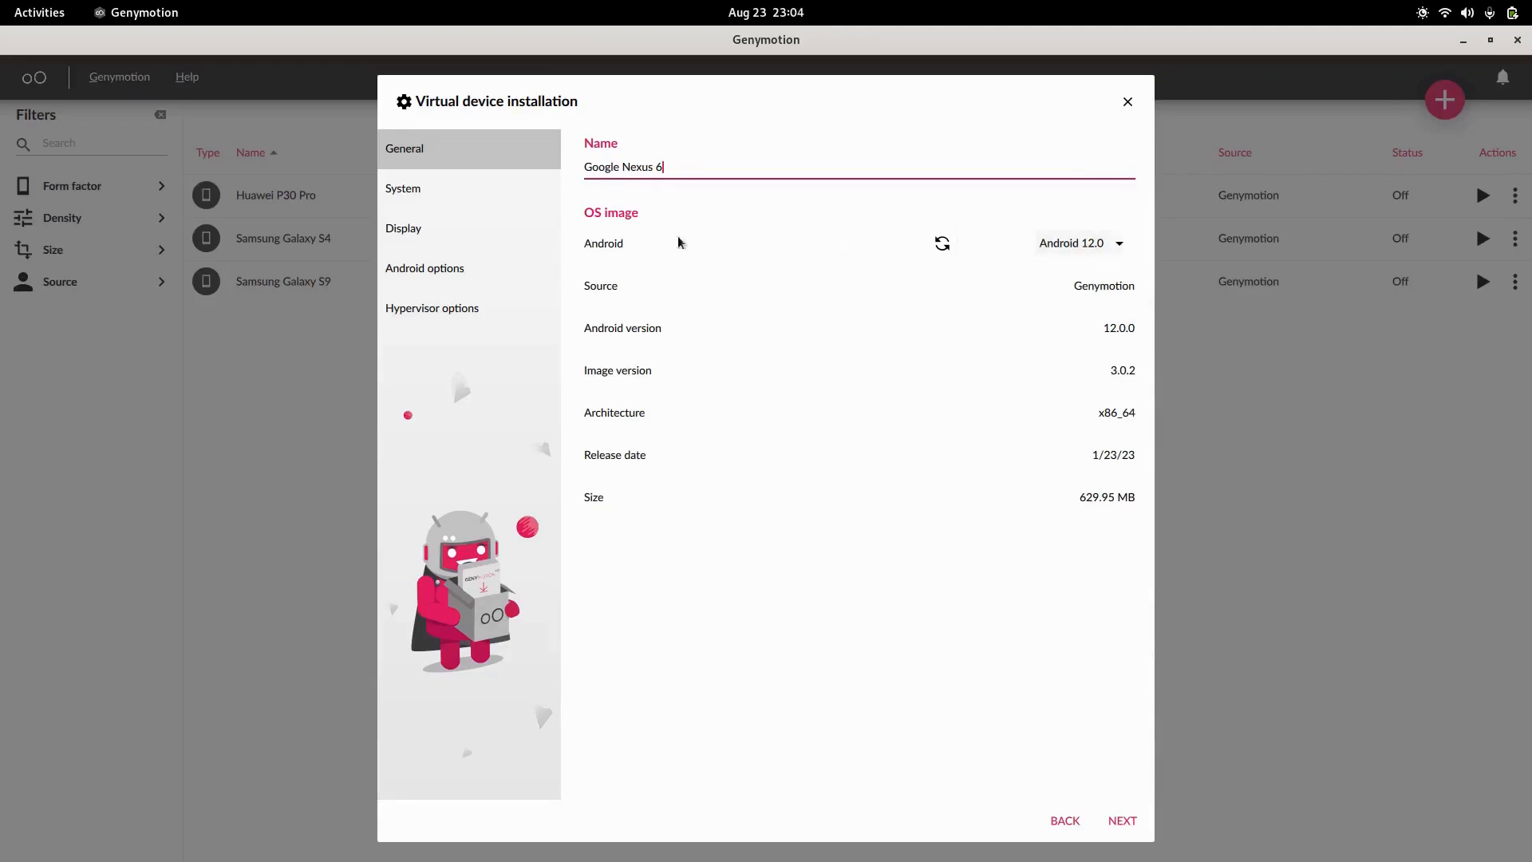
Step: Select the Android 10.0 image (x86, 441.64 MB) and continue to hardware settings
{"action": "left_click", "coordinate": [1078, 243]}
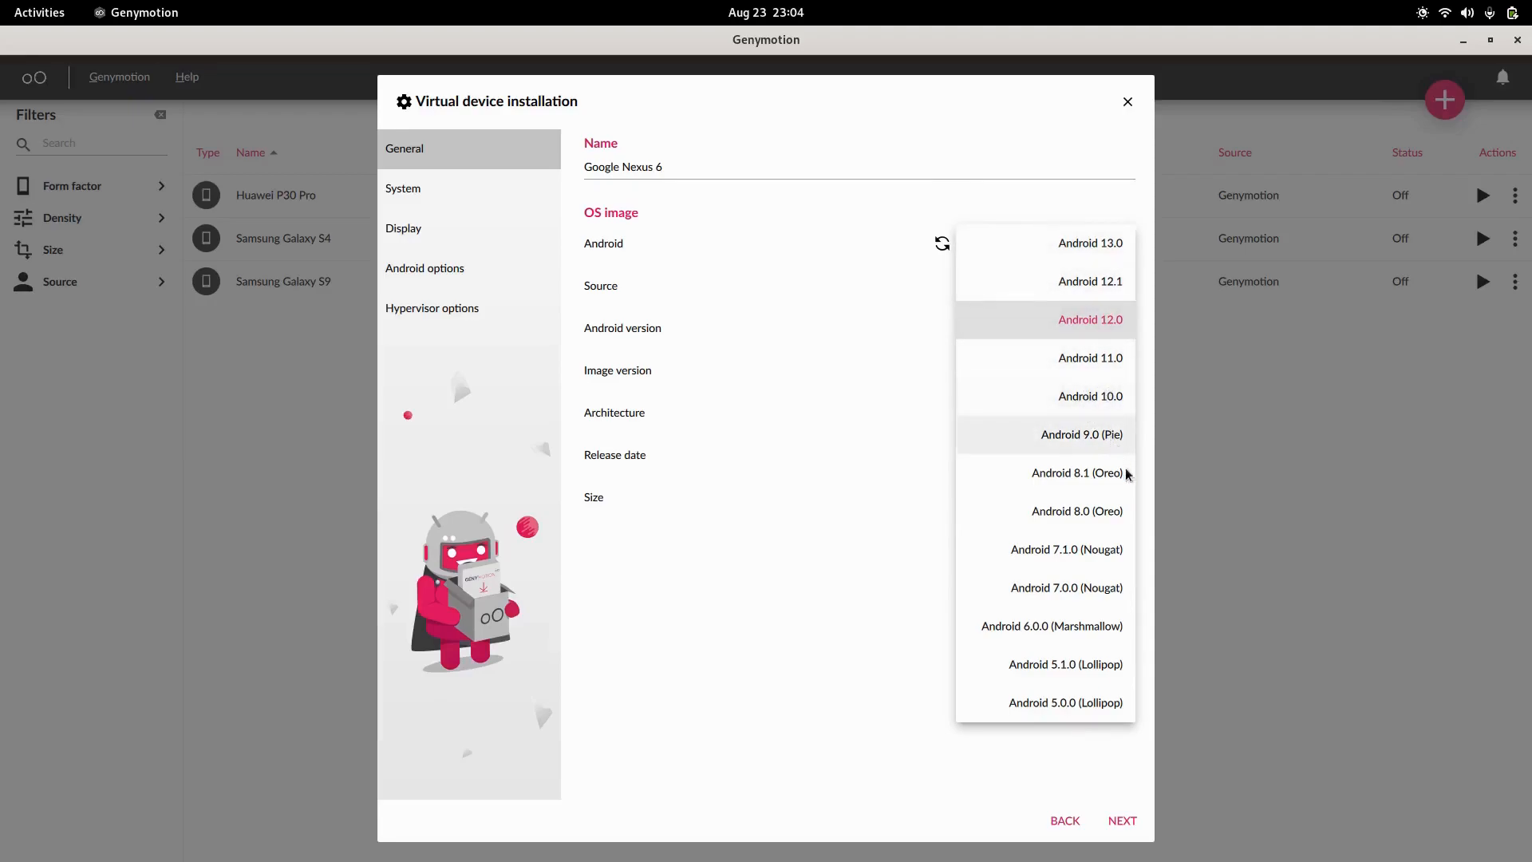
{"action": "mouse_move", "coordinate": [1064, 356]}
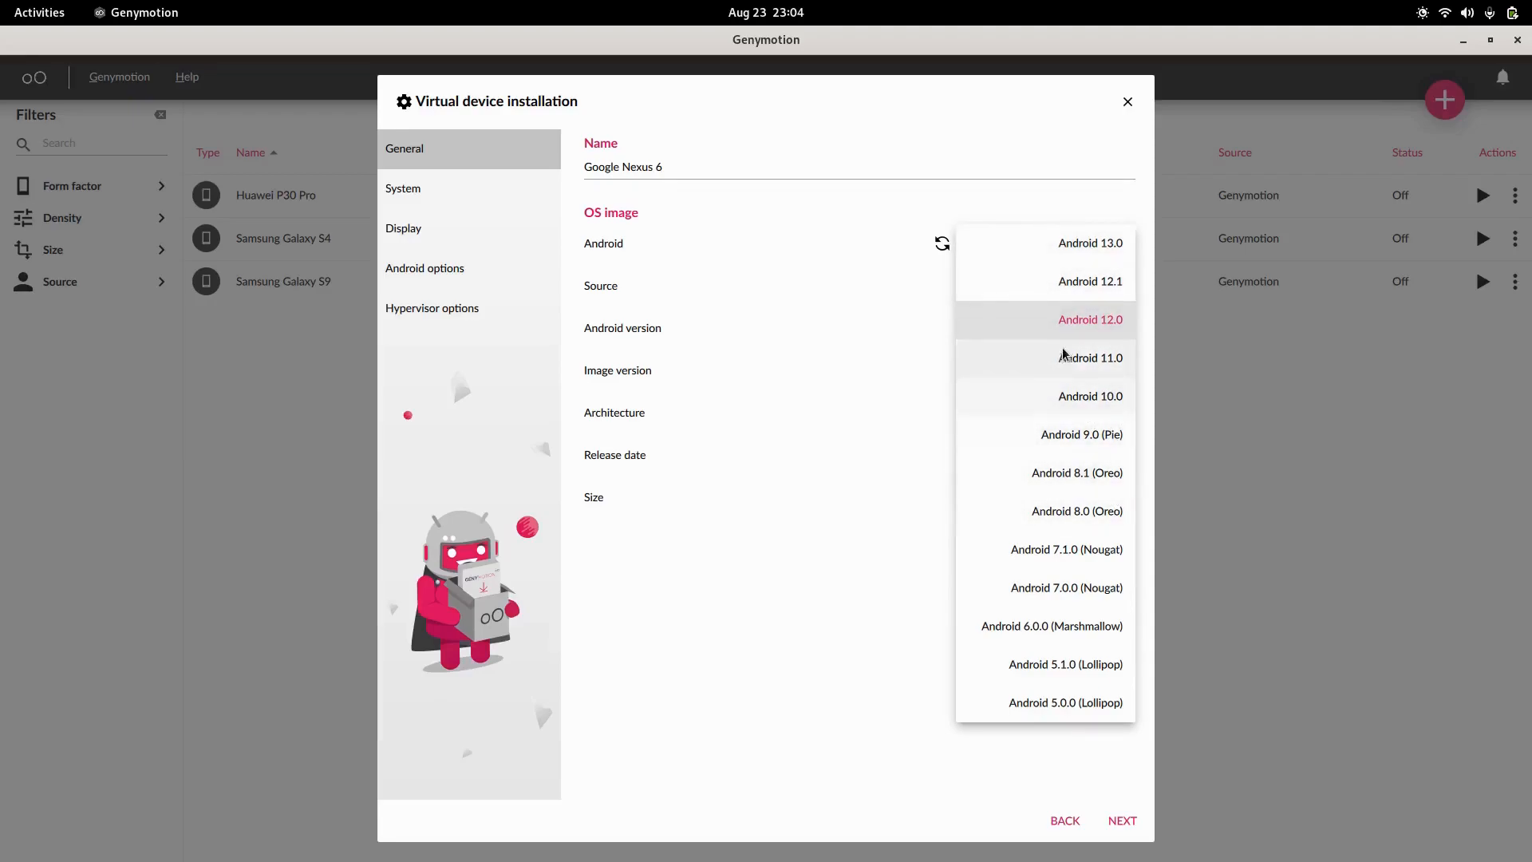
{"action": "left_click", "coordinate": [1090, 395]}
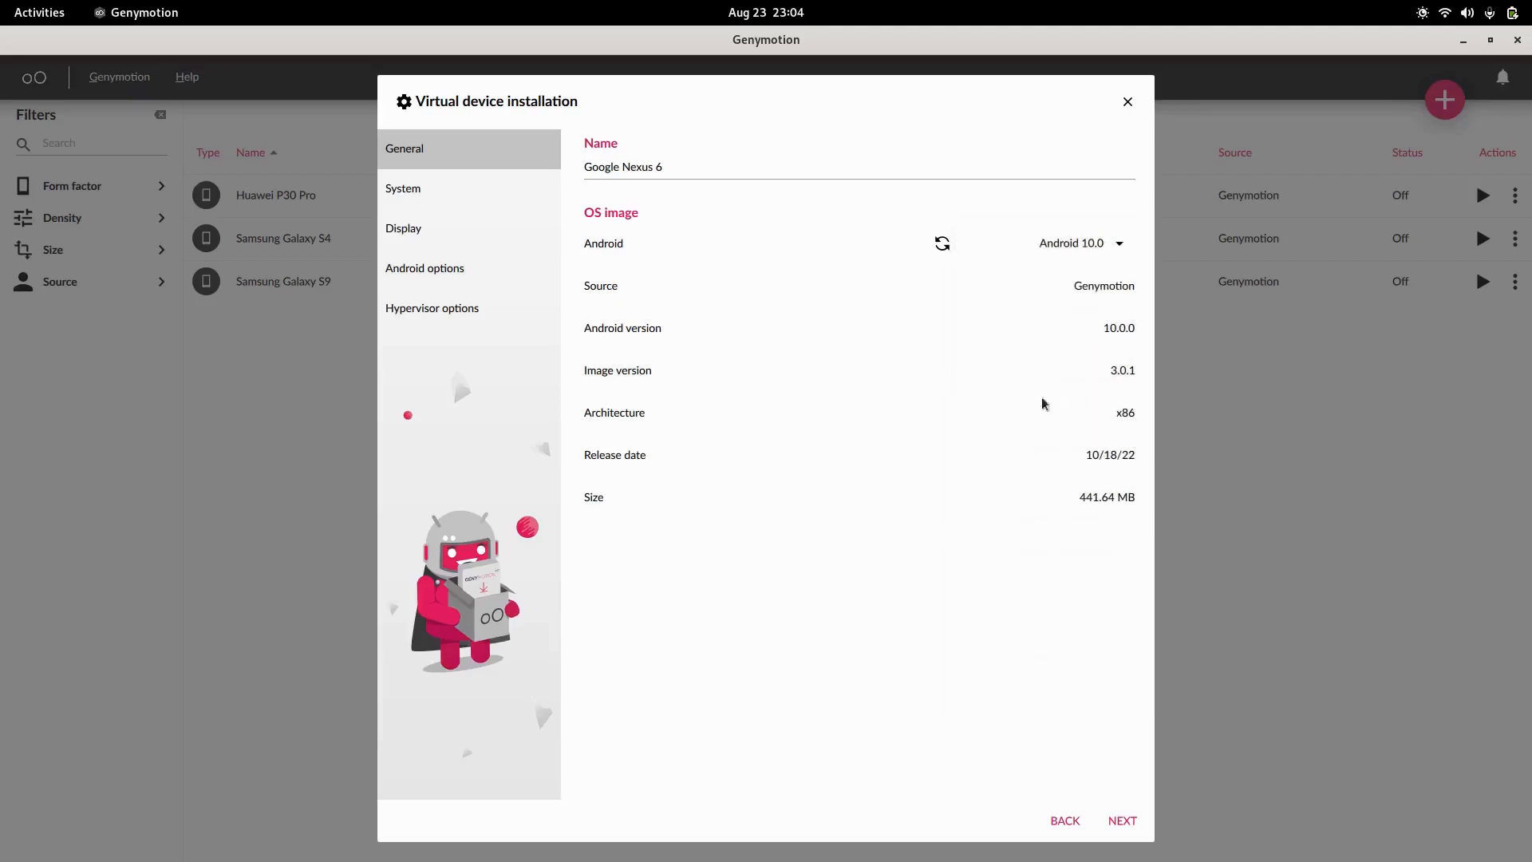
{"action": "mouse_move", "coordinate": [981, 326]}
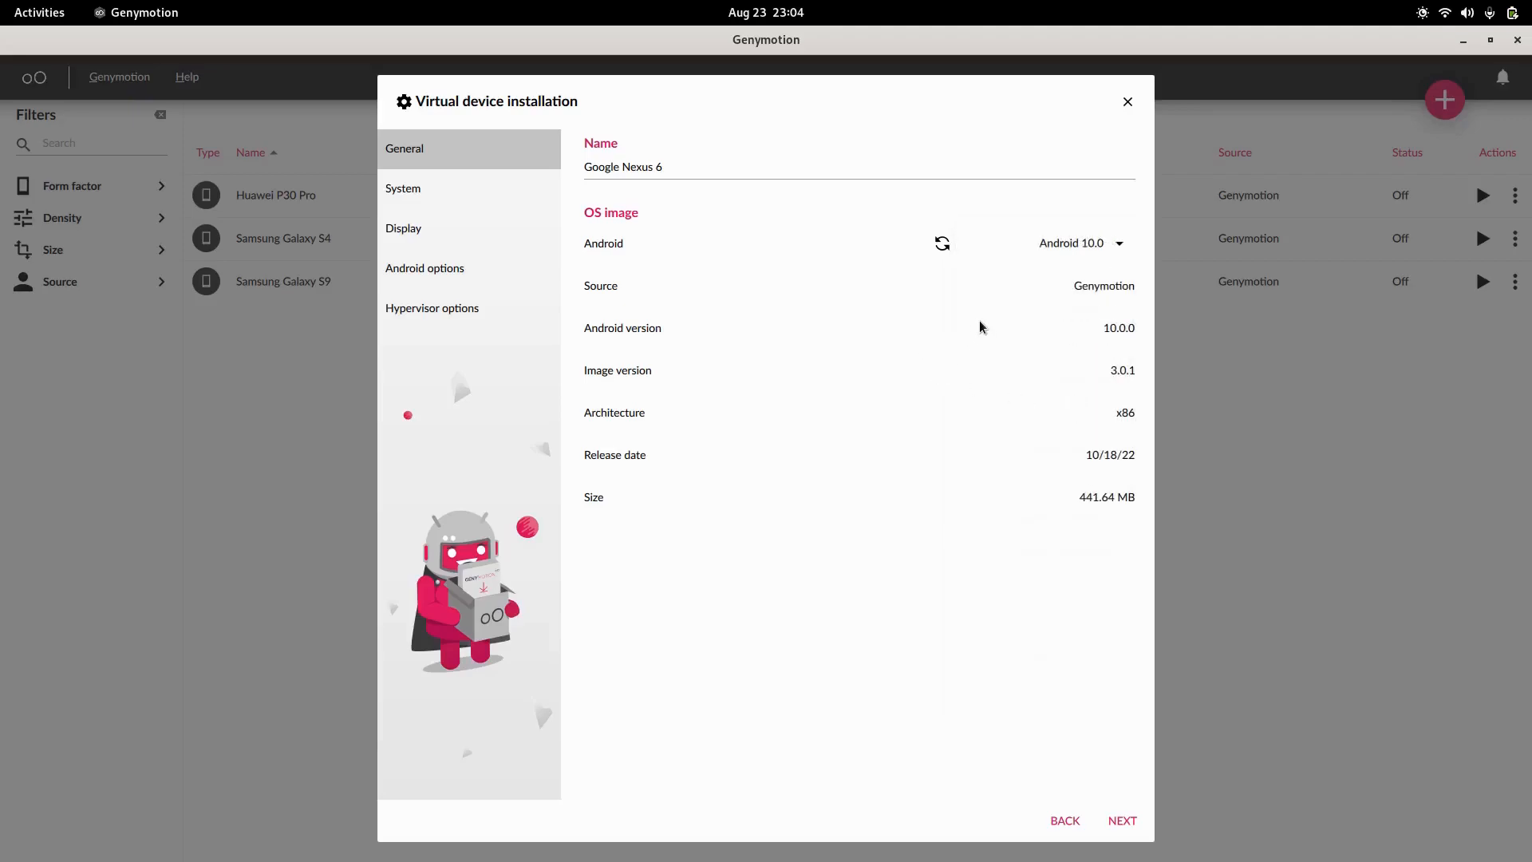
{"action": "mouse_move", "coordinate": [984, 325]}
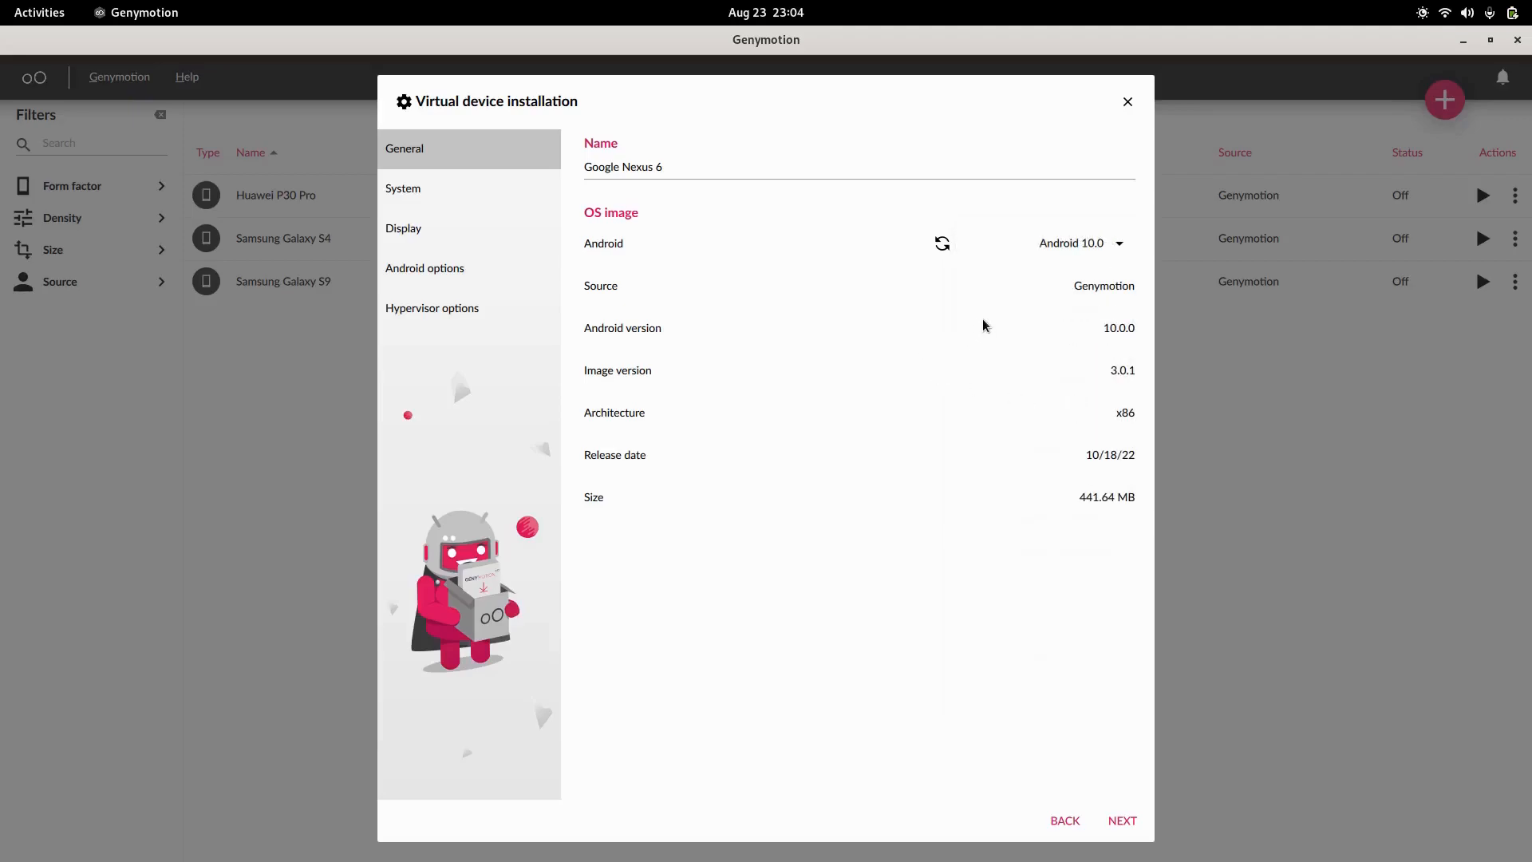
{"action": "mouse_move", "coordinate": [946, 362]}
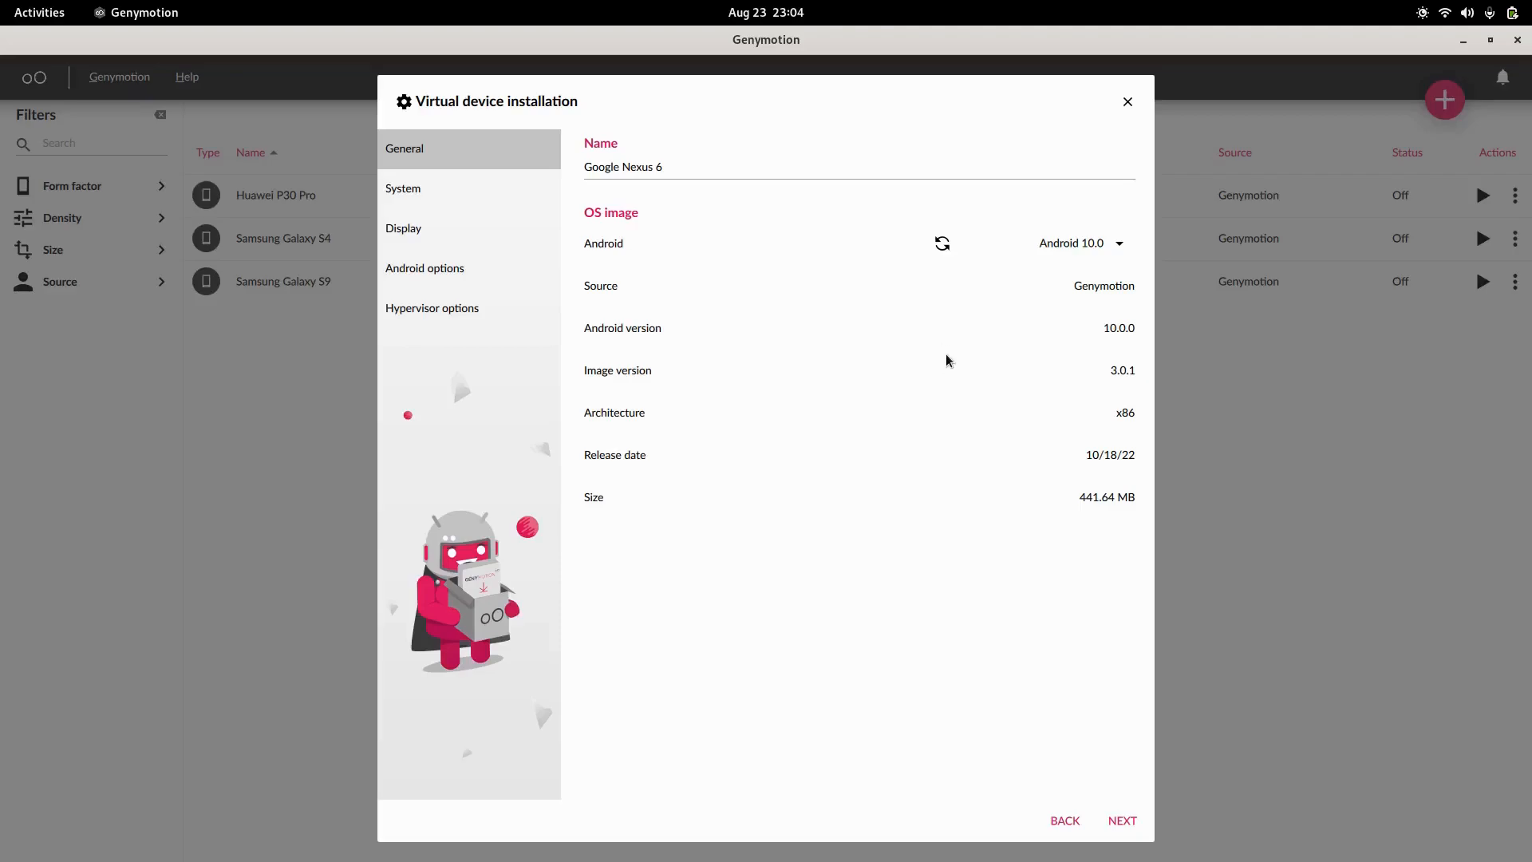
{"action": "mouse_move", "coordinate": [957, 339]}
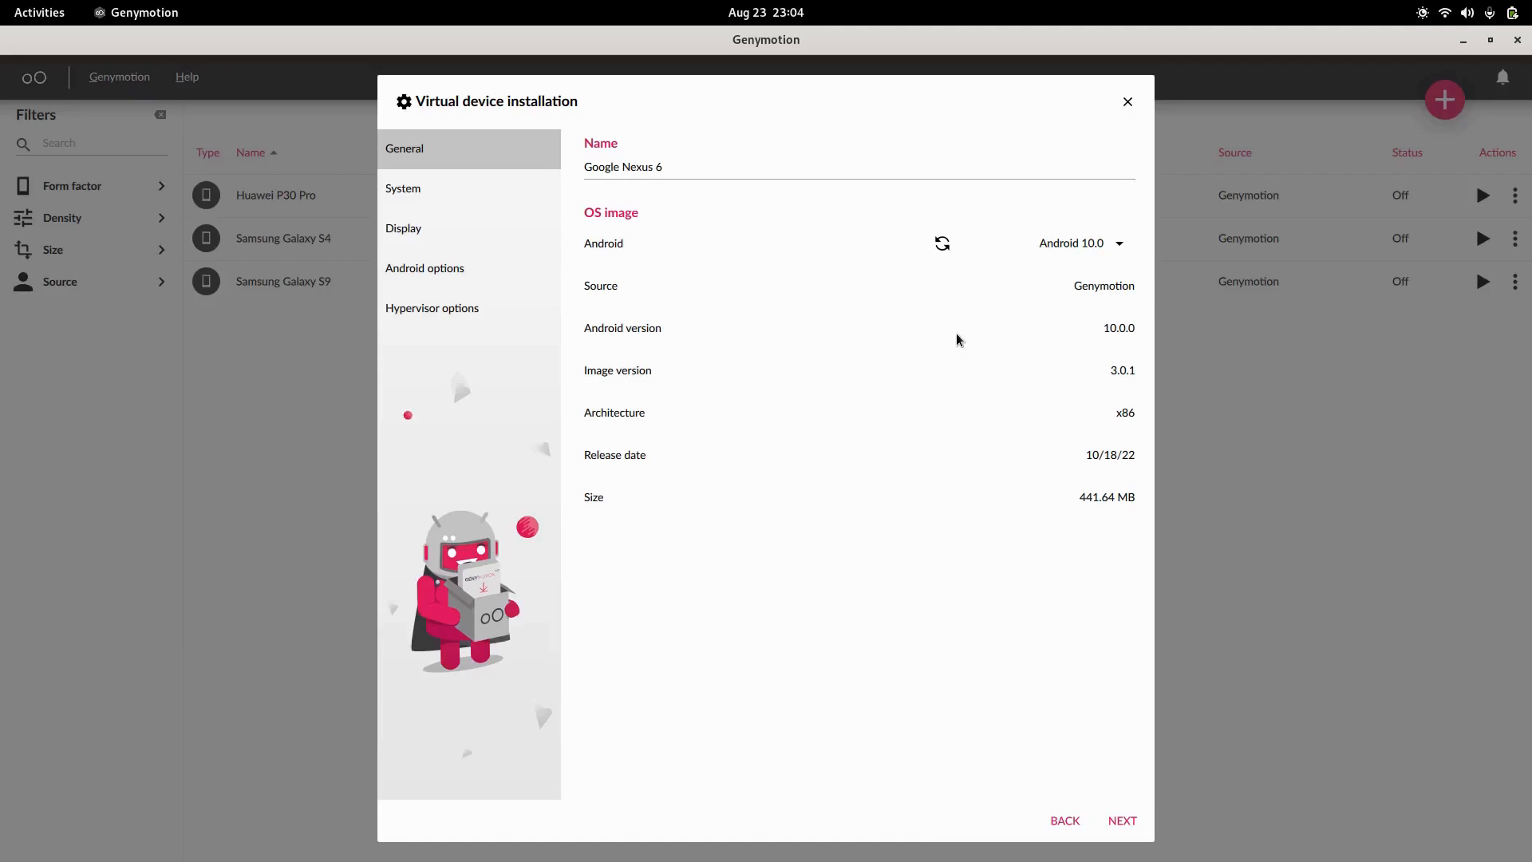
{"action": "mouse_move", "coordinate": [911, 589]}
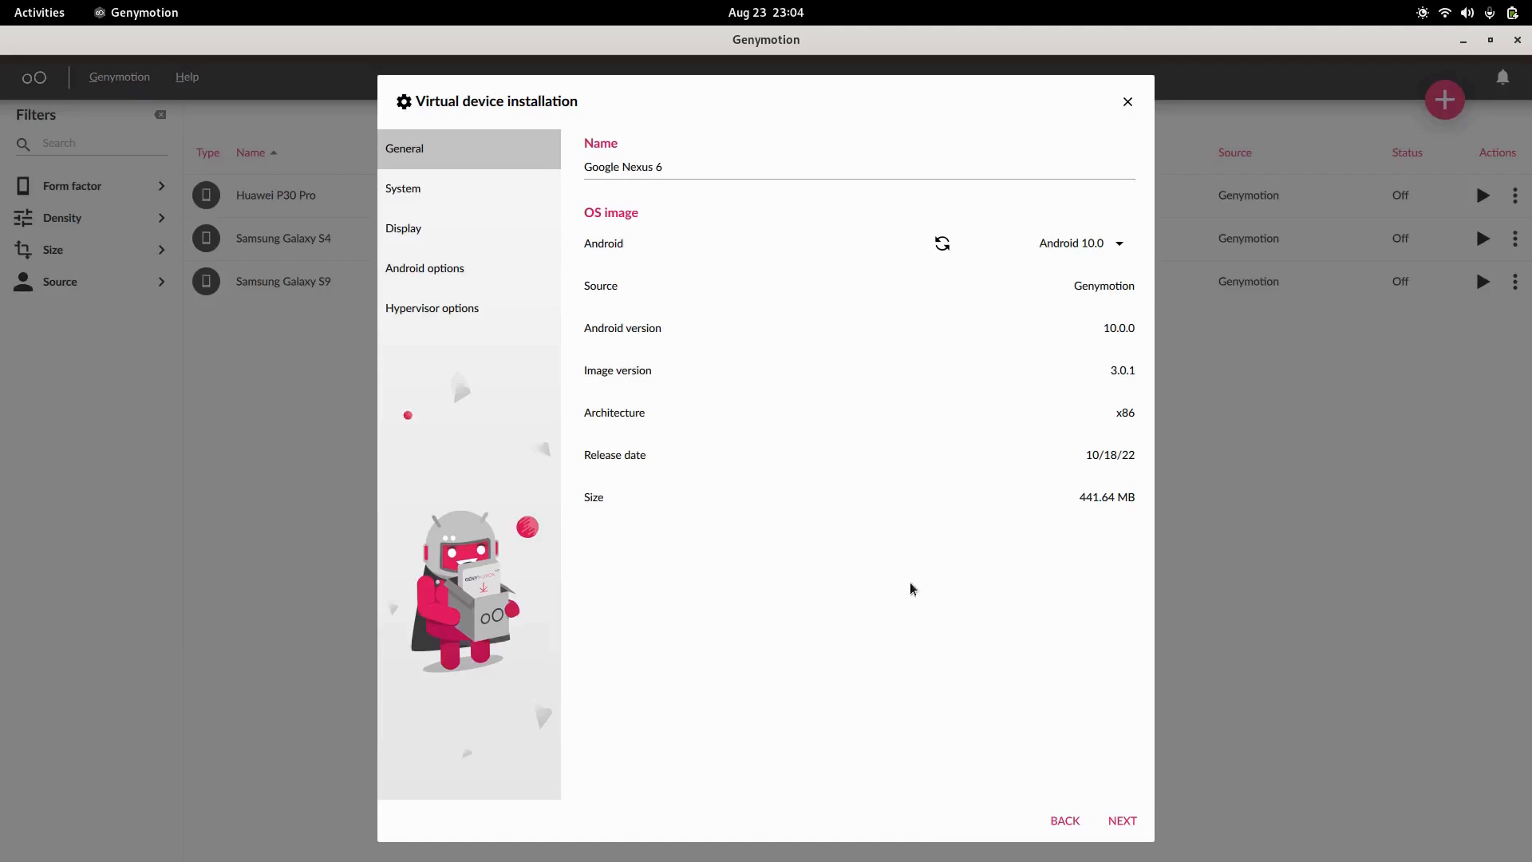
{"action": "mouse_move", "coordinate": [1064, 596]}
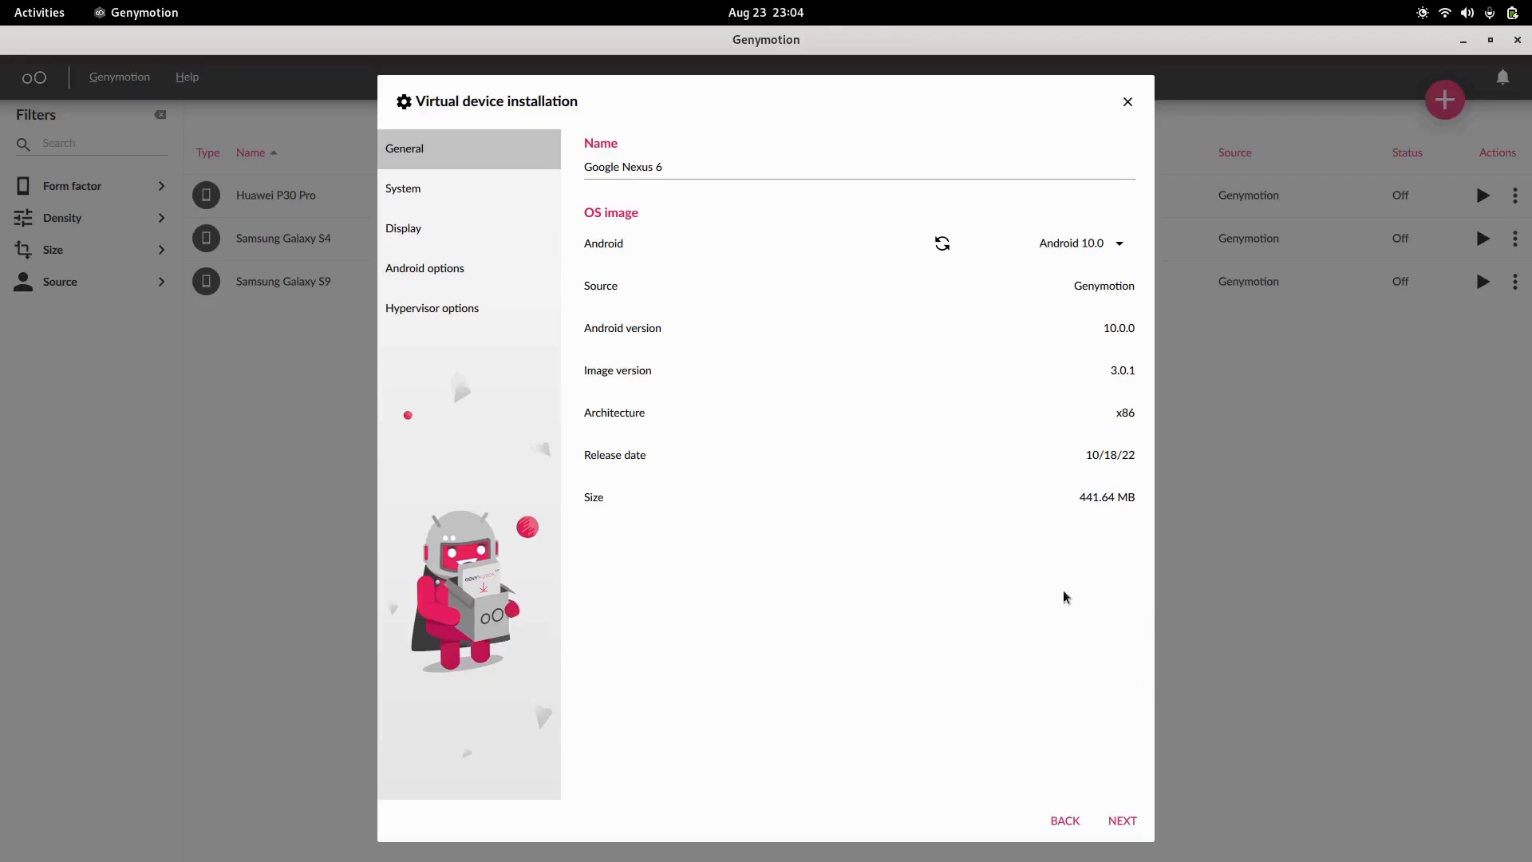
{"action": "mouse_move", "coordinate": [1093, 506]}
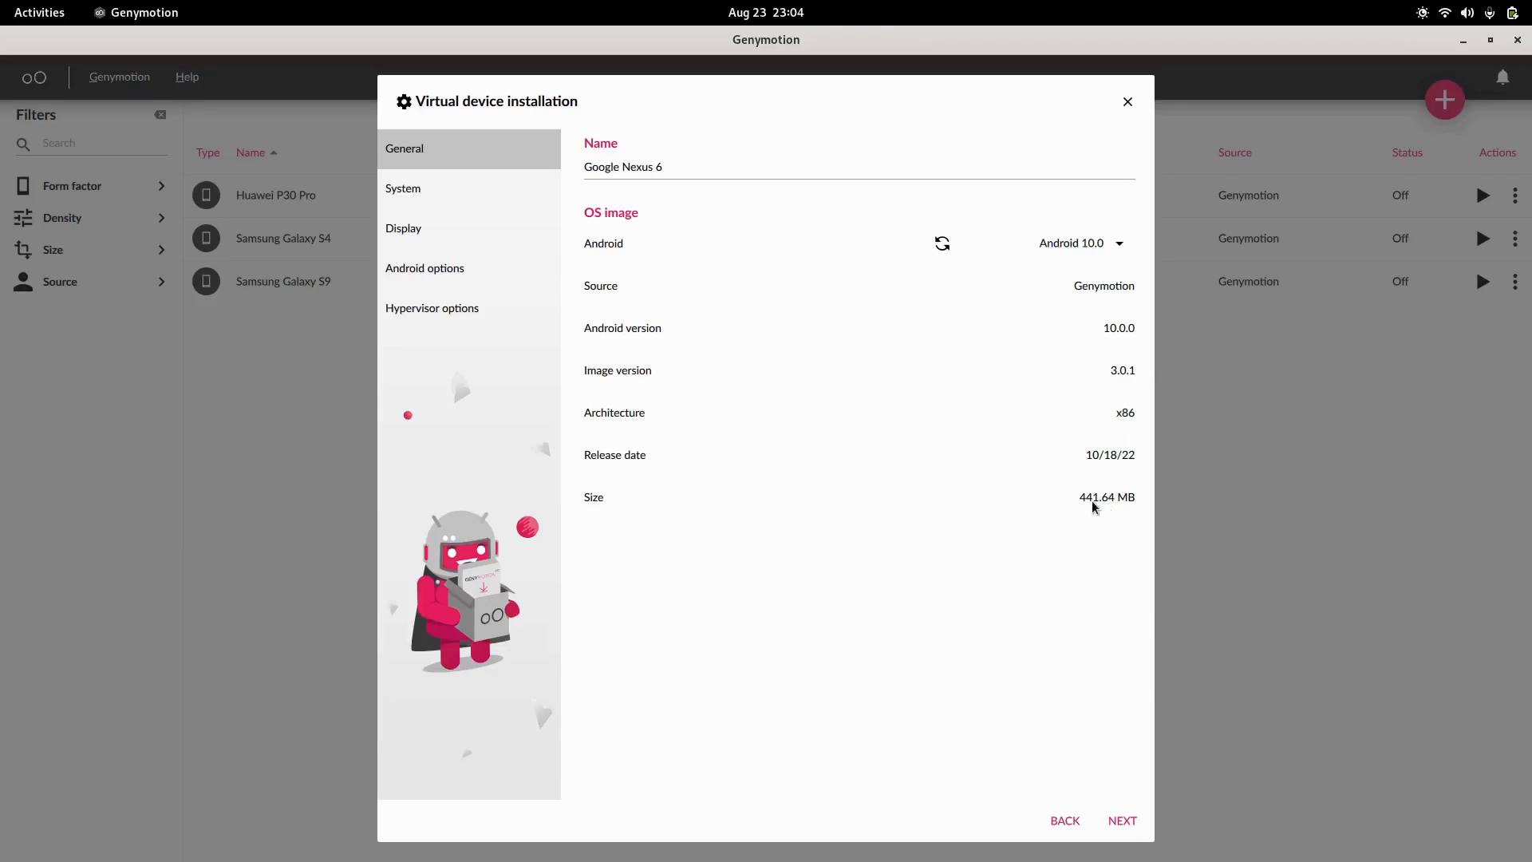
{"action": "left_click", "coordinate": [1121, 820]}
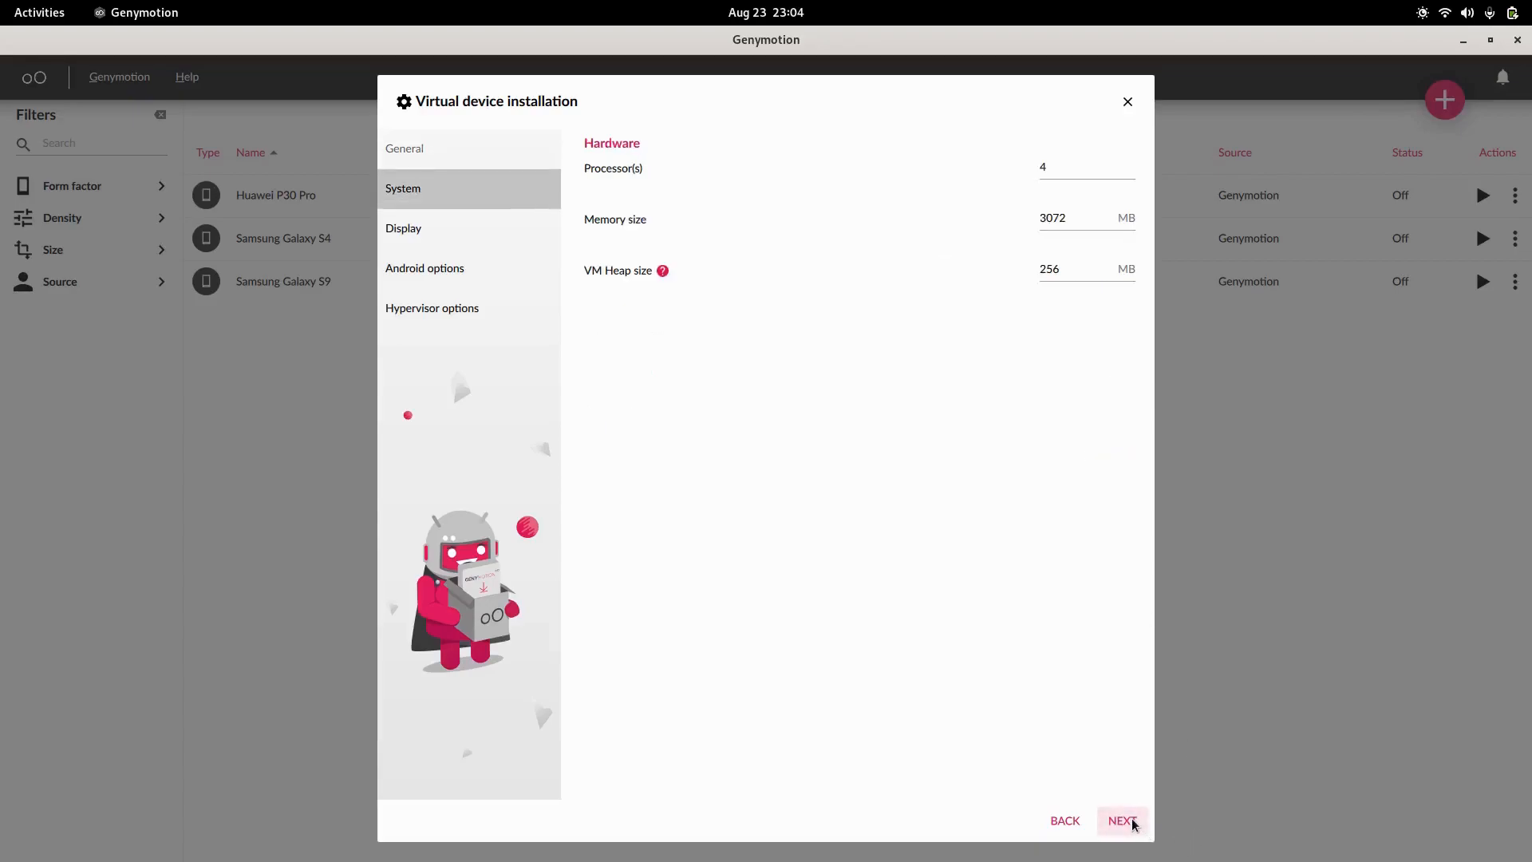
Step: Set memory to 2048 MB with 4 processors, keep display defaults, and begin installing the device
{"action": "left_click", "coordinate": [1073, 219]}
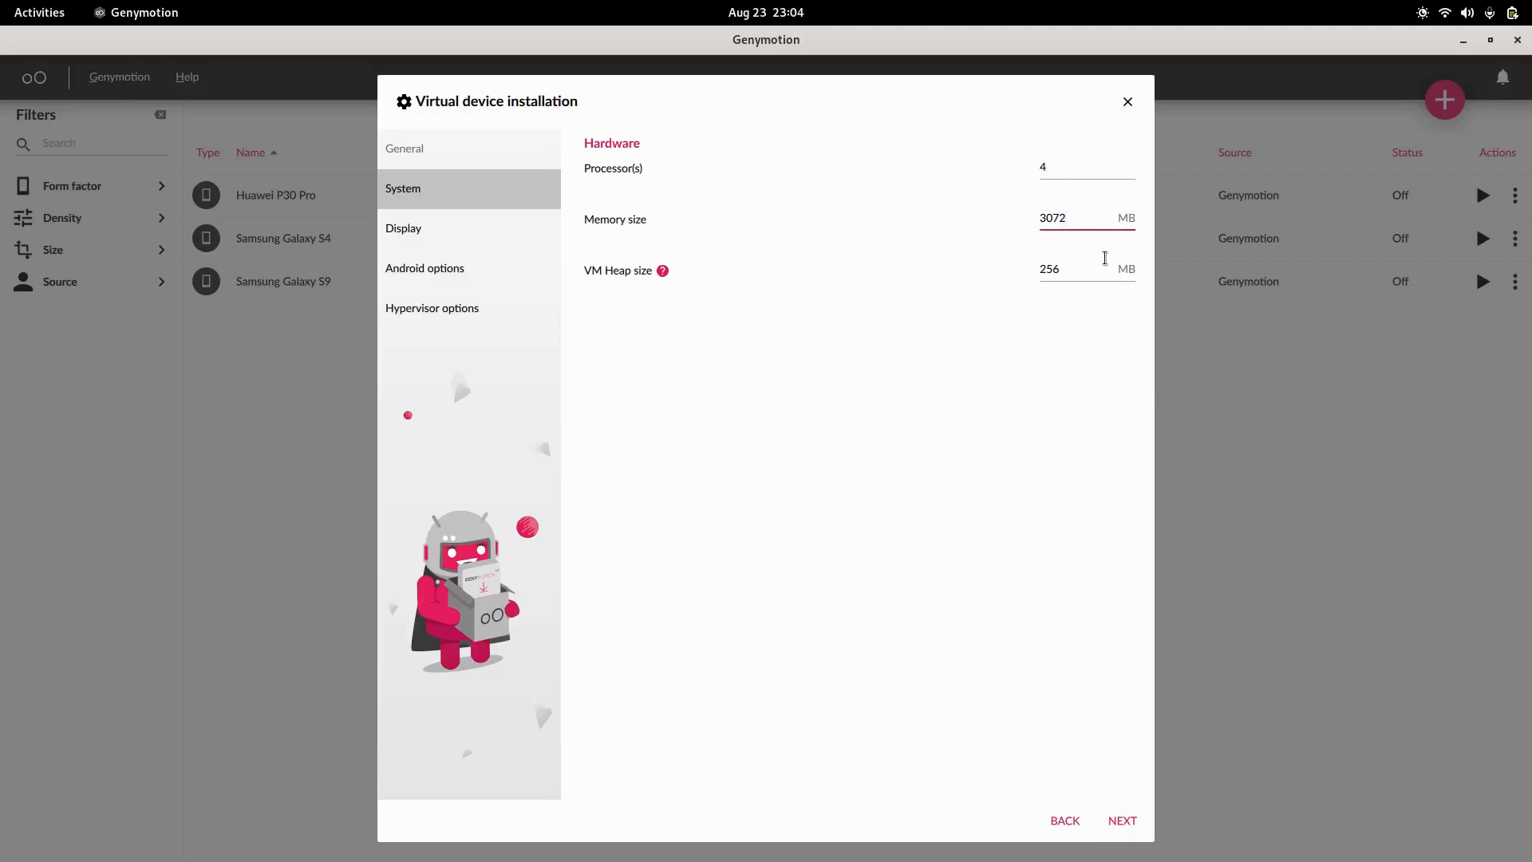
{"action": "type", "text": "2048"}
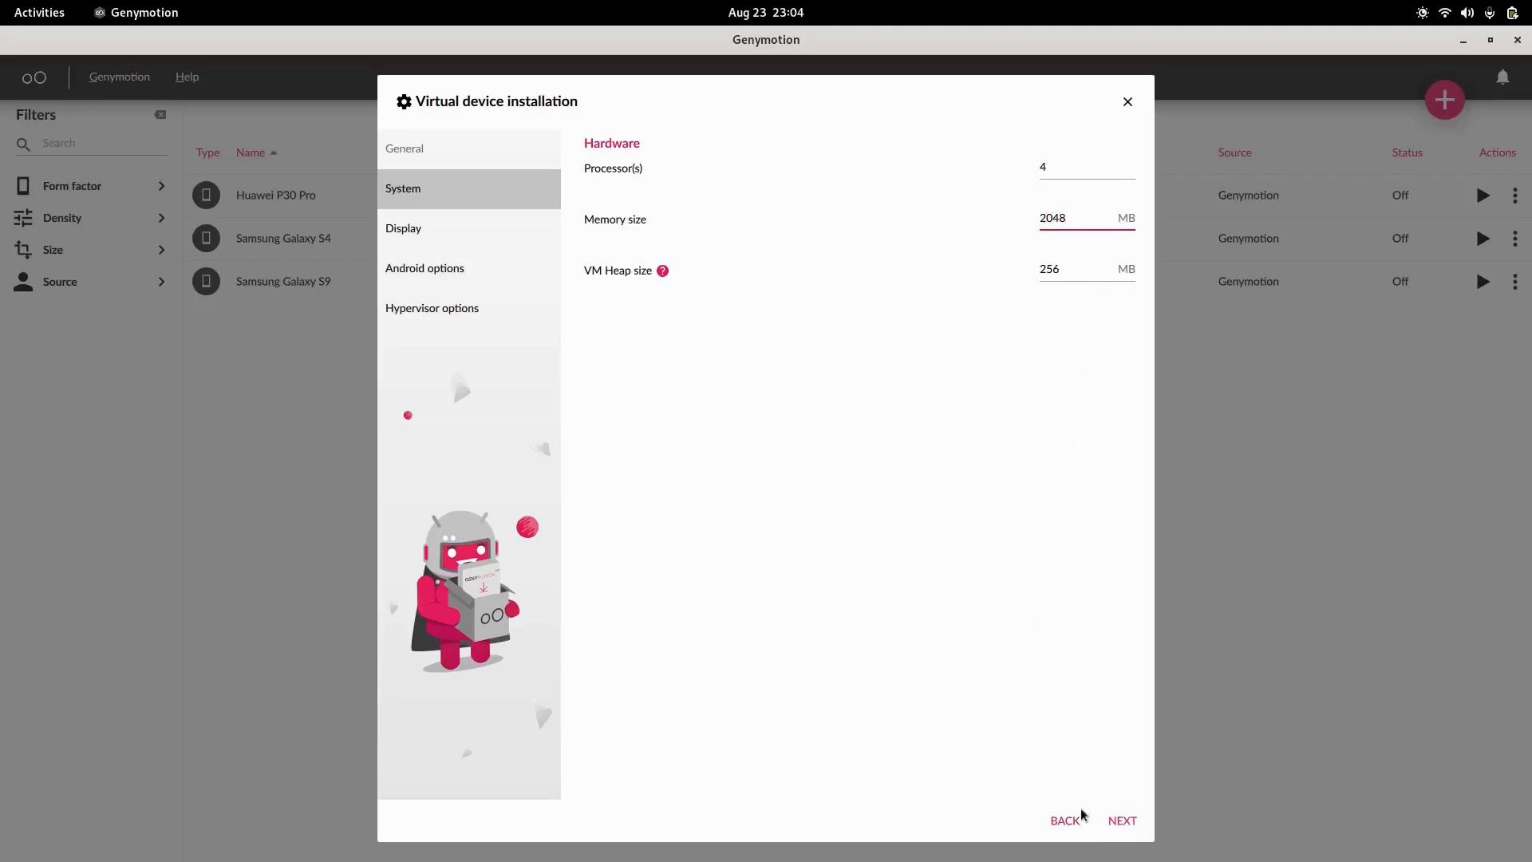
{"action": "left_click", "coordinate": [403, 228]}
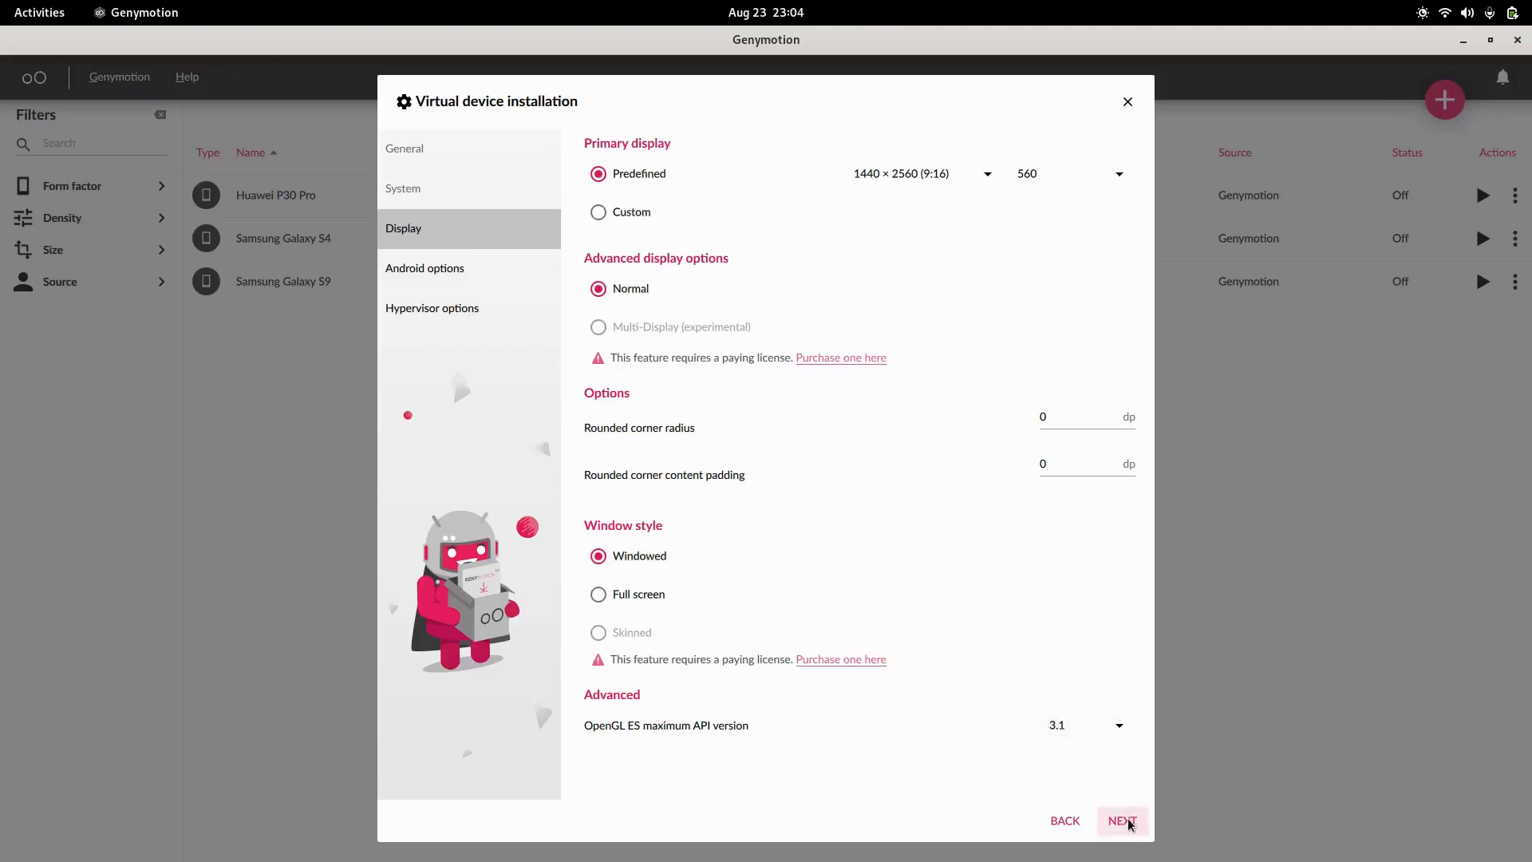
{"action": "left_click", "coordinate": [1120, 820]}
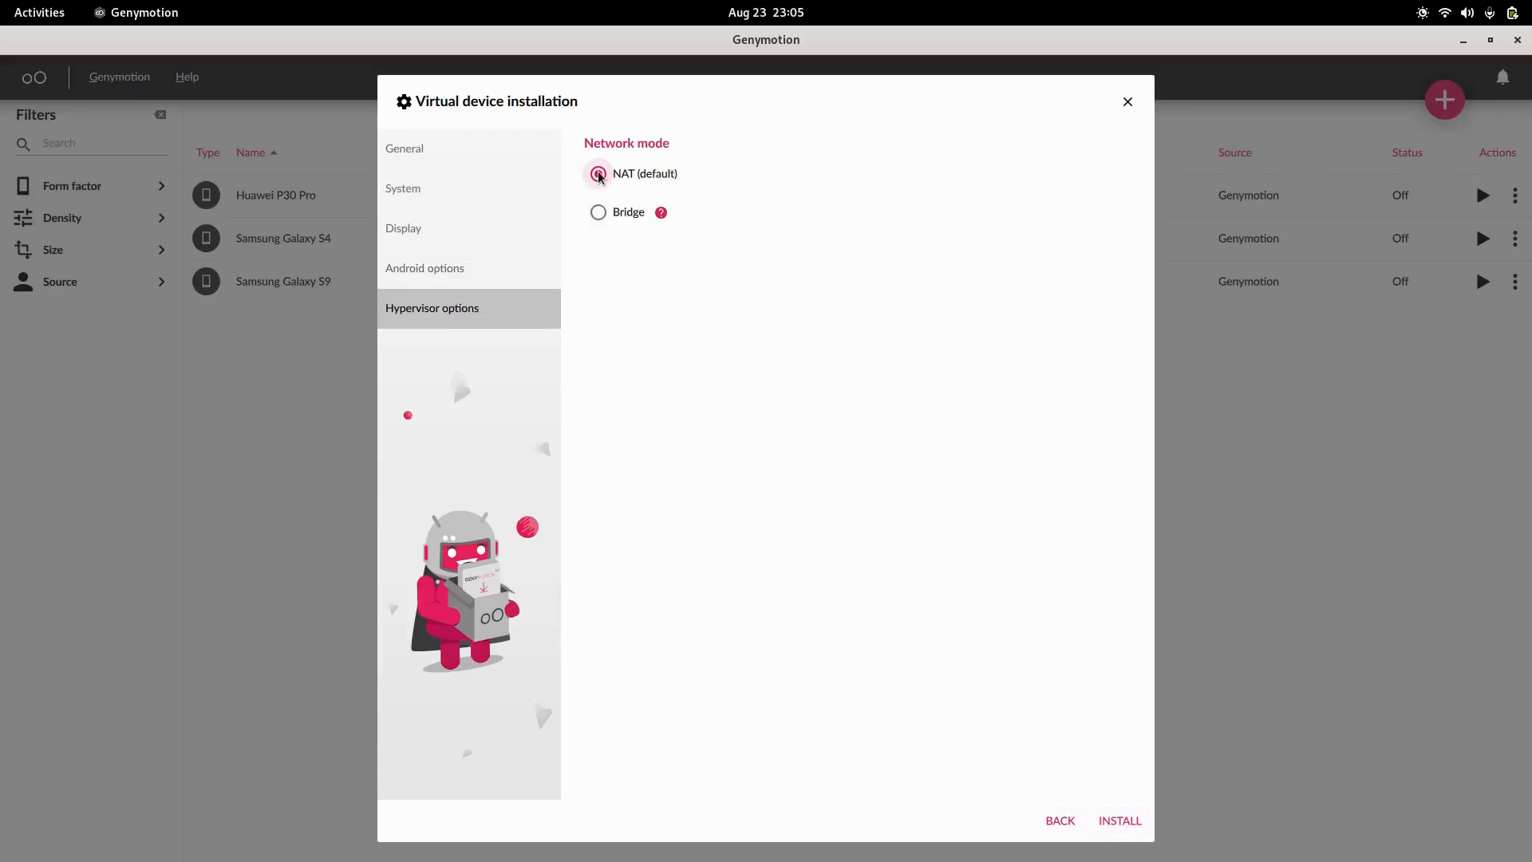
{"action": "left_click", "coordinate": [1119, 820]}
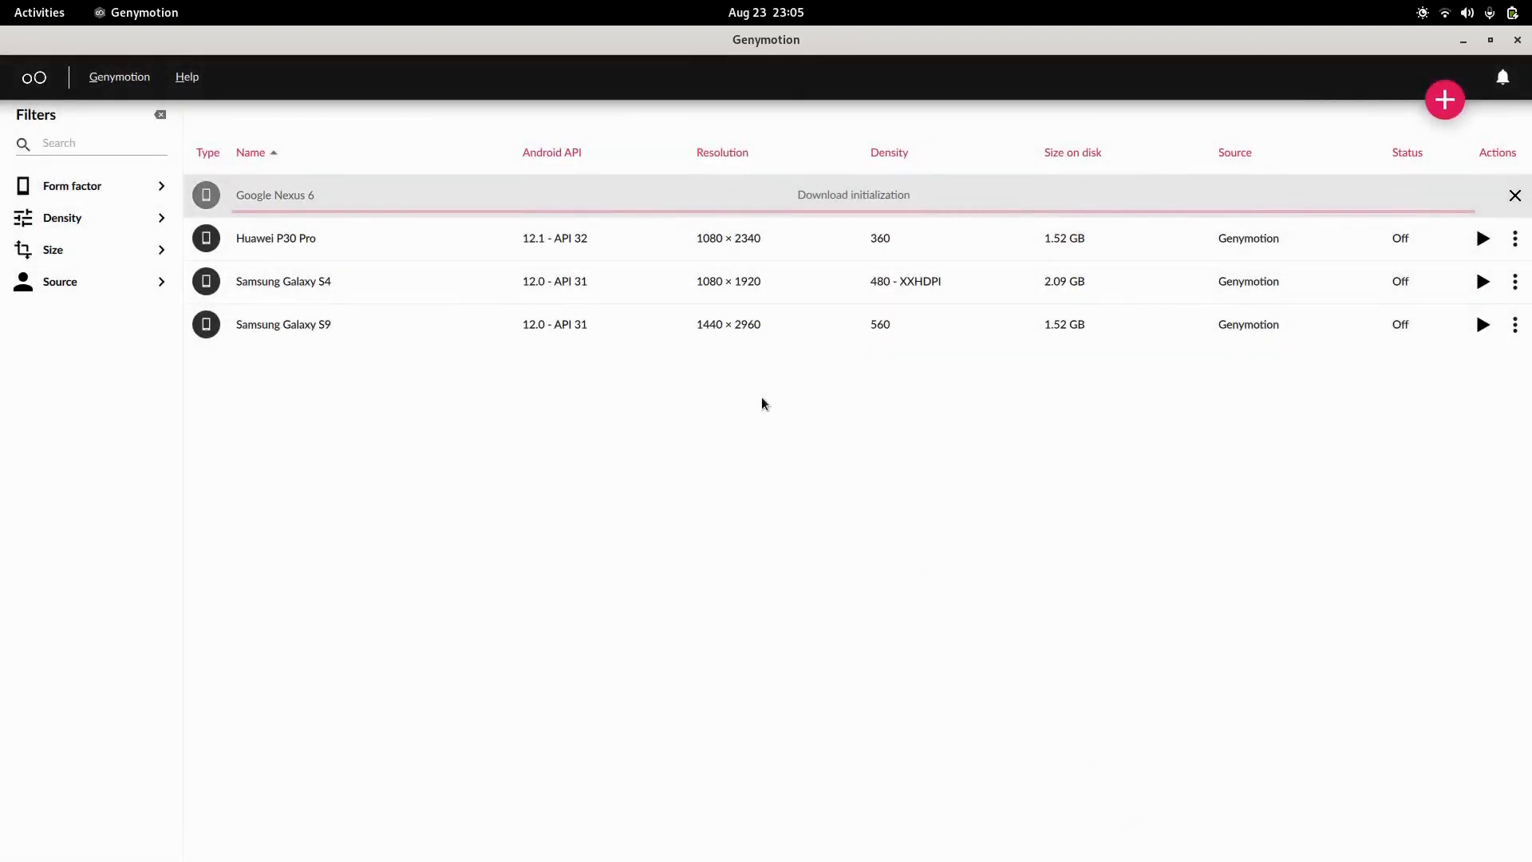
{"action": "mouse_move", "coordinate": [819, 355]}
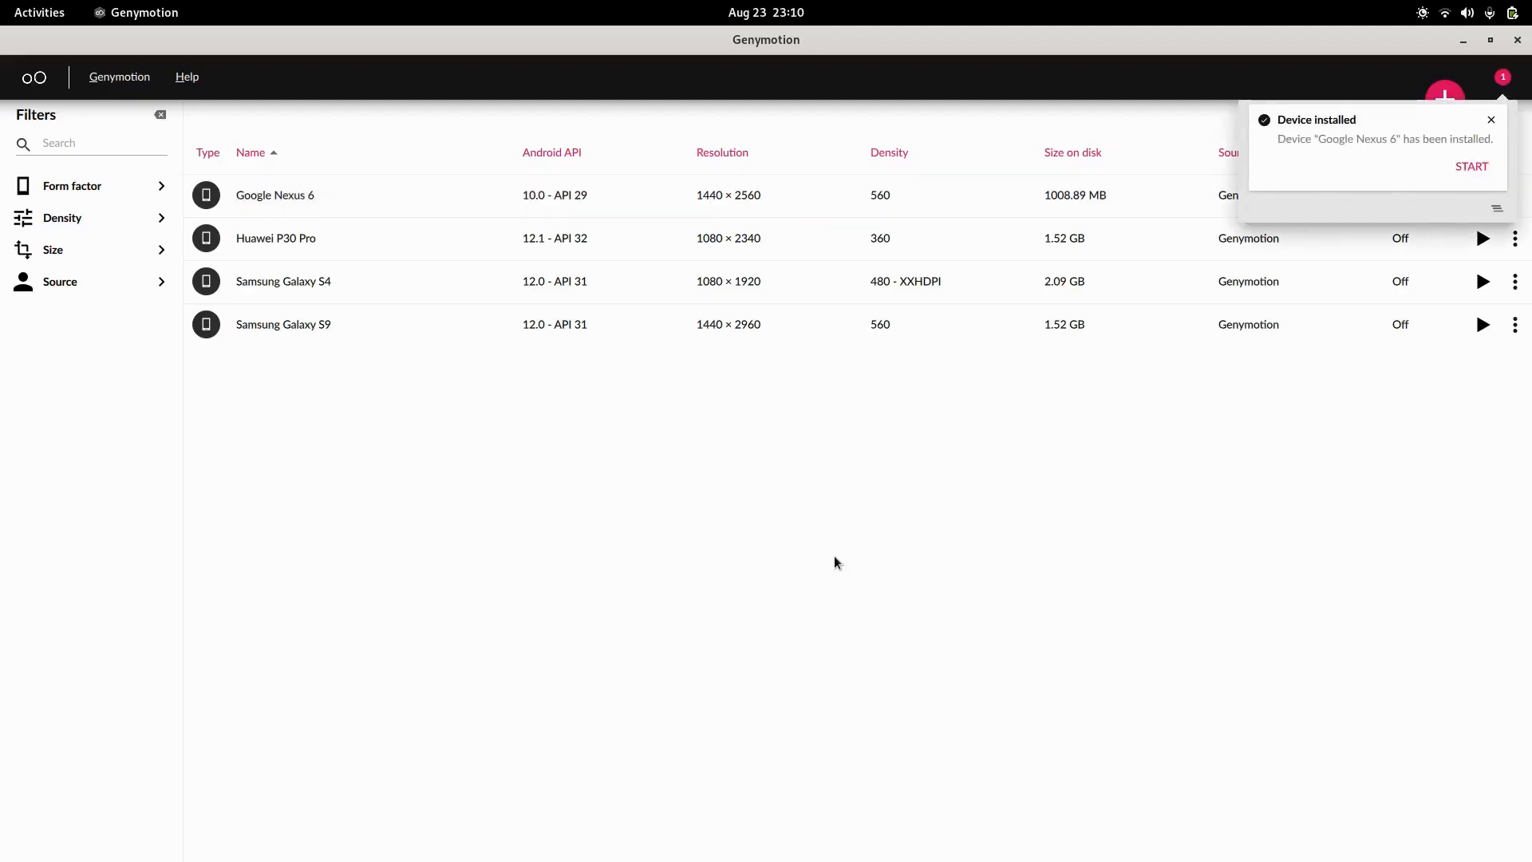
{"action": "mouse_move", "coordinate": [818, 559]}
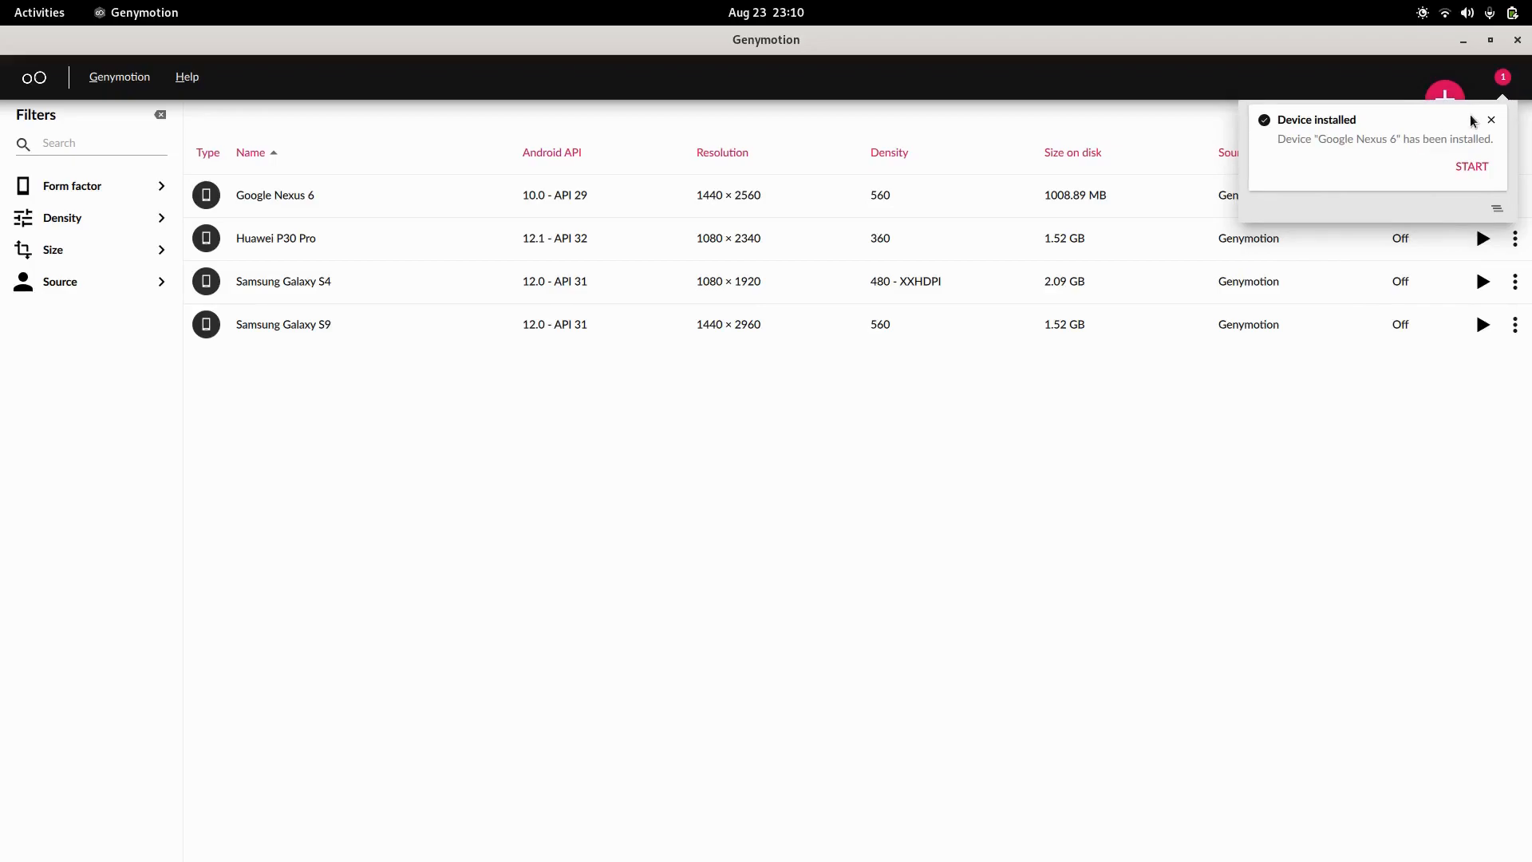
{"action": "mouse_move", "coordinate": [1482, 144]}
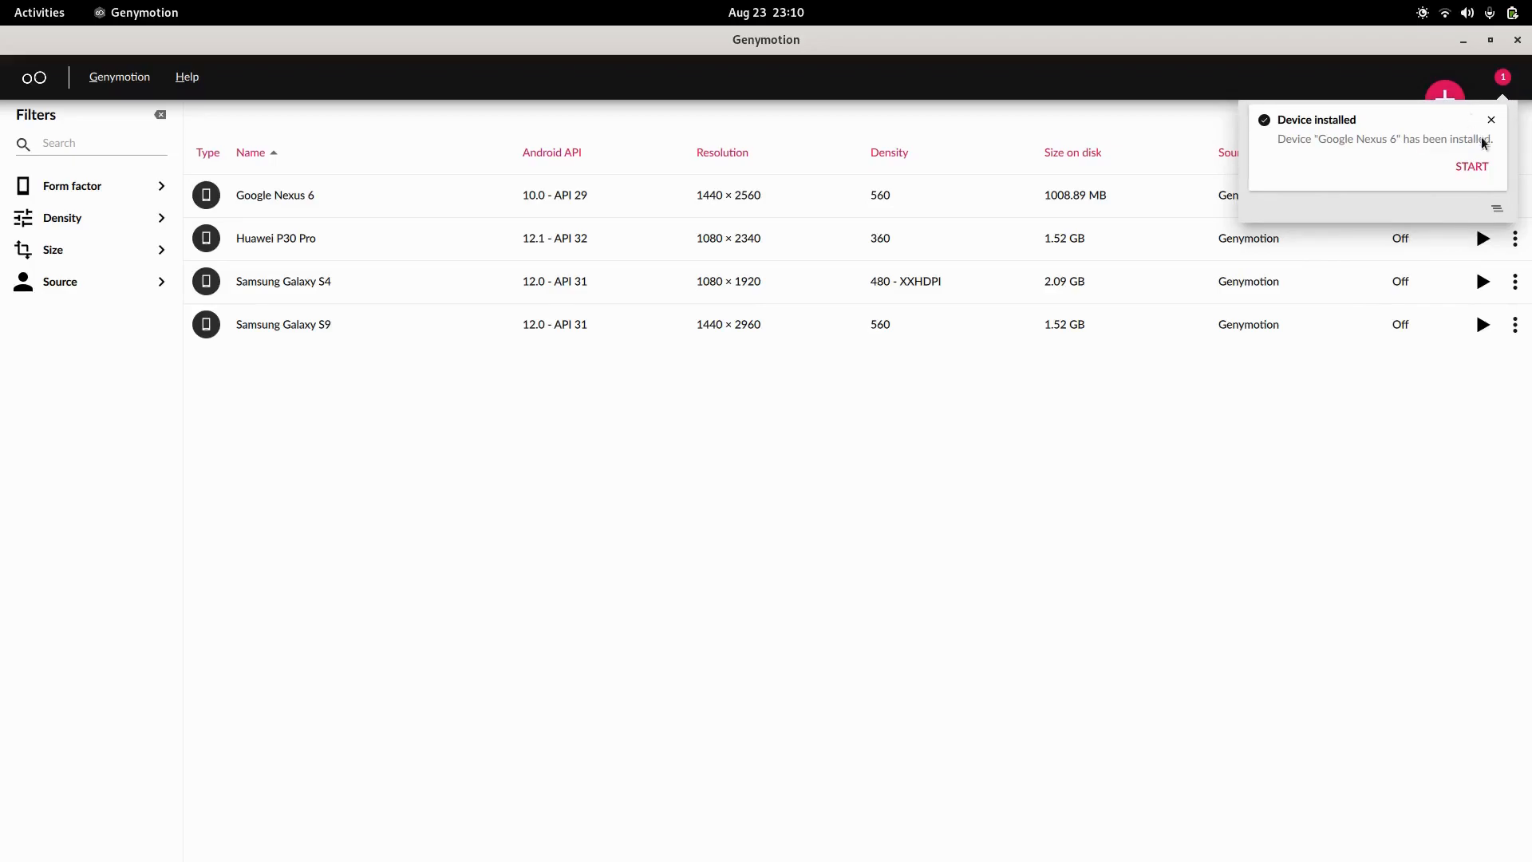
{"action": "left_click", "coordinate": [1490, 120]}
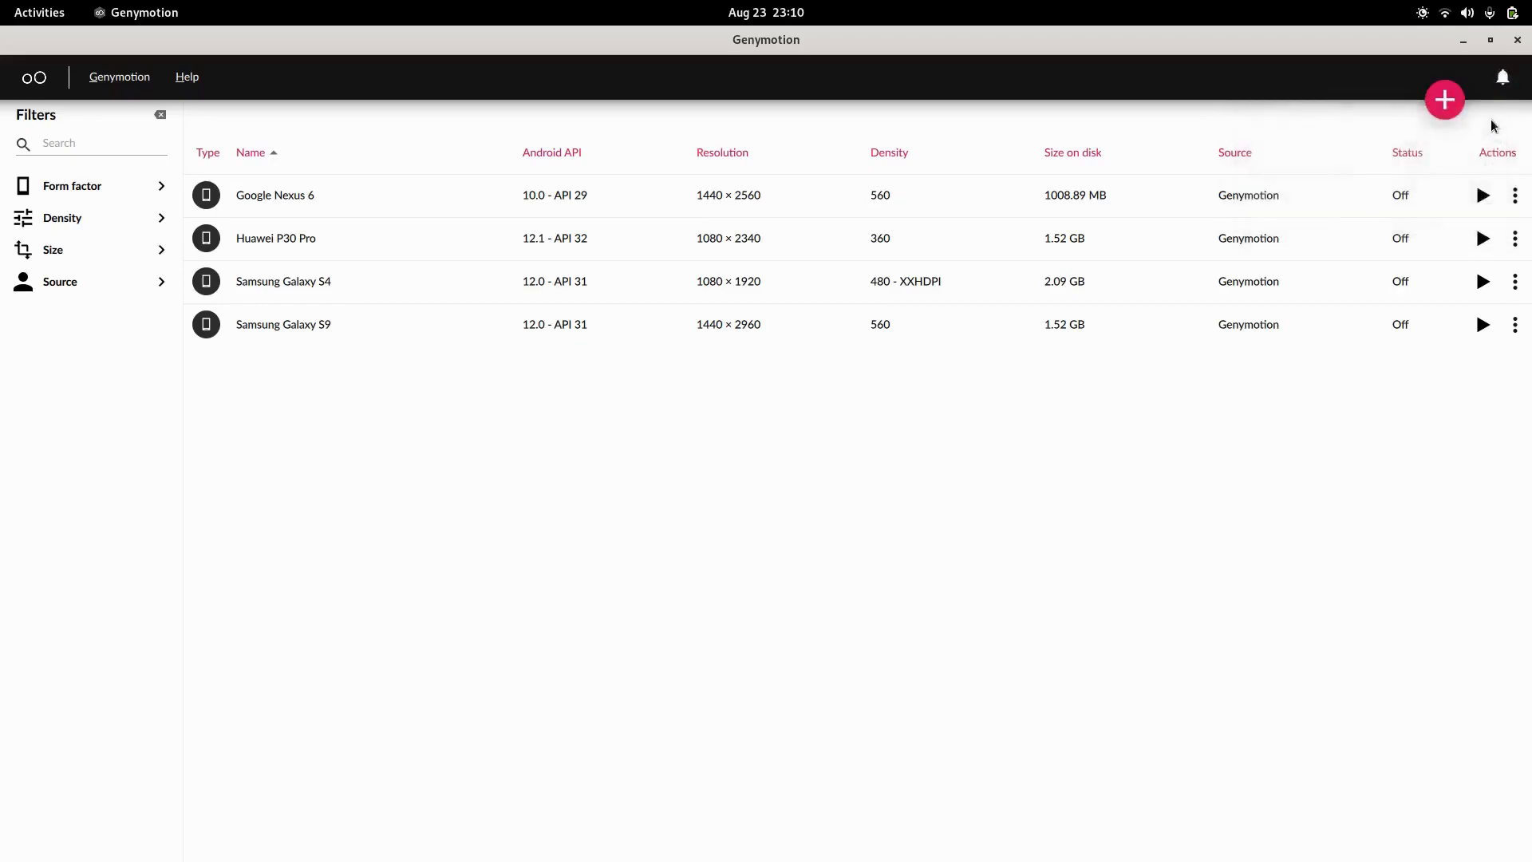
{"action": "mouse_move", "coordinate": [1409, 202]}
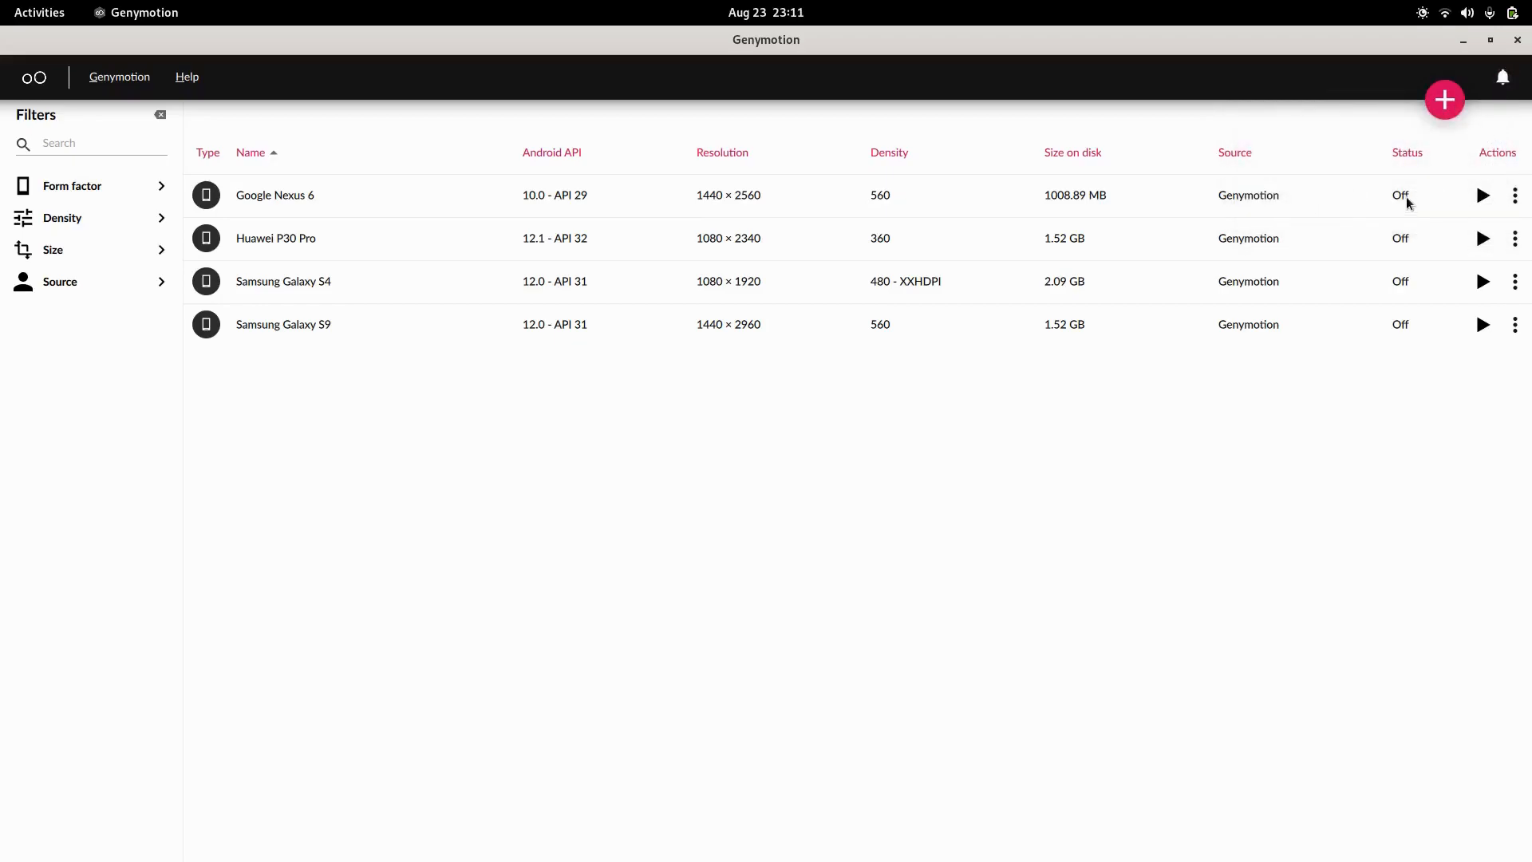
{"action": "left_click", "coordinate": [1072, 153]}
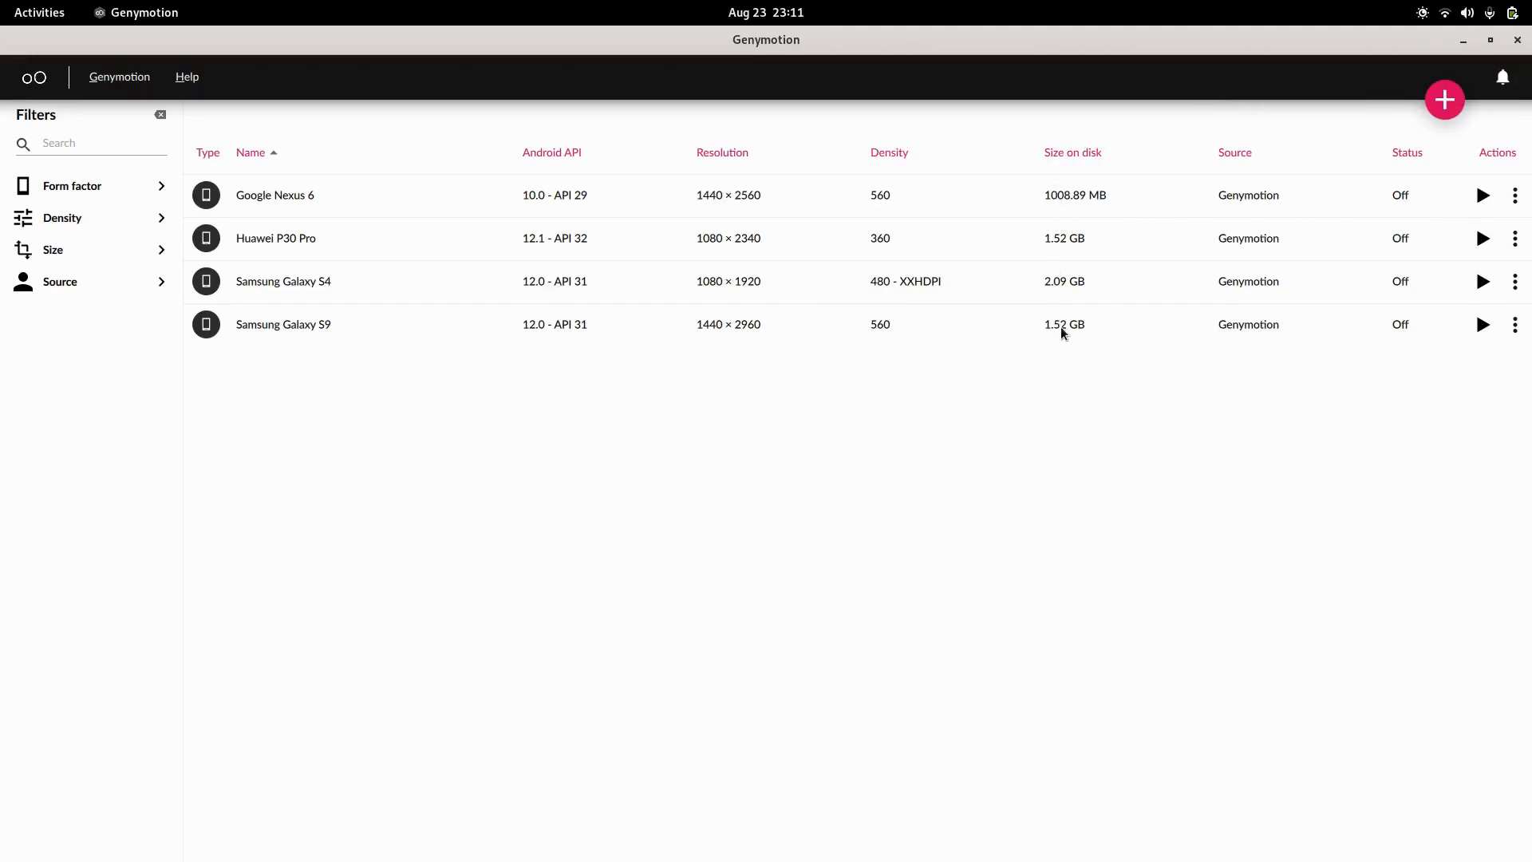
{"action": "mouse_move", "coordinate": [1063, 290]}
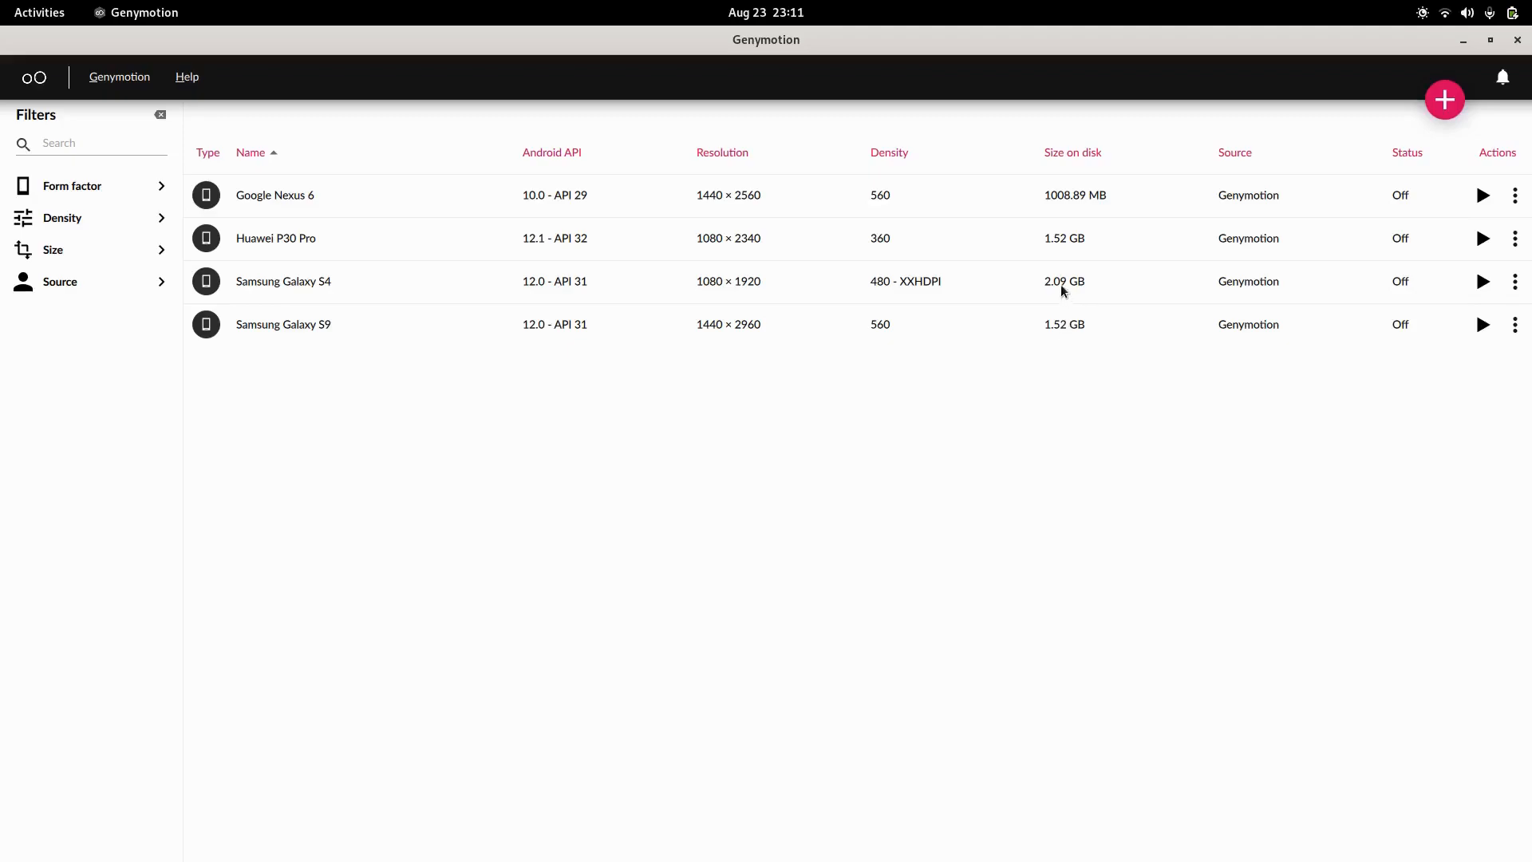
{"action": "mouse_move", "coordinate": [1103, 315]}
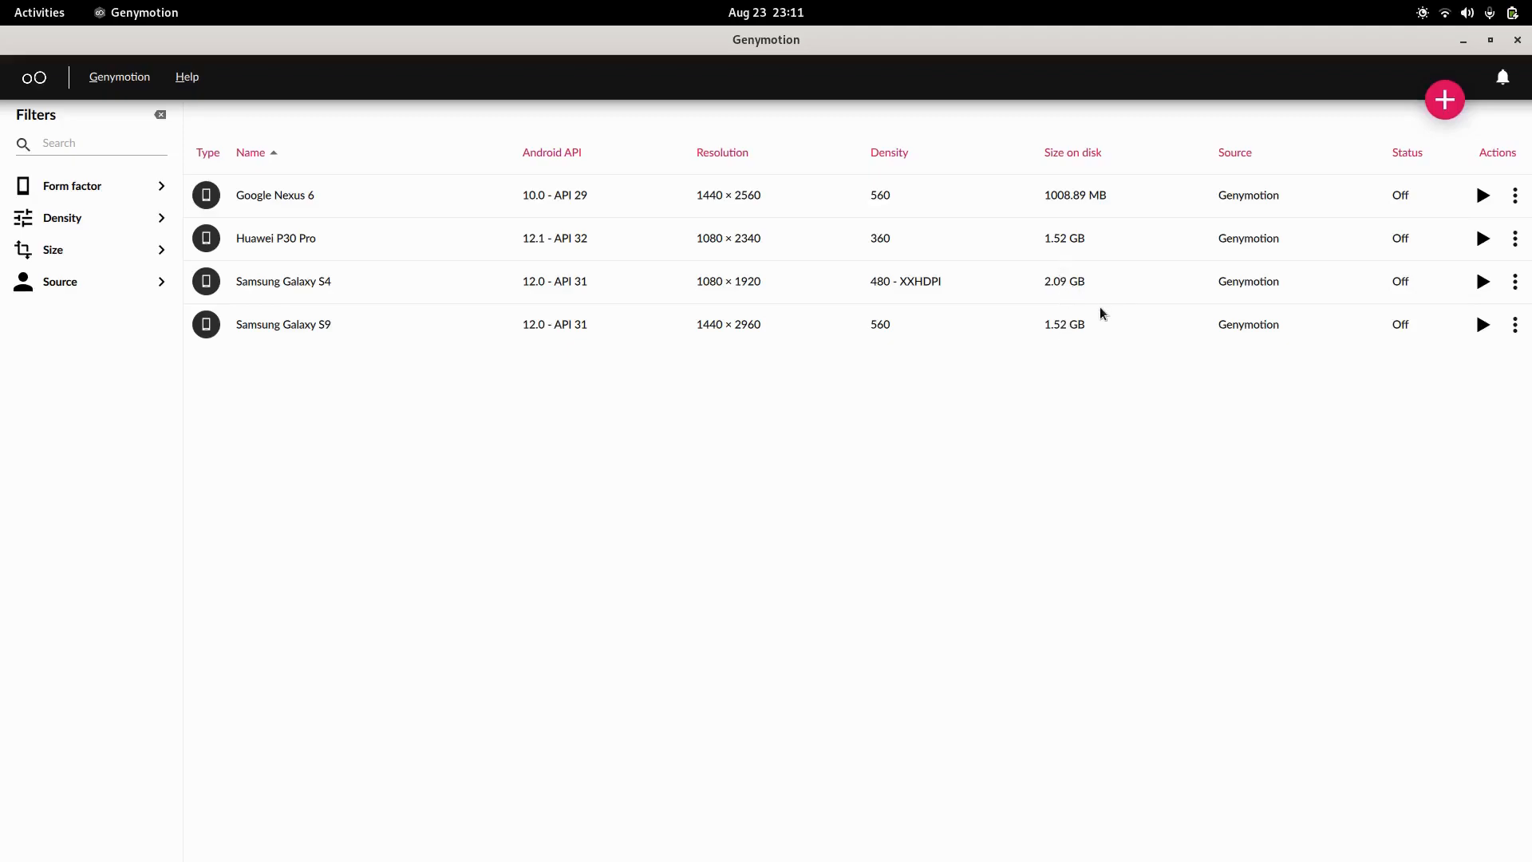
{"action": "mouse_move", "coordinate": [884, 282]}
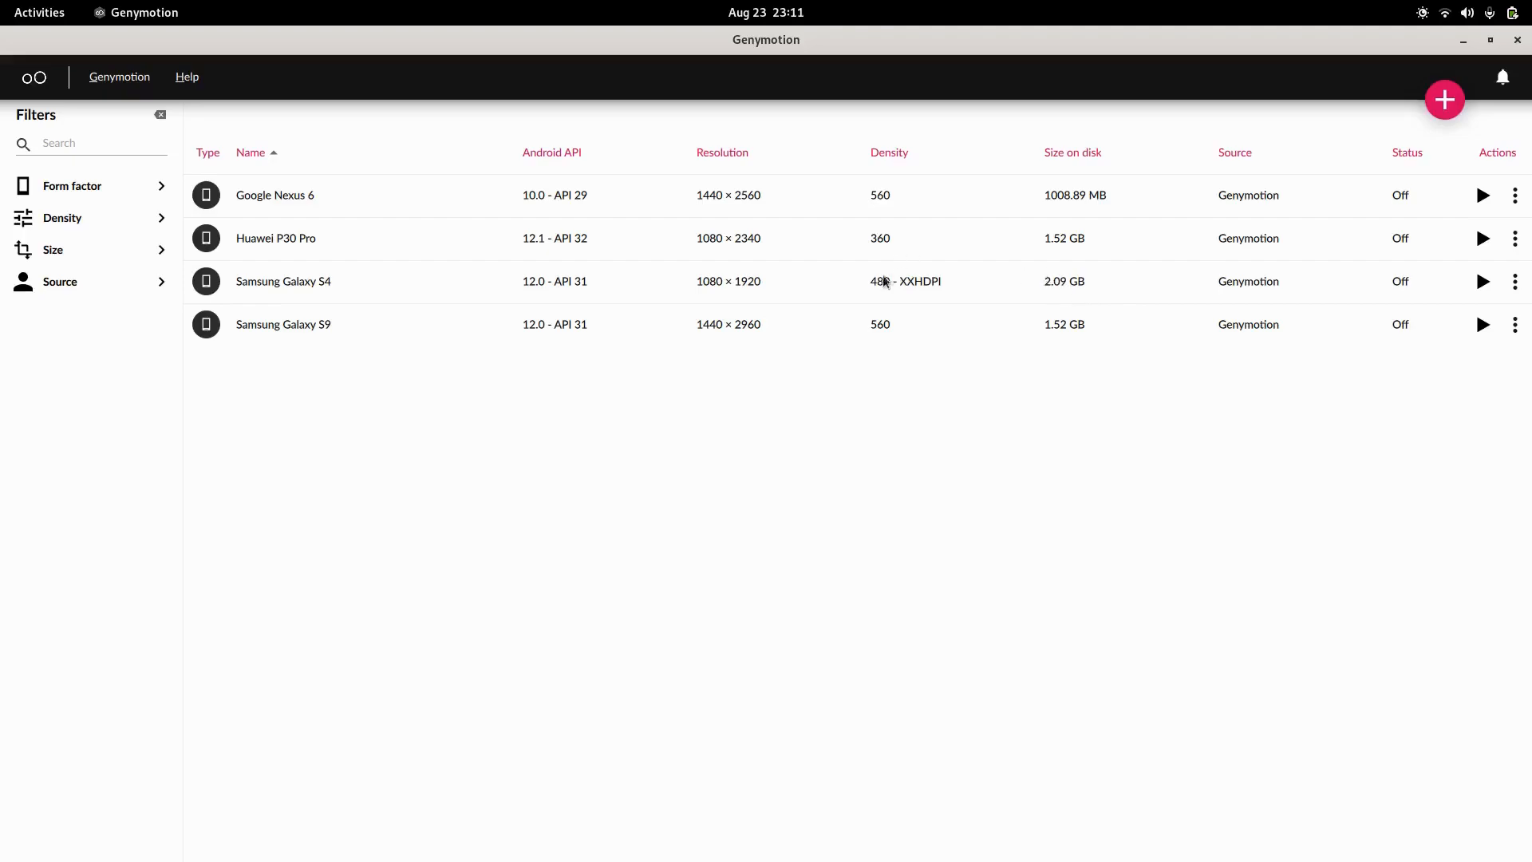
{"action": "mouse_move", "coordinate": [1518, 203]}
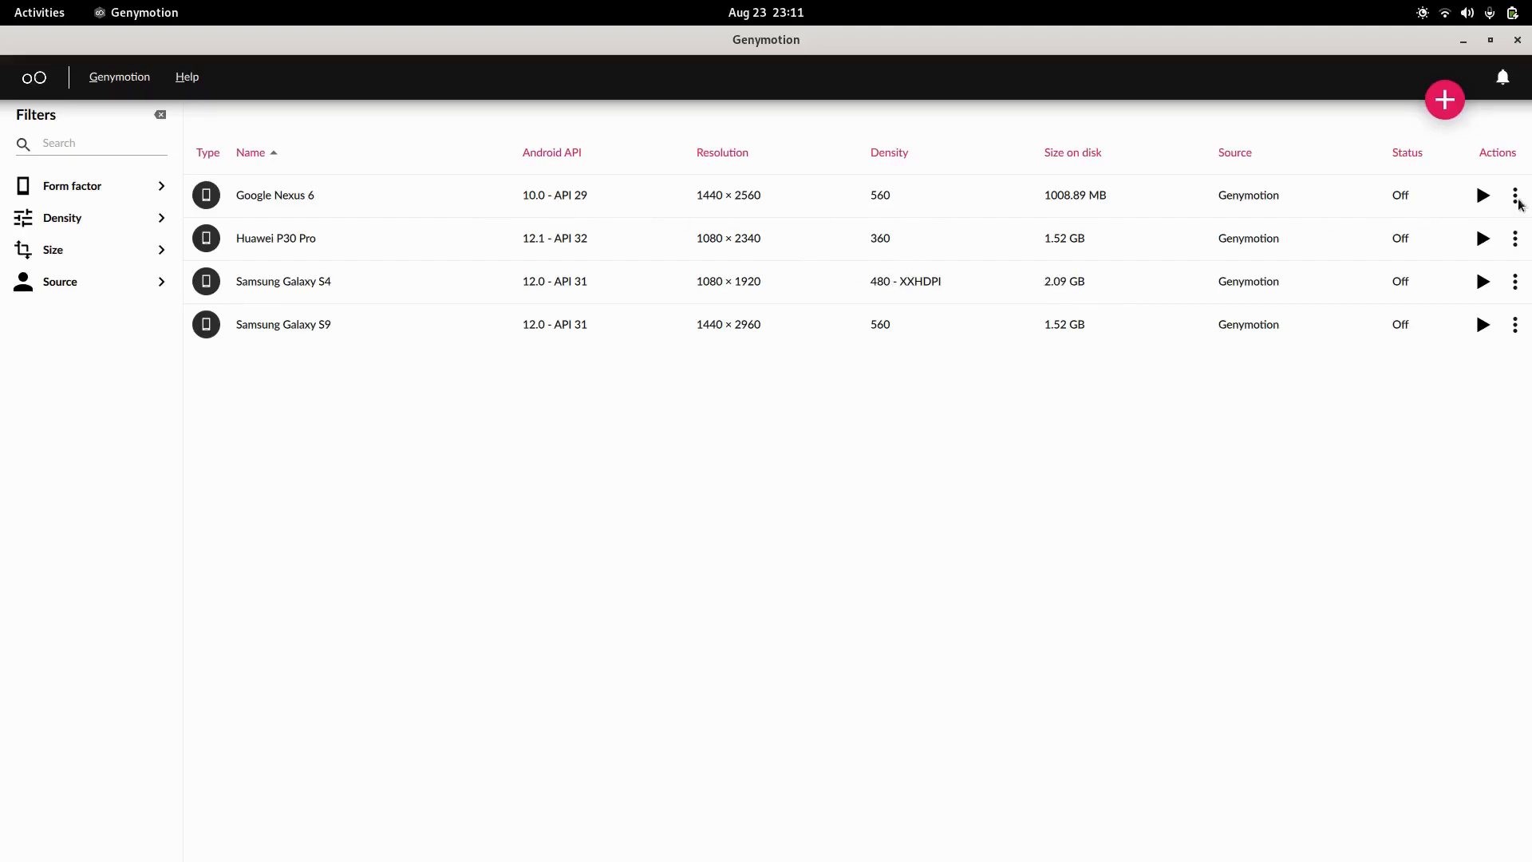
Step: Boot the Google Nexus 6 device in Genymotion Player and reach its Android app drawer
{"action": "left_click", "coordinate": [1482, 195]}
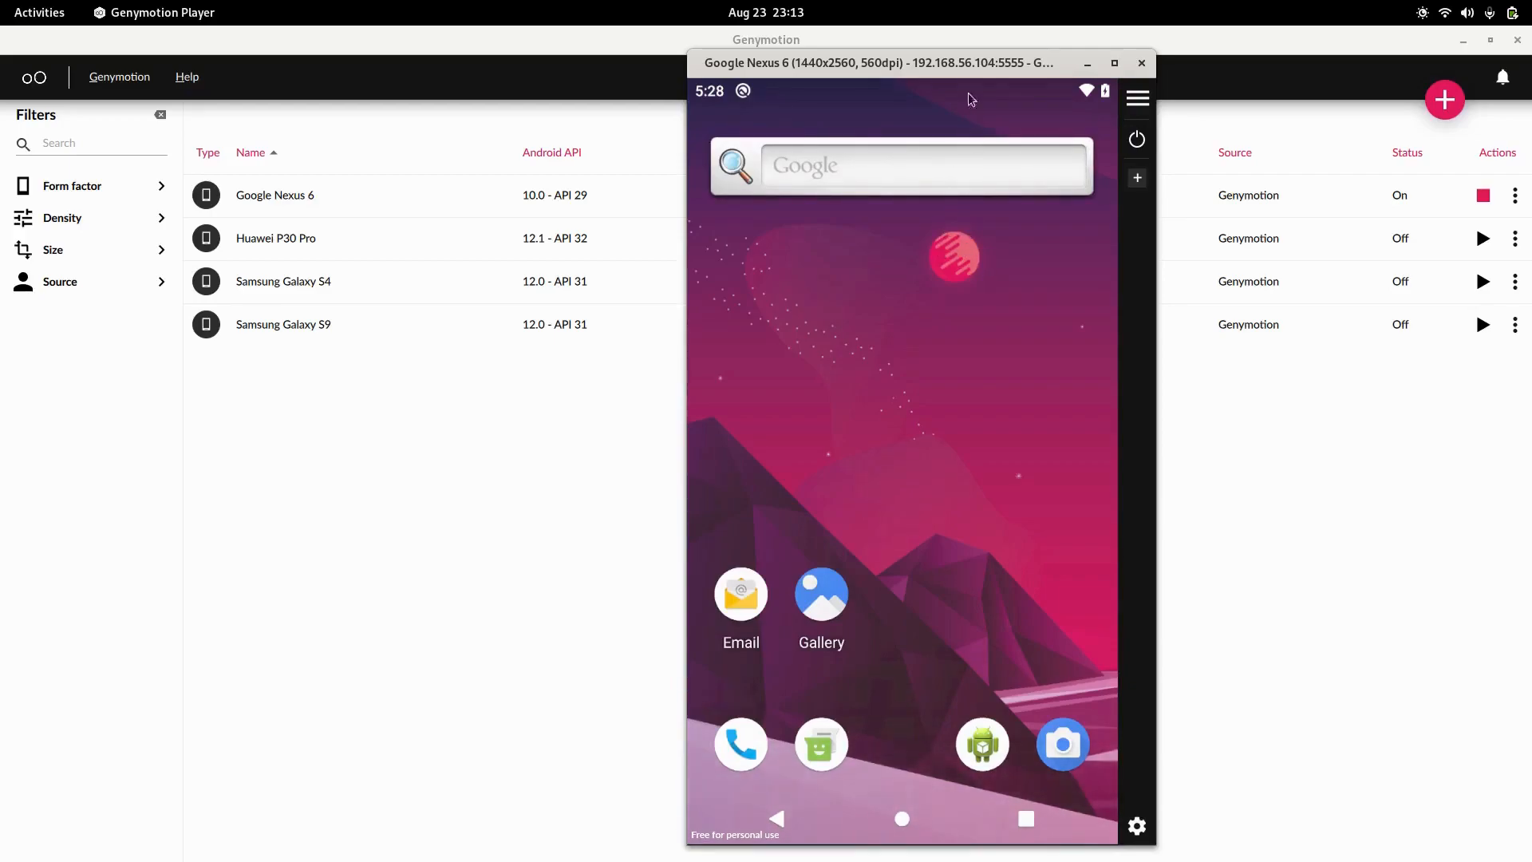
{"action": "left_click_drag", "start_coordinate": [875, 63], "coordinate": [747, 75]}
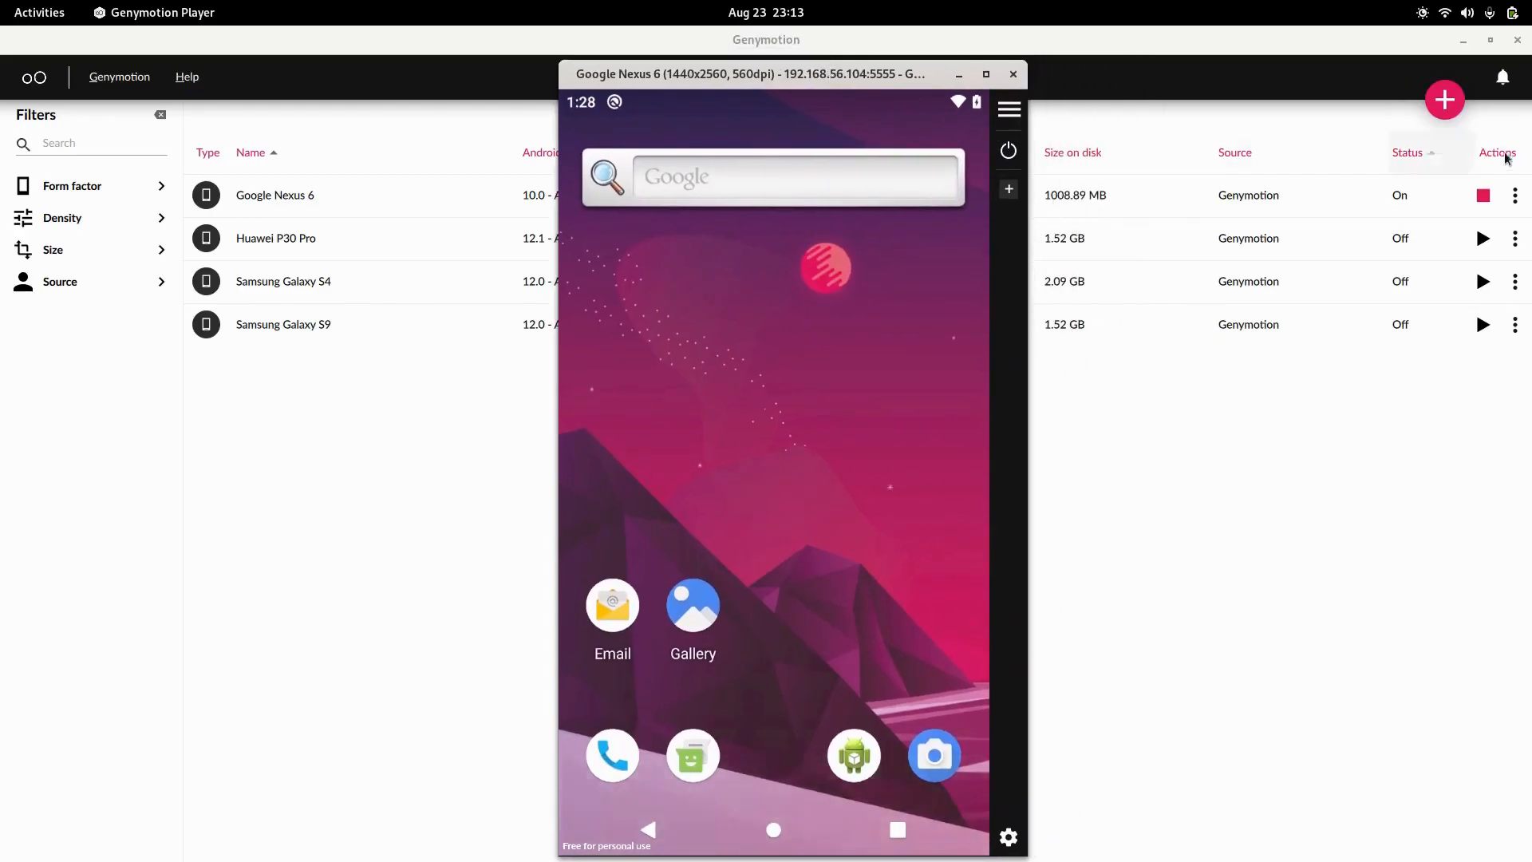
{"action": "left_click", "coordinate": [1013, 74]}
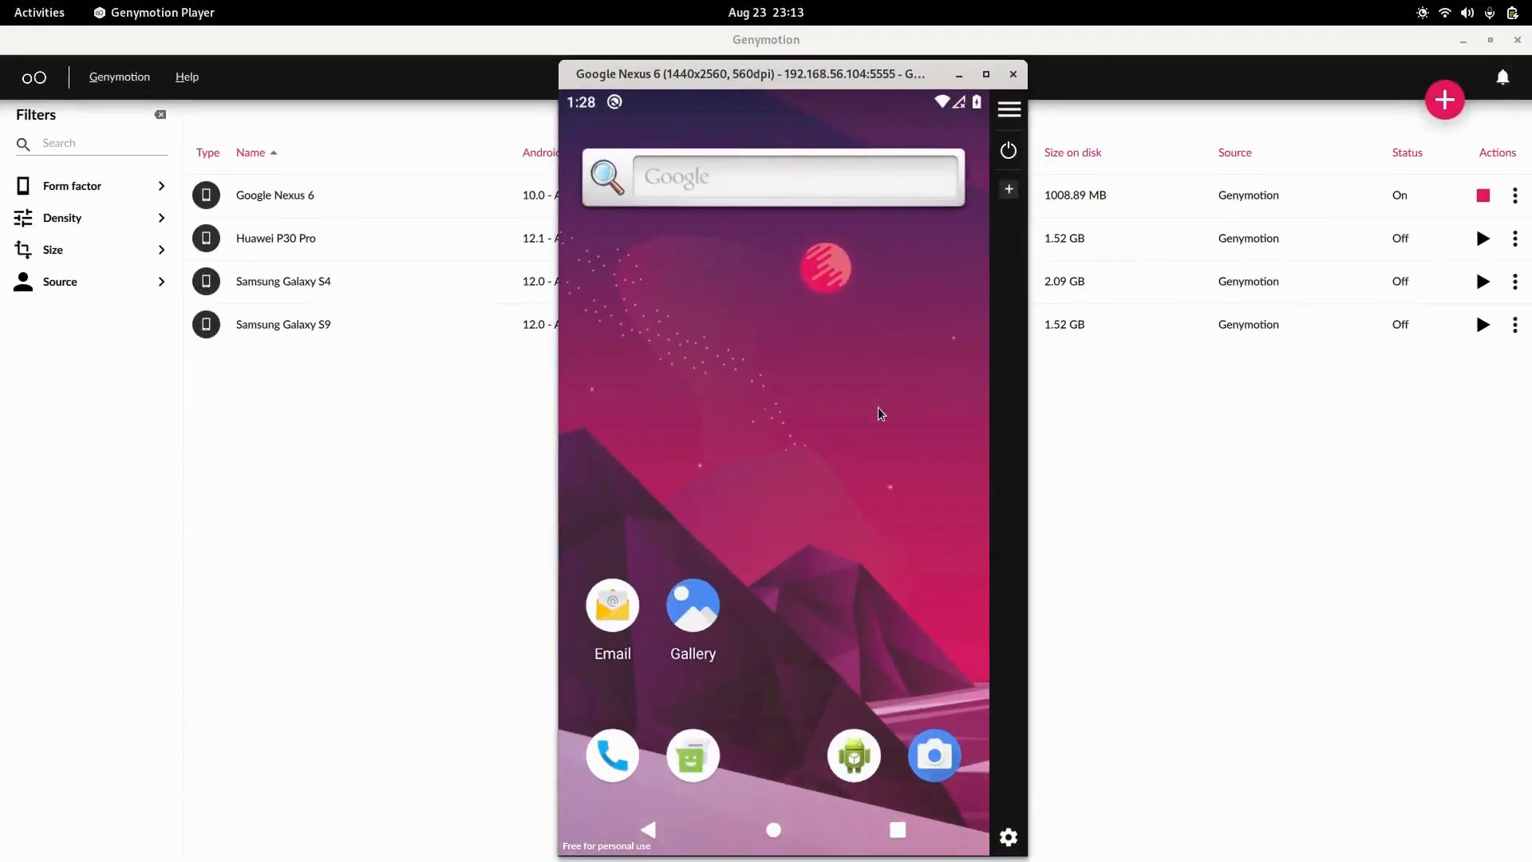
{"action": "mouse_move", "coordinate": [807, 450]}
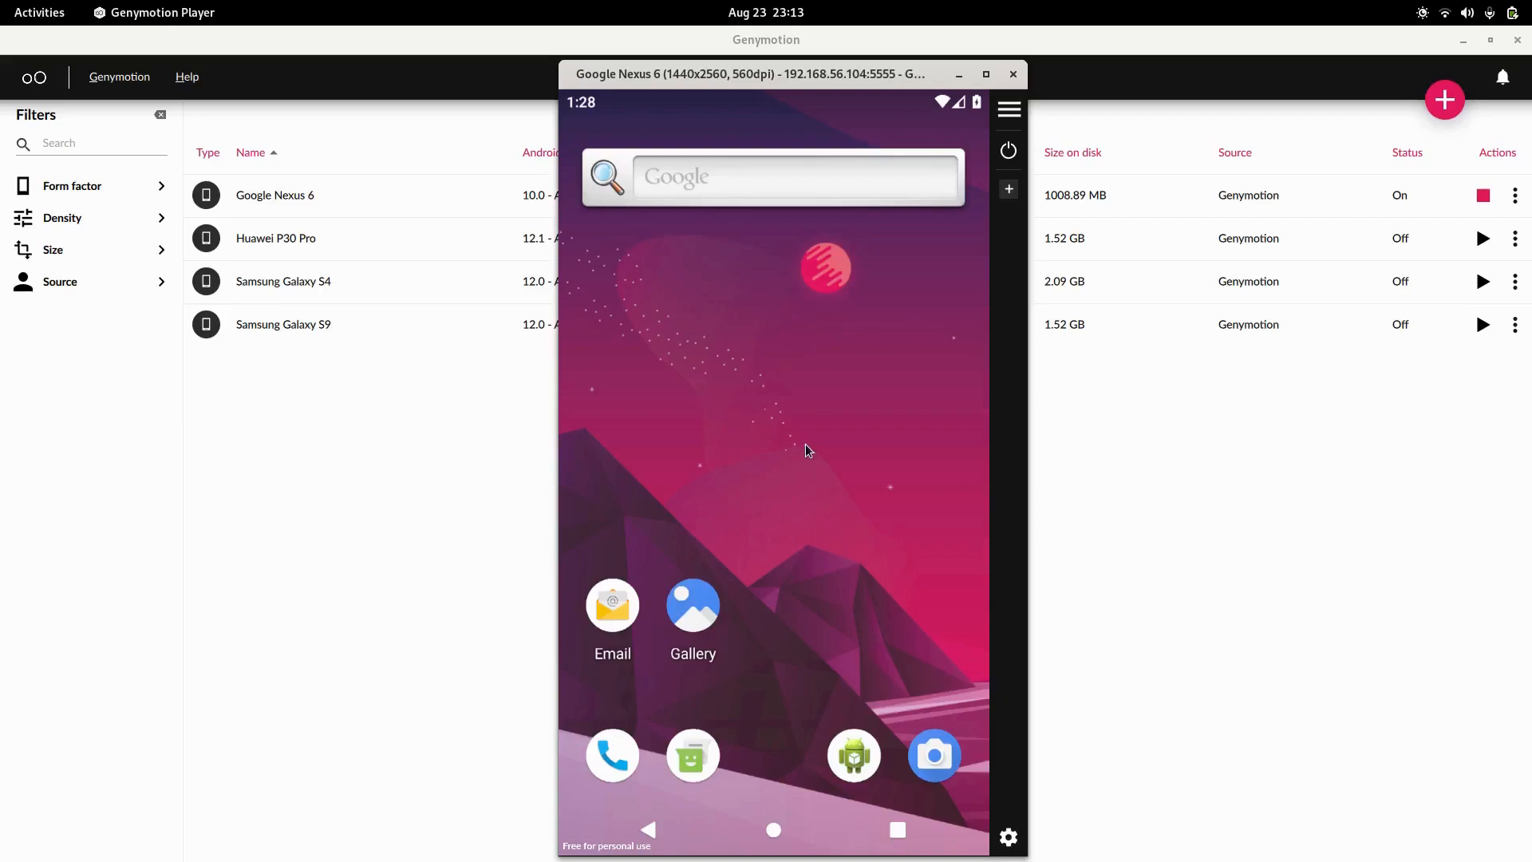
{"action": "mouse_move", "coordinate": [830, 513]}
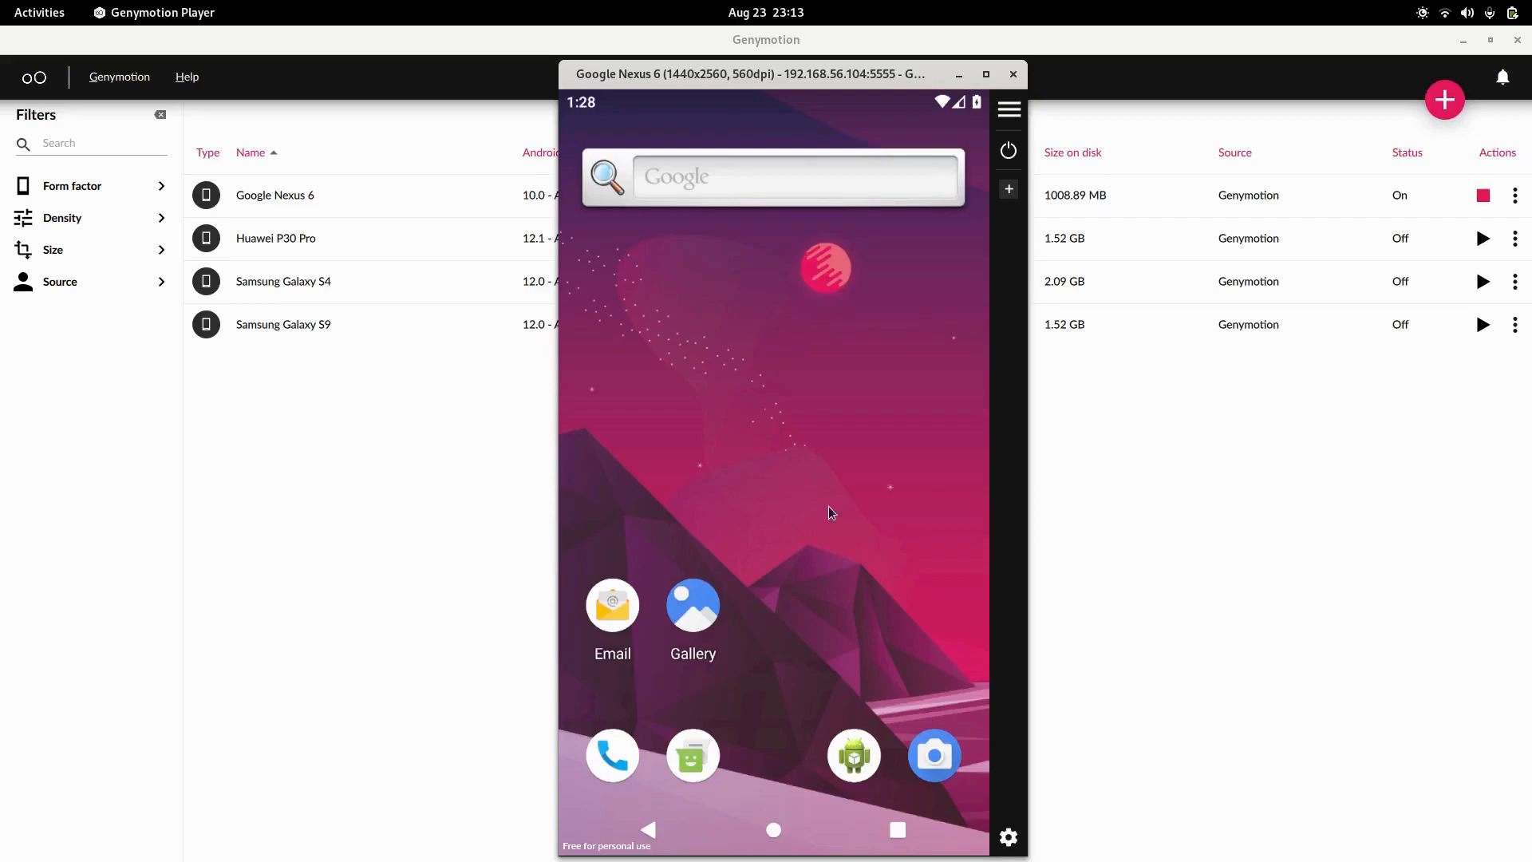
{"action": "mouse_move", "coordinate": [755, 819]}
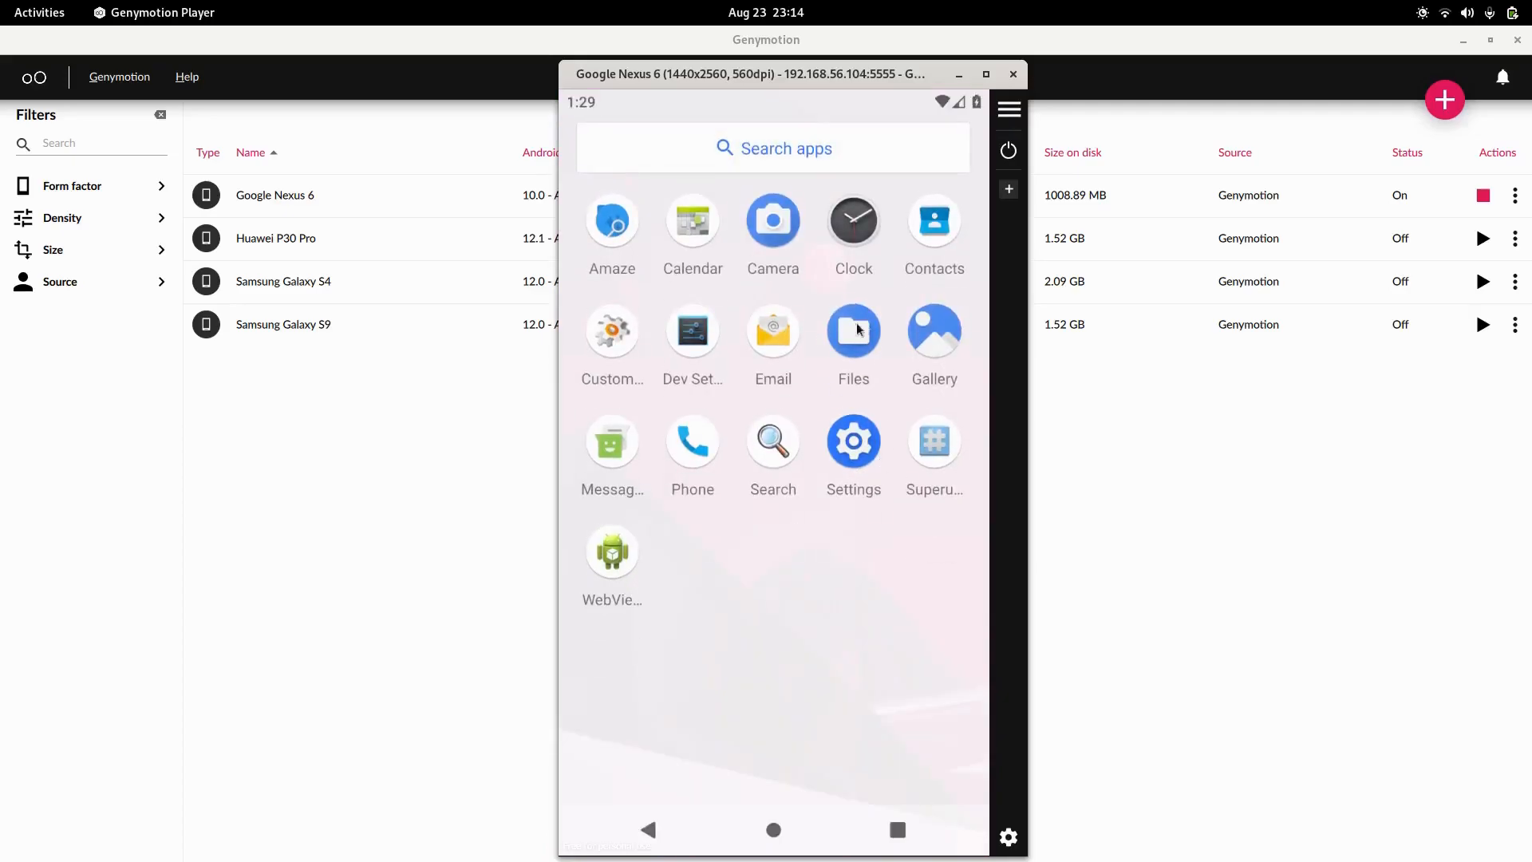
{"action": "mouse_move", "coordinate": [898, 212]}
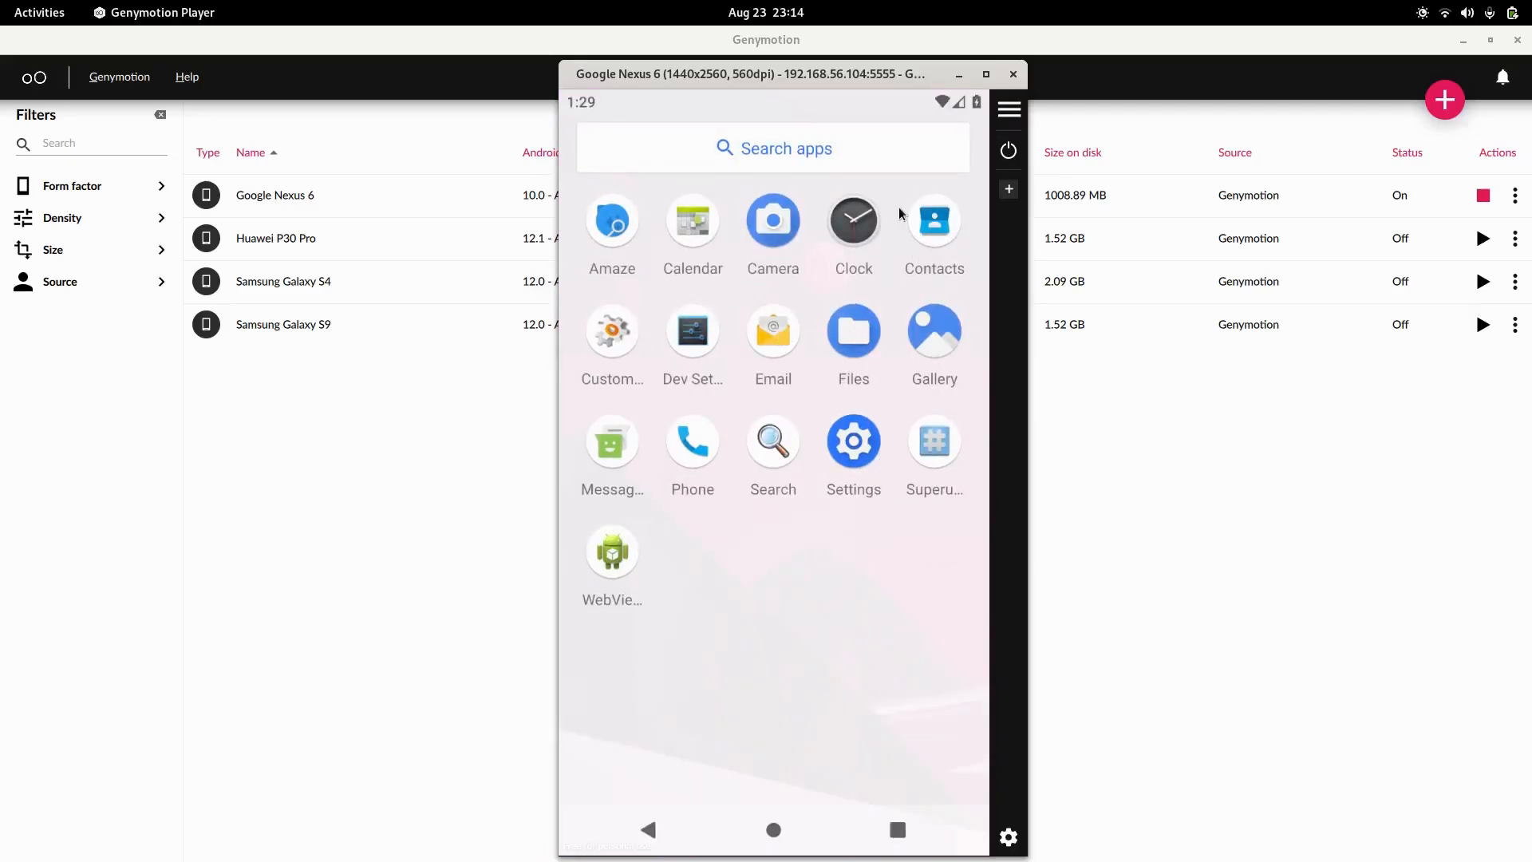
{"action": "mouse_move", "coordinate": [828, 522]}
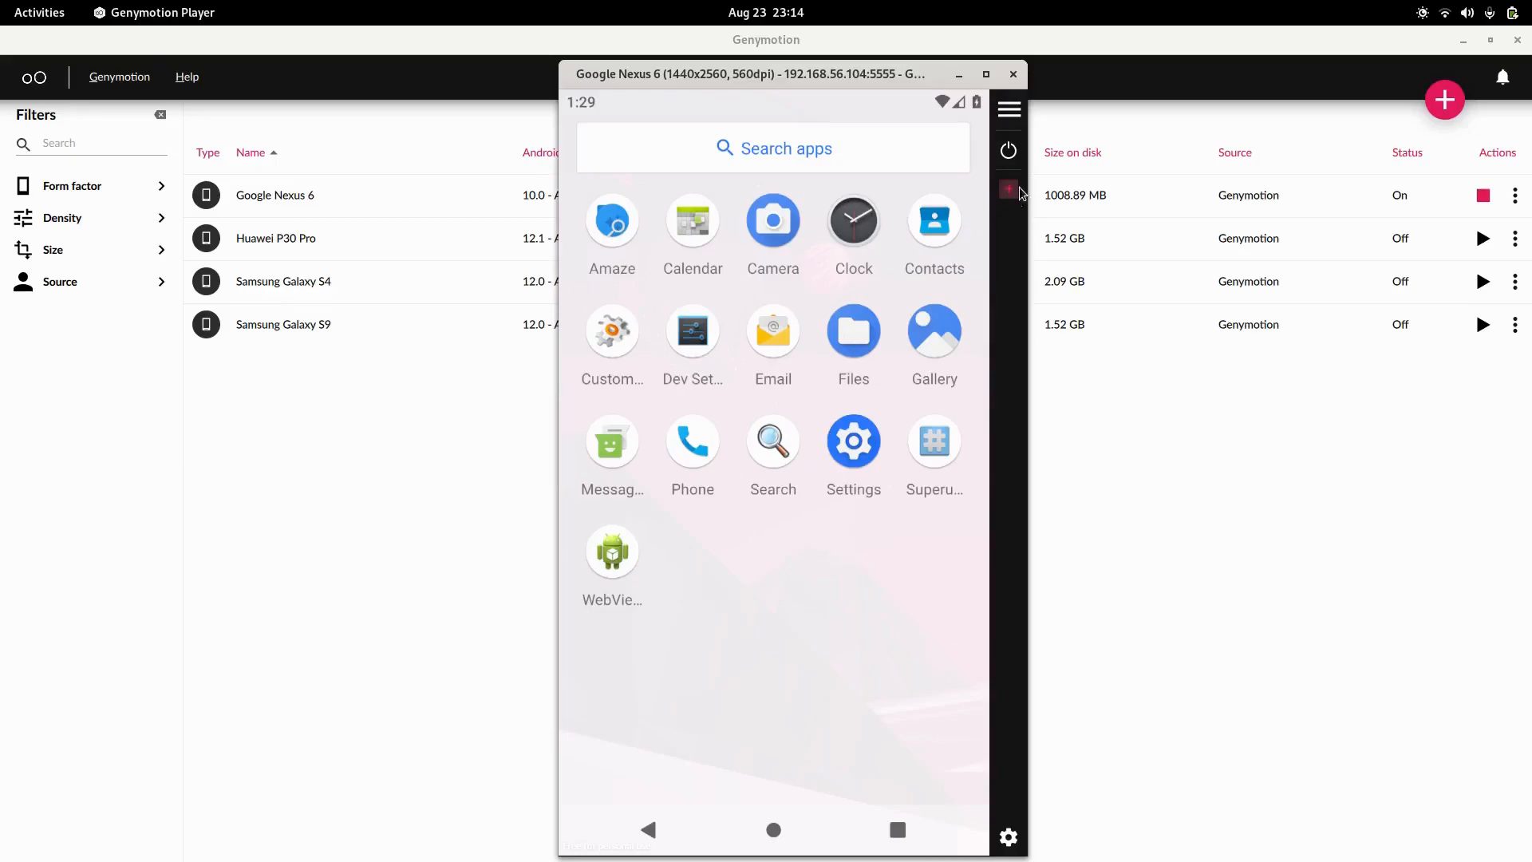
Step: Enable the Install Open GApps widget in player settings and accept its disclaimer to start installing
{"action": "left_click", "coordinate": [1007, 188]}
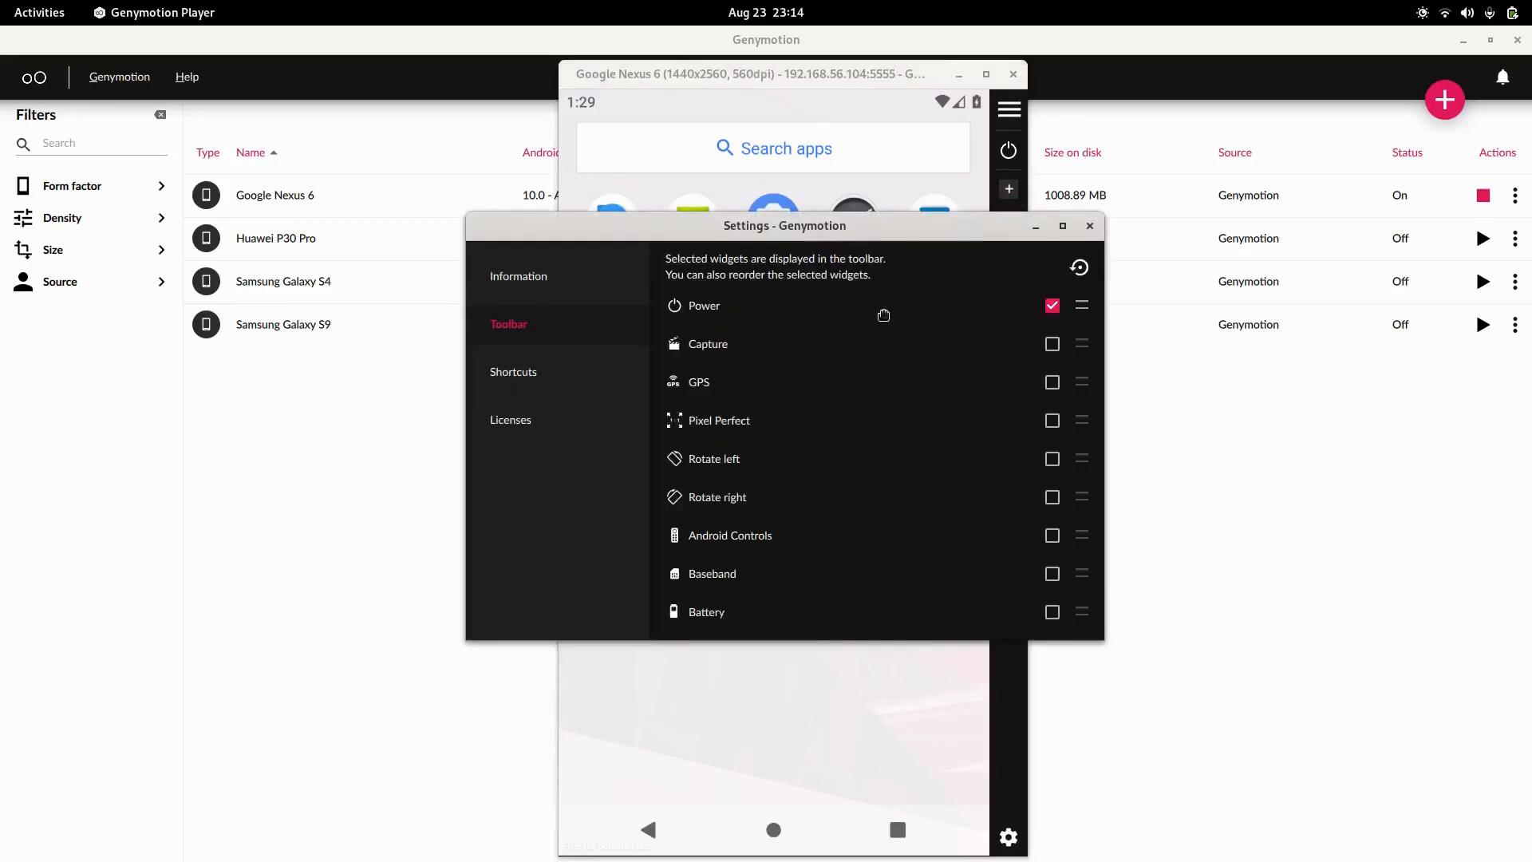
{"action": "mouse_move", "coordinate": [658, 479]}
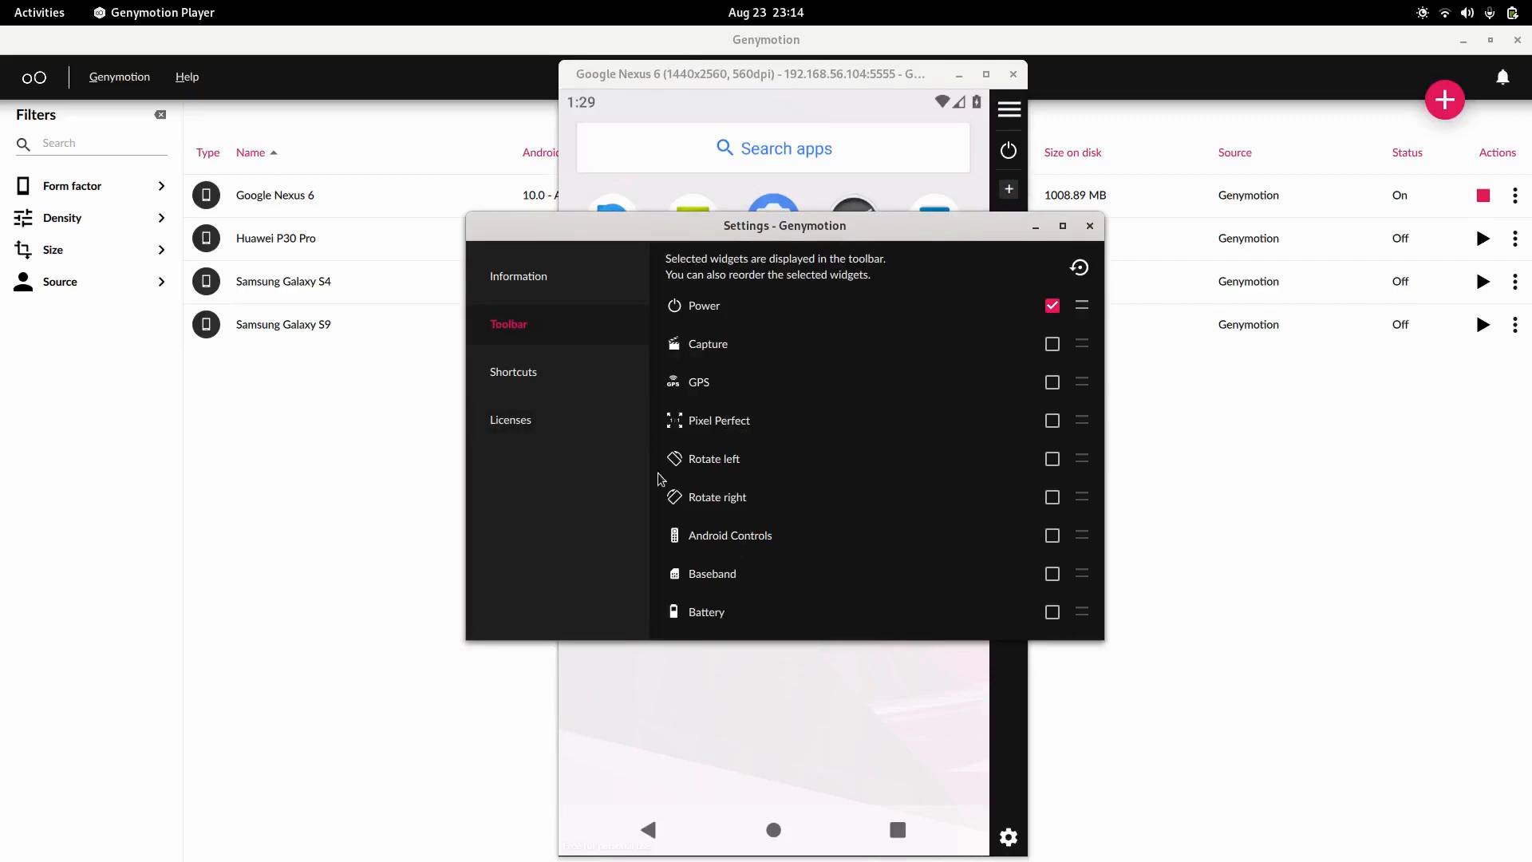
{"action": "scroll", "scroll_direction": "down", "scroll_amount": 3}
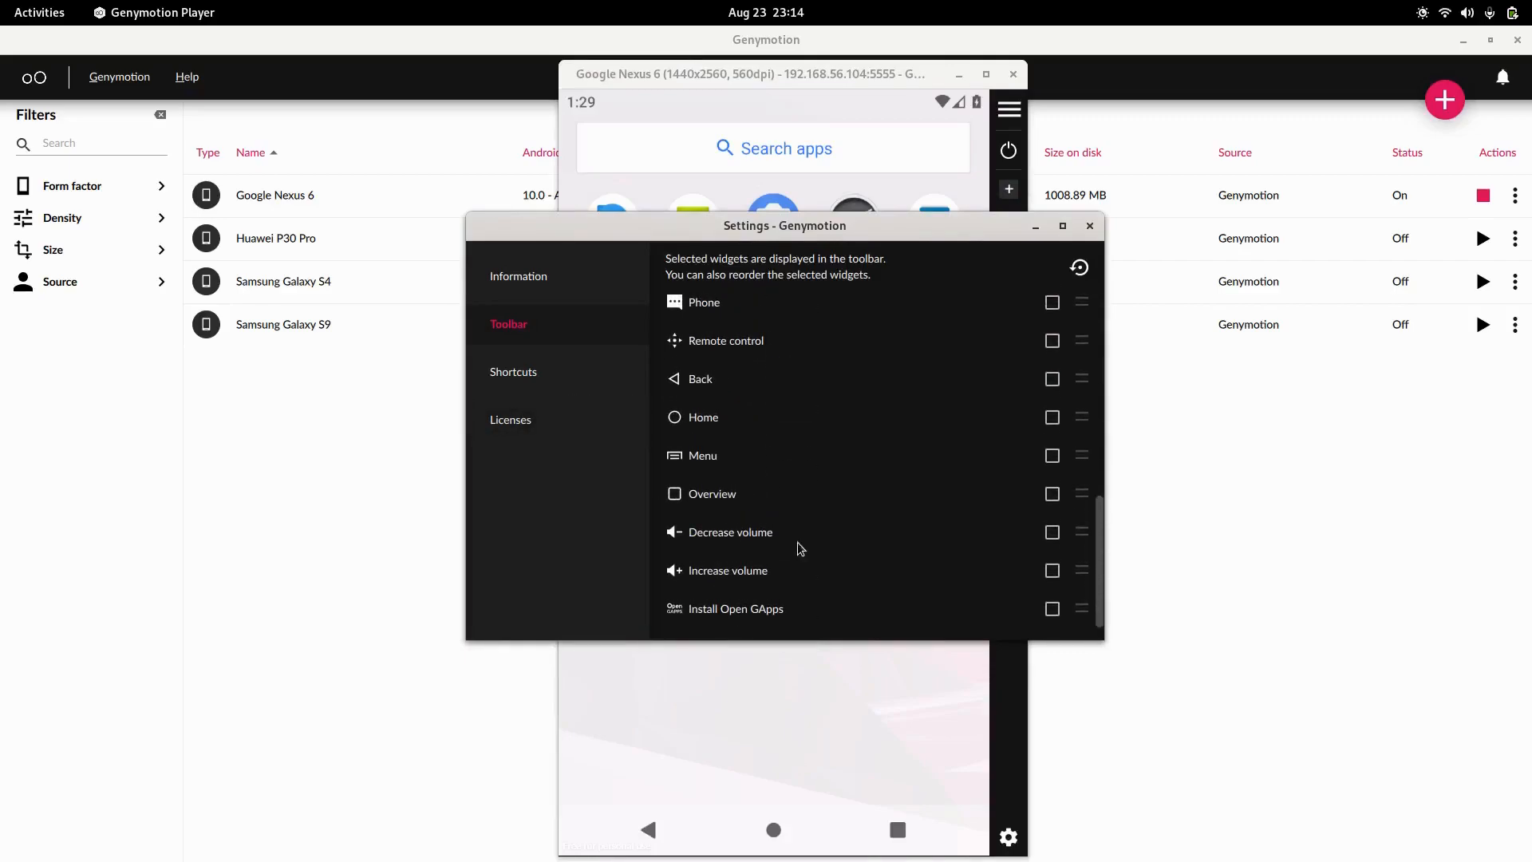
{"action": "mouse_move", "coordinate": [774, 625]}
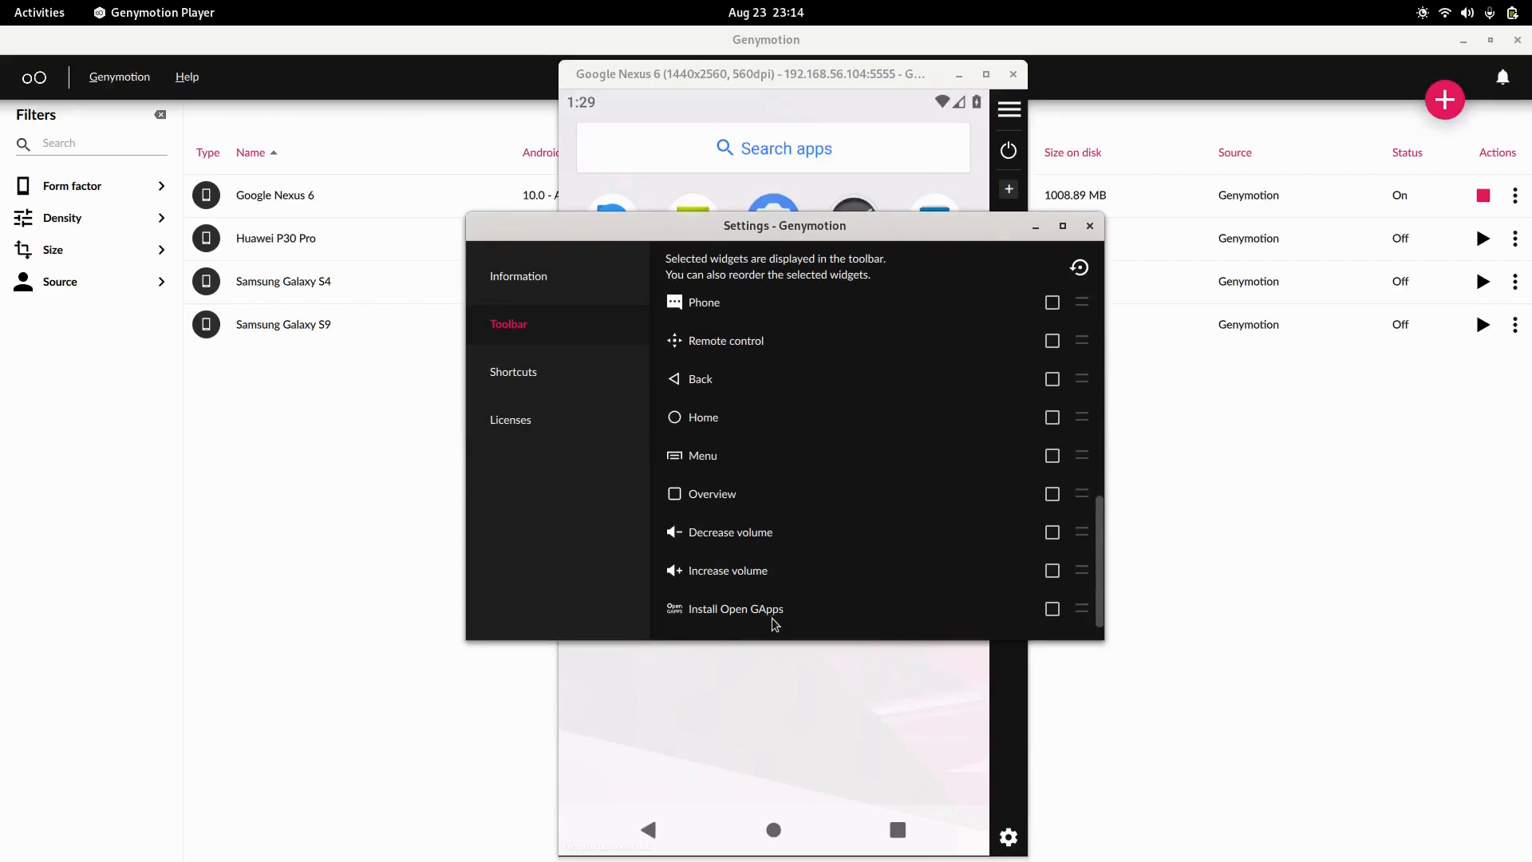
{"action": "left_click", "coordinate": [1051, 608]}
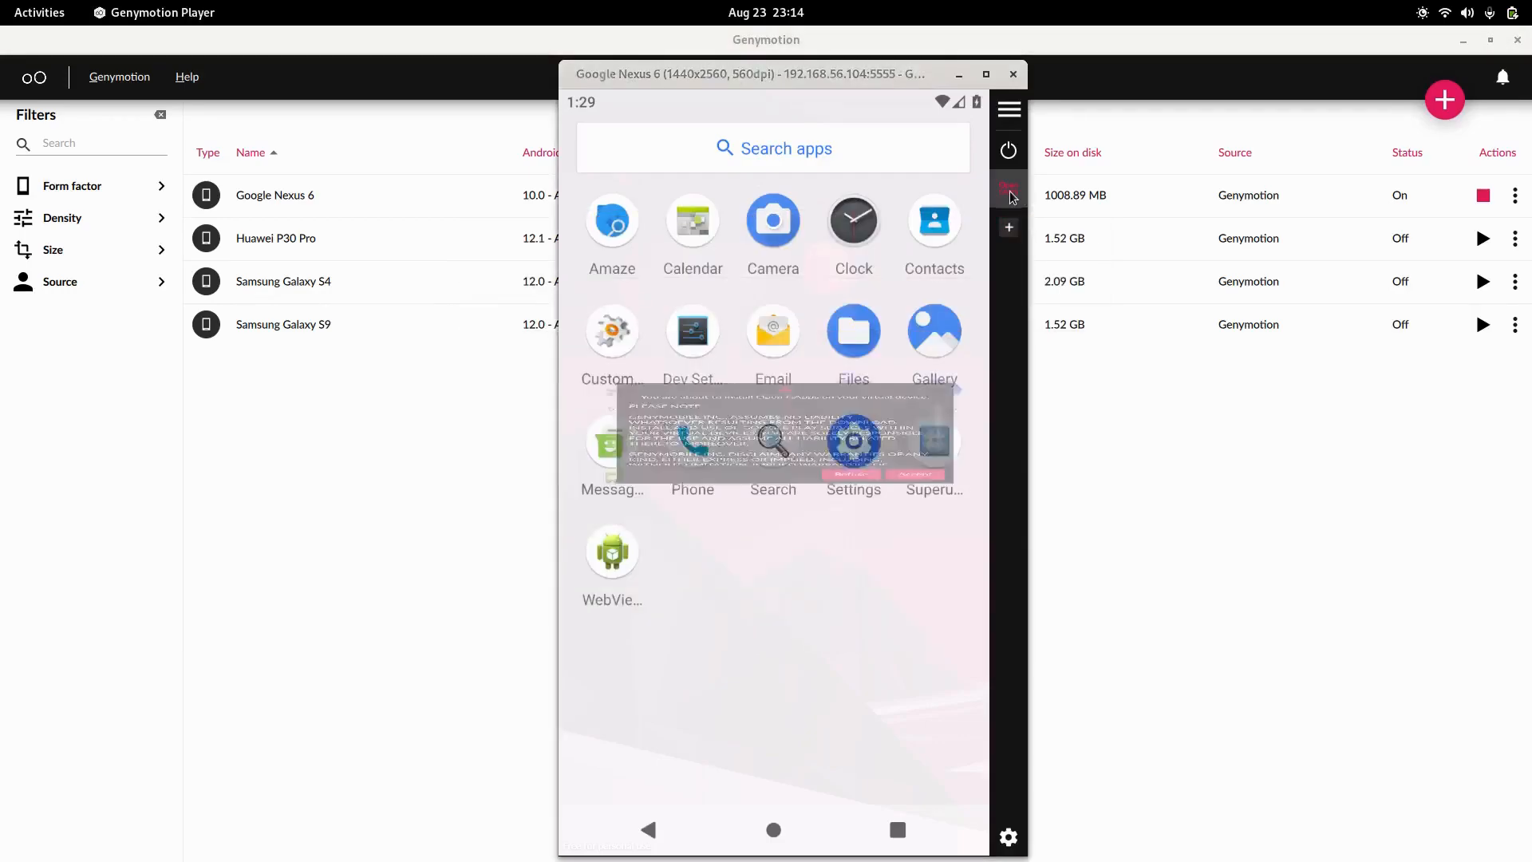
{"action": "left_click", "coordinate": [1006, 188]}
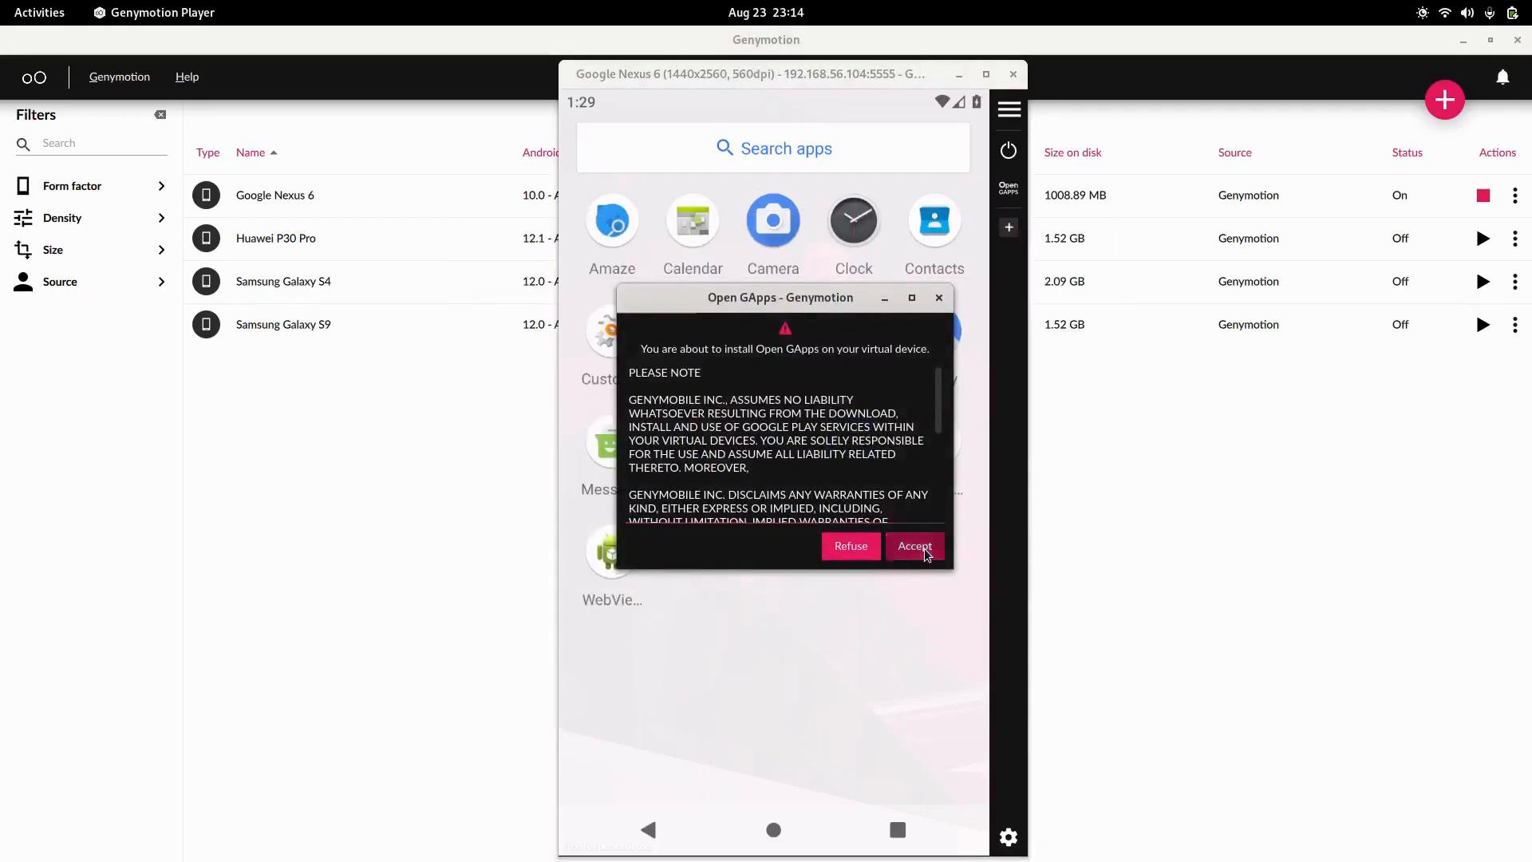
{"action": "left_click", "coordinate": [913, 546]}
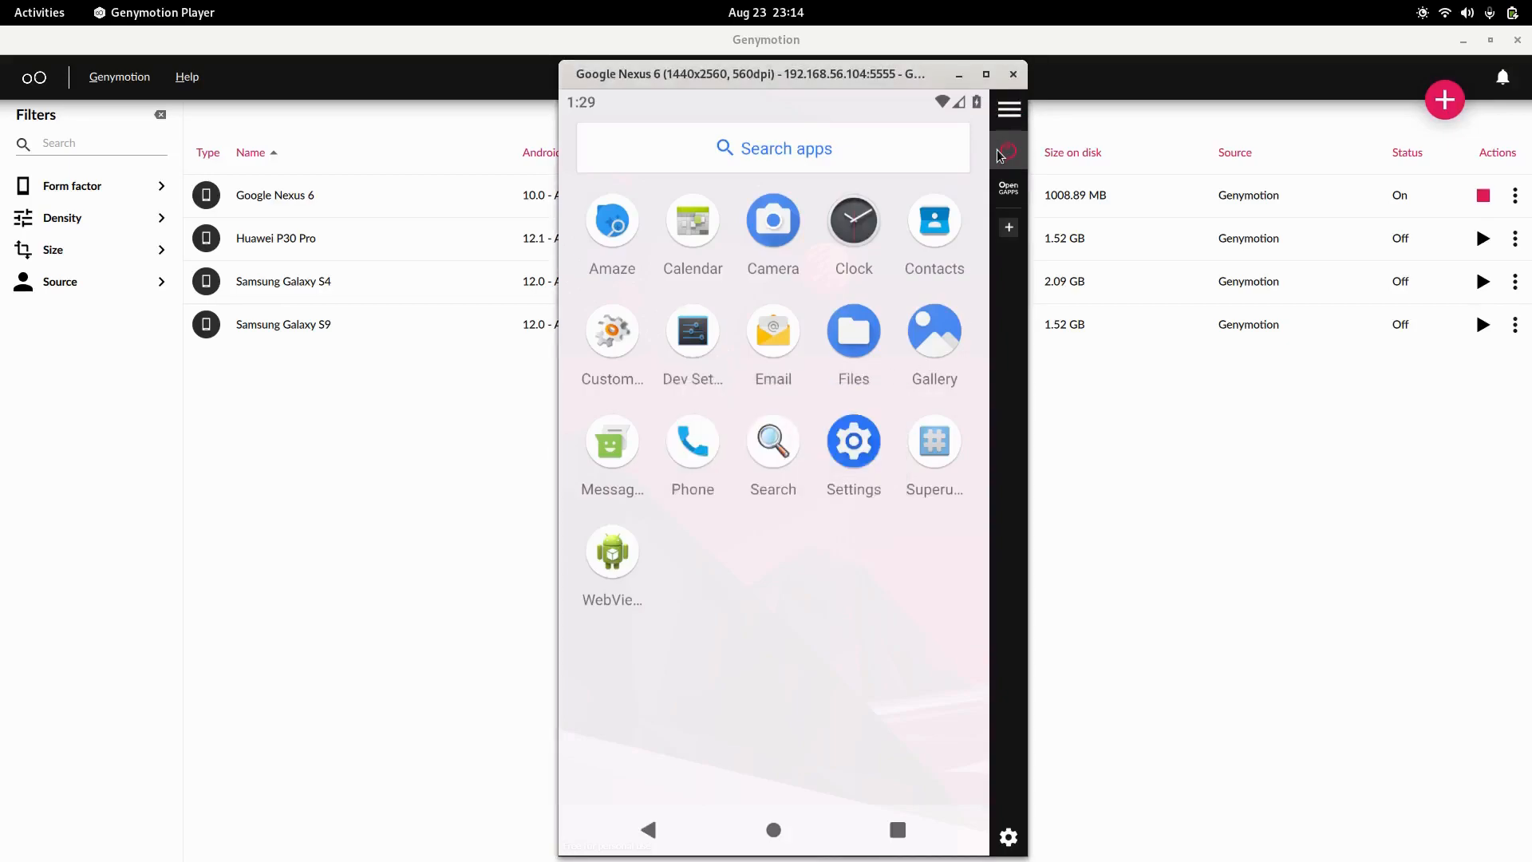
Step: Return to home, close the player, and confirm shutting the Google Nexus 6 down to Off
{"action": "left_click", "coordinate": [1007, 150]}
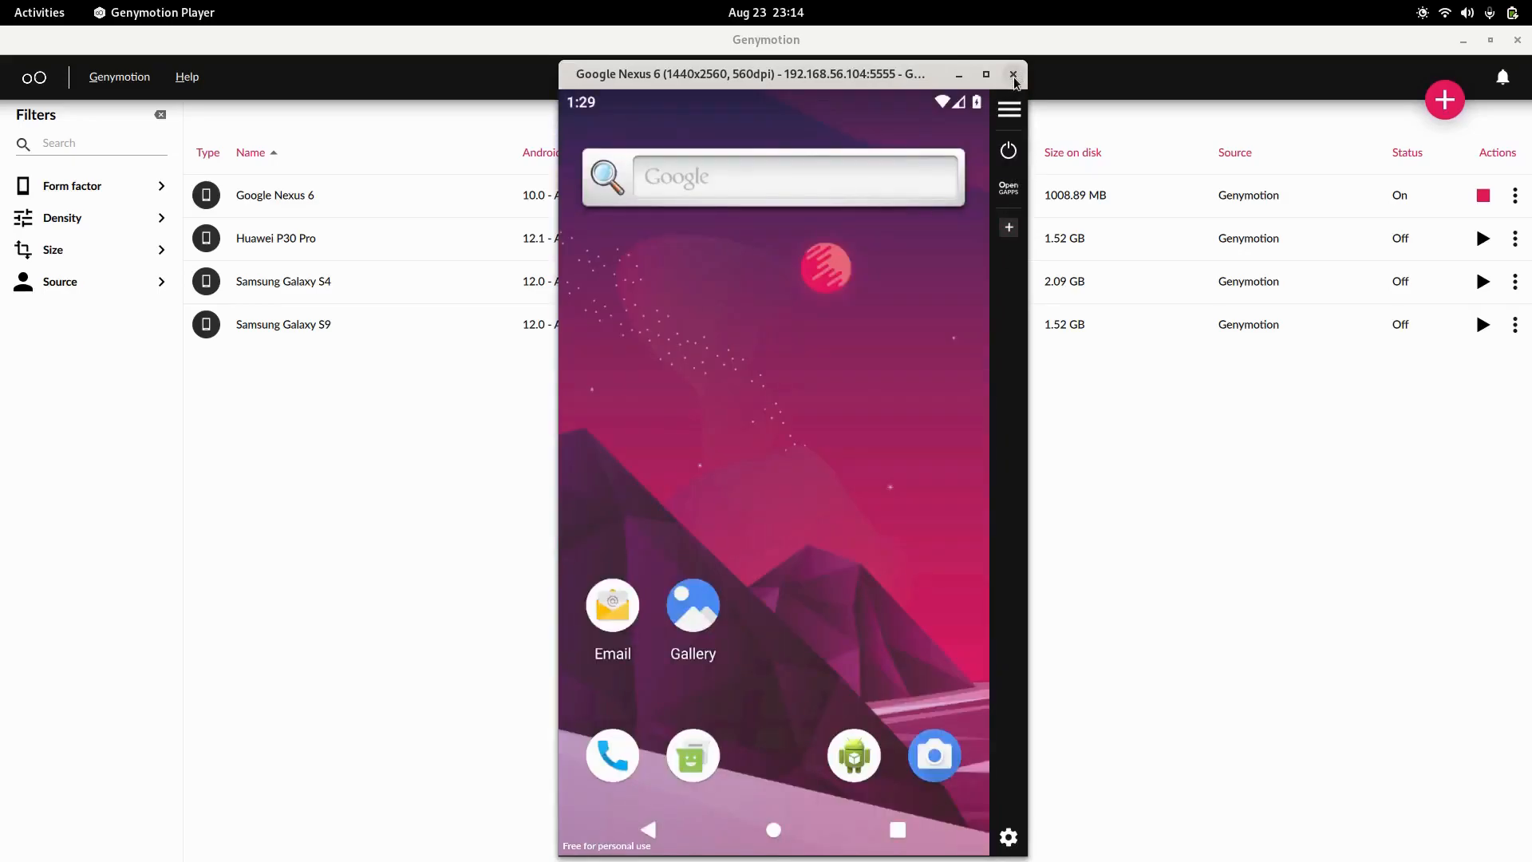
{"action": "left_click", "coordinate": [1013, 75]}
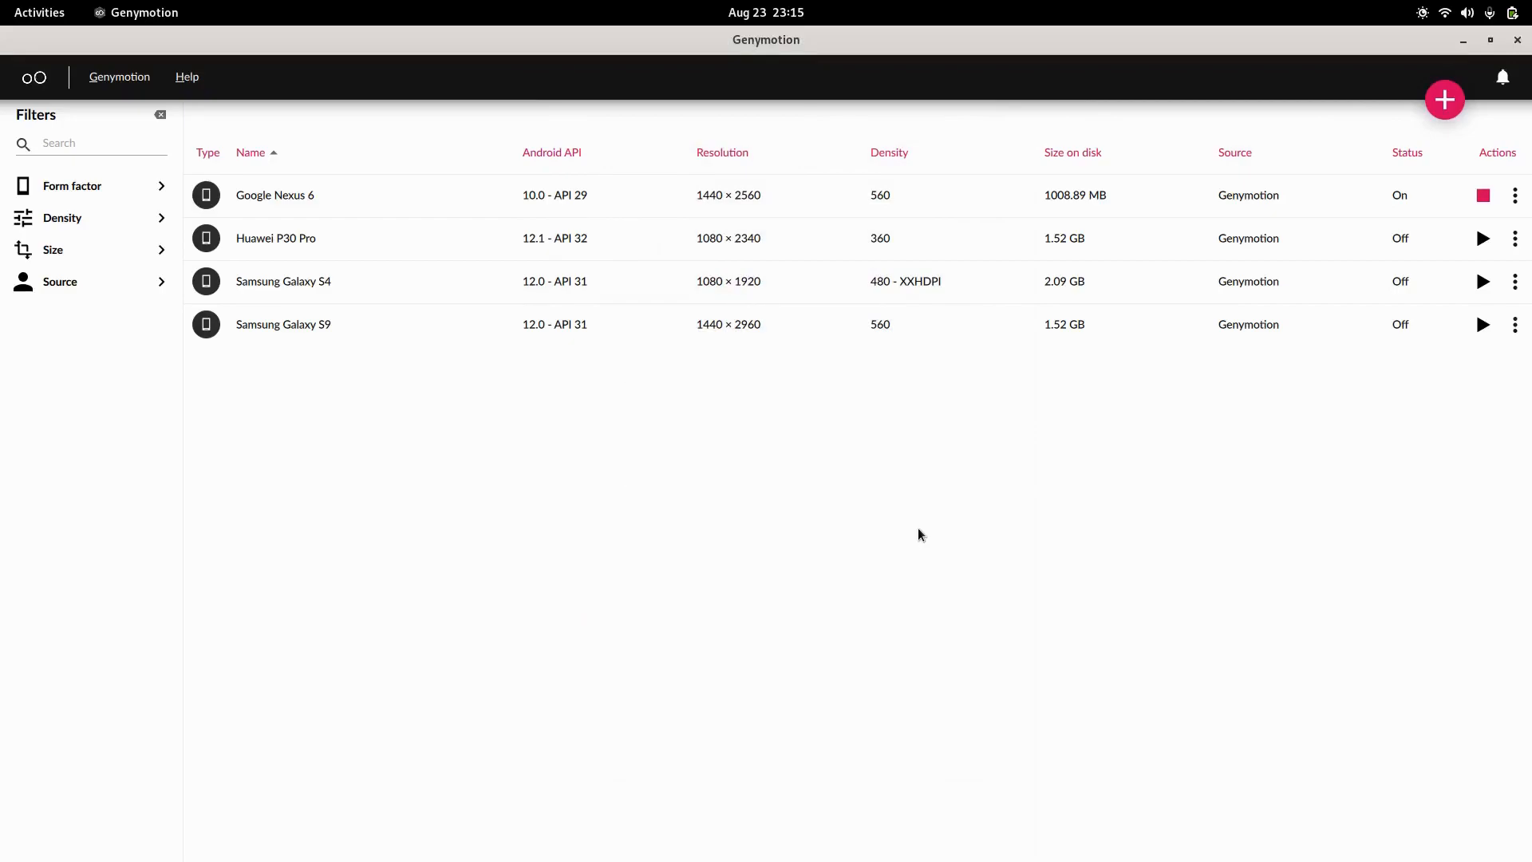
{"action": "left_click", "coordinate": [1482, 195]}
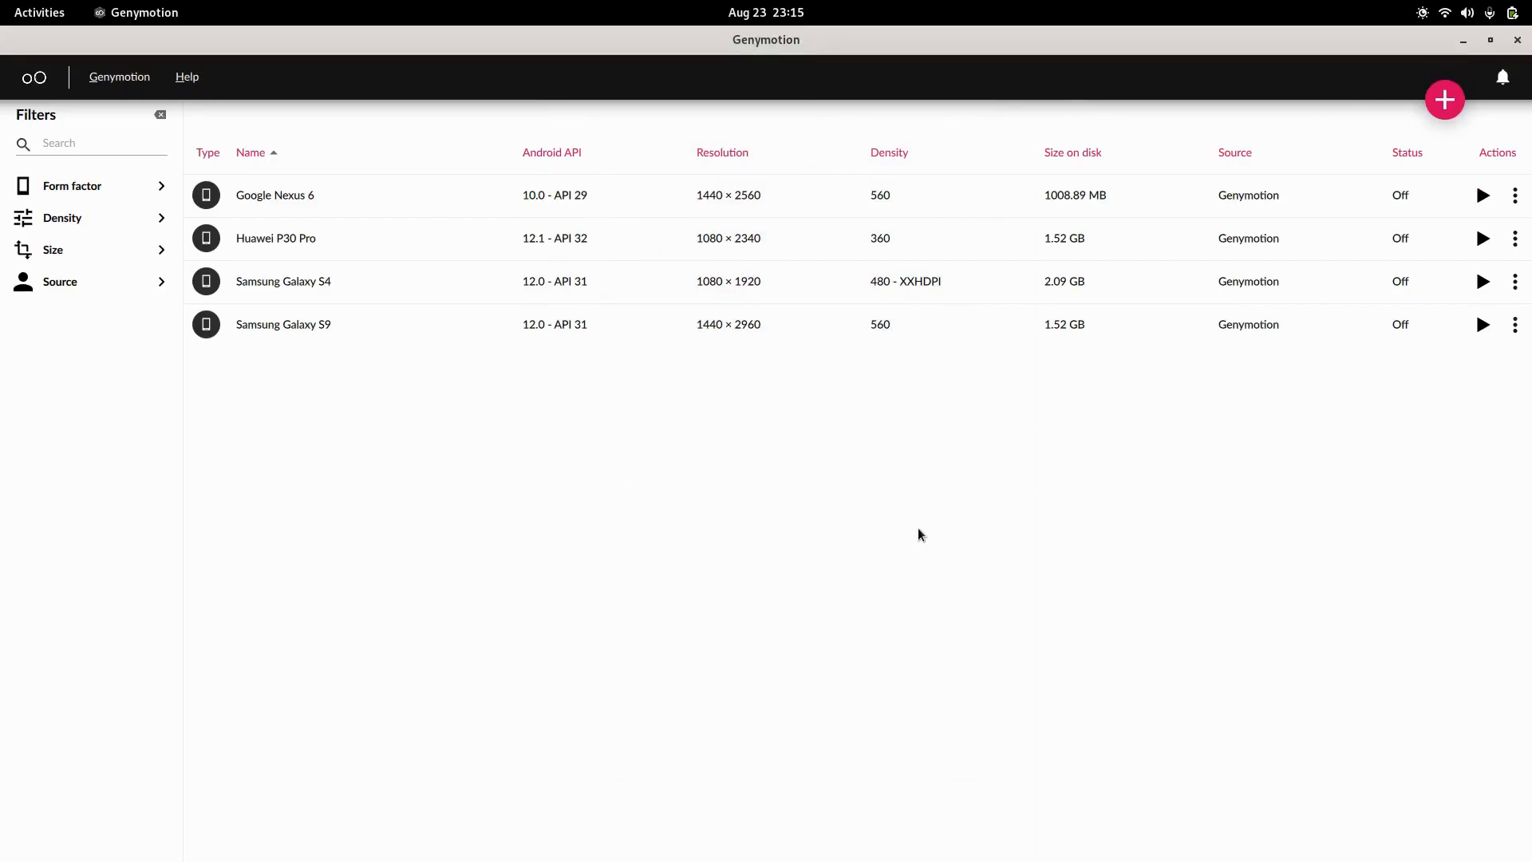